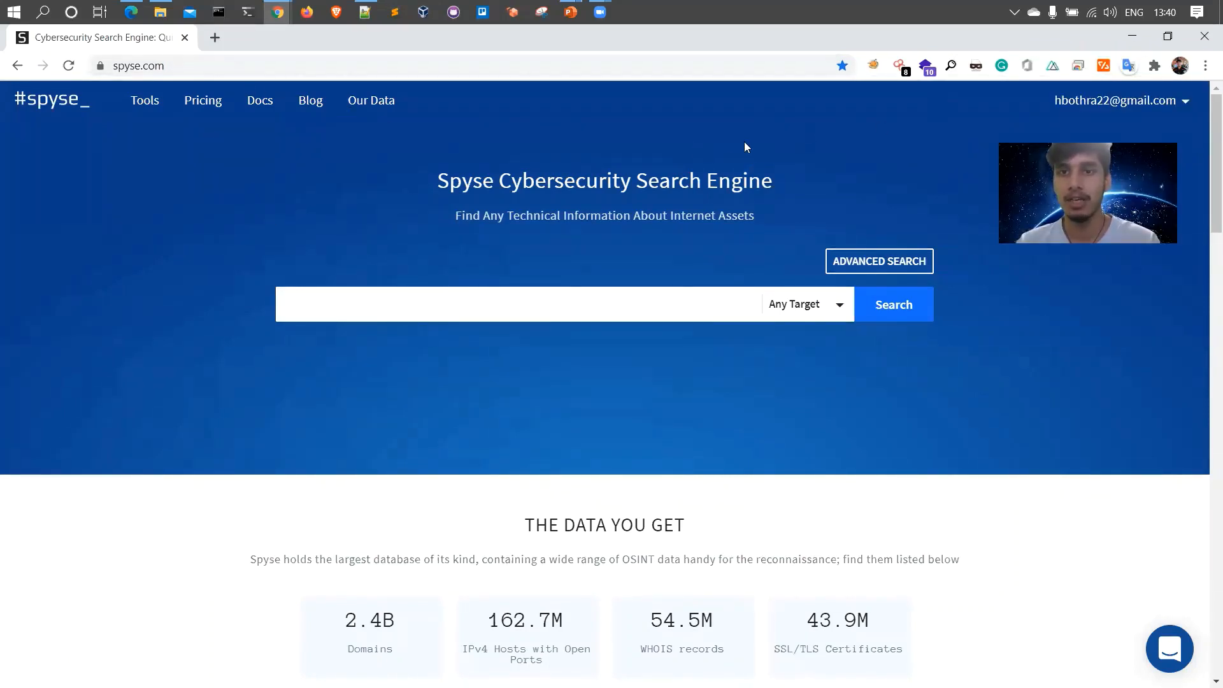
{"action": "mouse_move", "coordinate": [537, 158]}
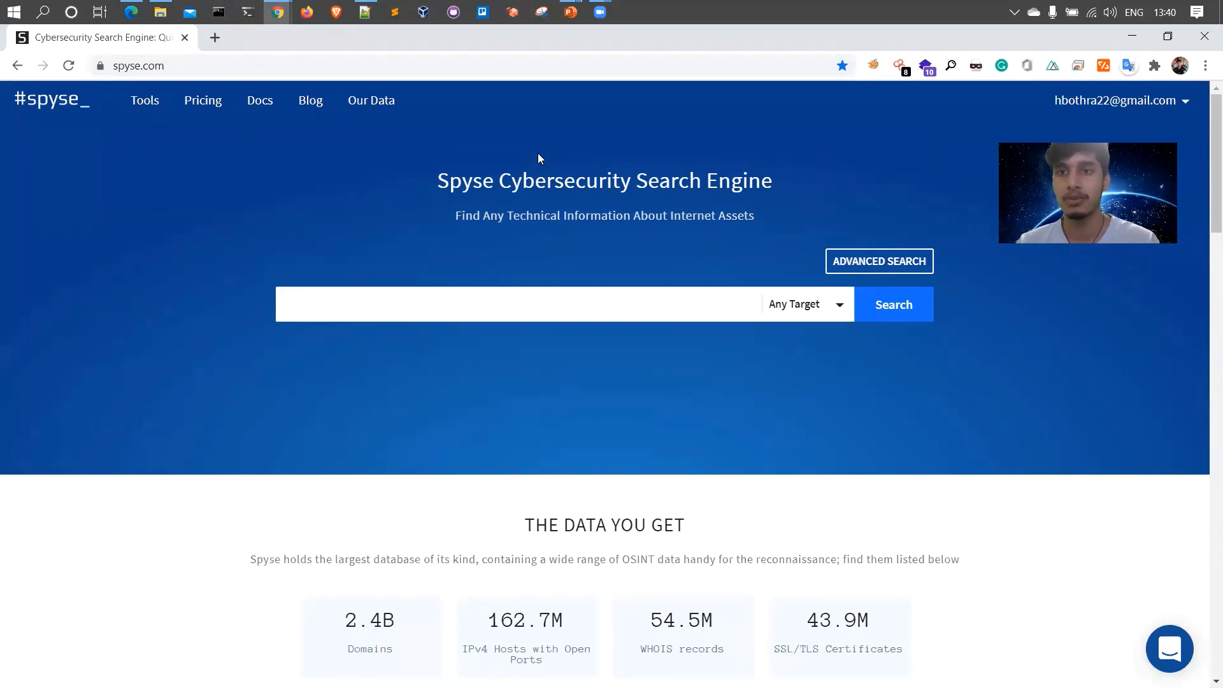
Scroll down the Spyse home page and go to the full Our Data overview.
{"action": "scroll", "scroll_direction": "down", "scroll_amount": 3}
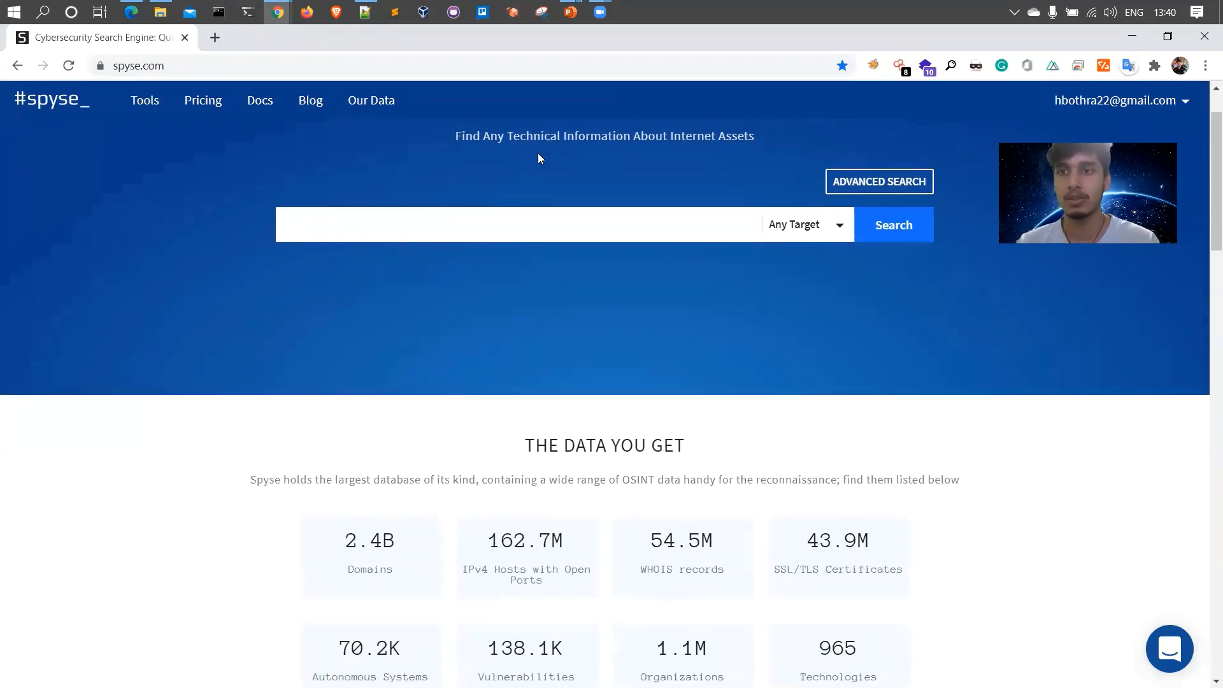
{"action": "scroll", "scroll_direction": "down", "scroll_amount": 3}
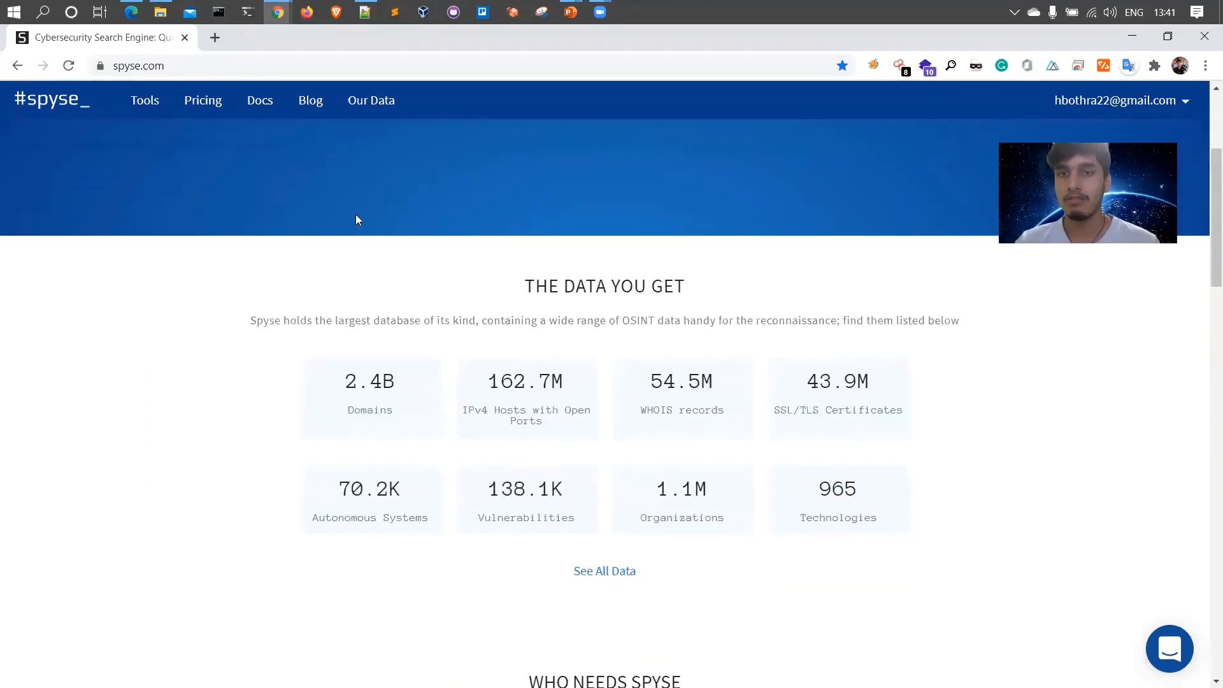
{"action": "scroll", "scroll_direction": "down", "scroll_amount": 3}
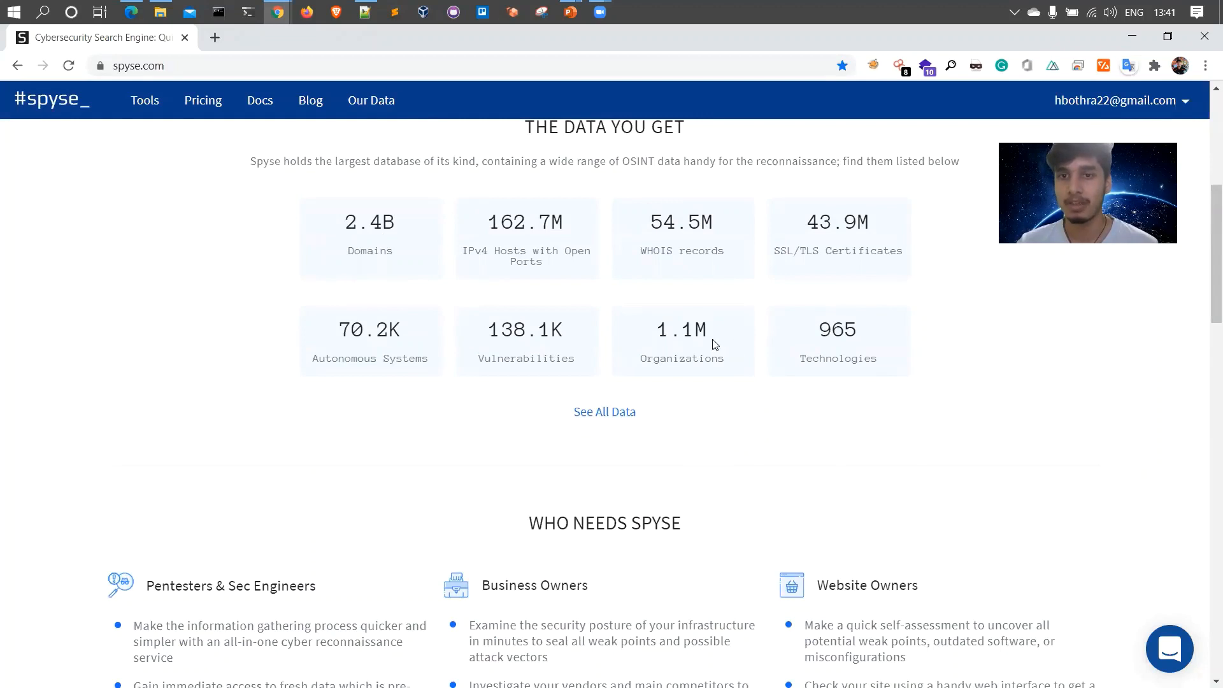
{"action": "mouse_move", "coordinate": [574, 371]}
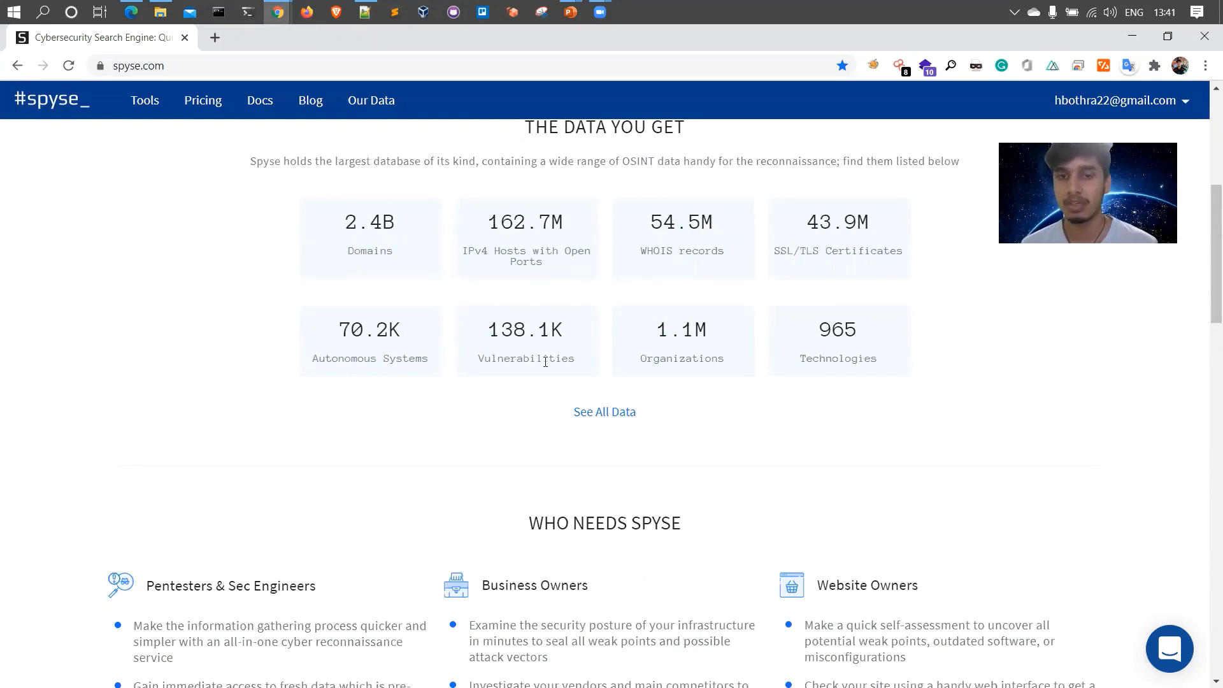
{"action": "scroll", "scroll_direction": "down", "scroll_amount": 3}
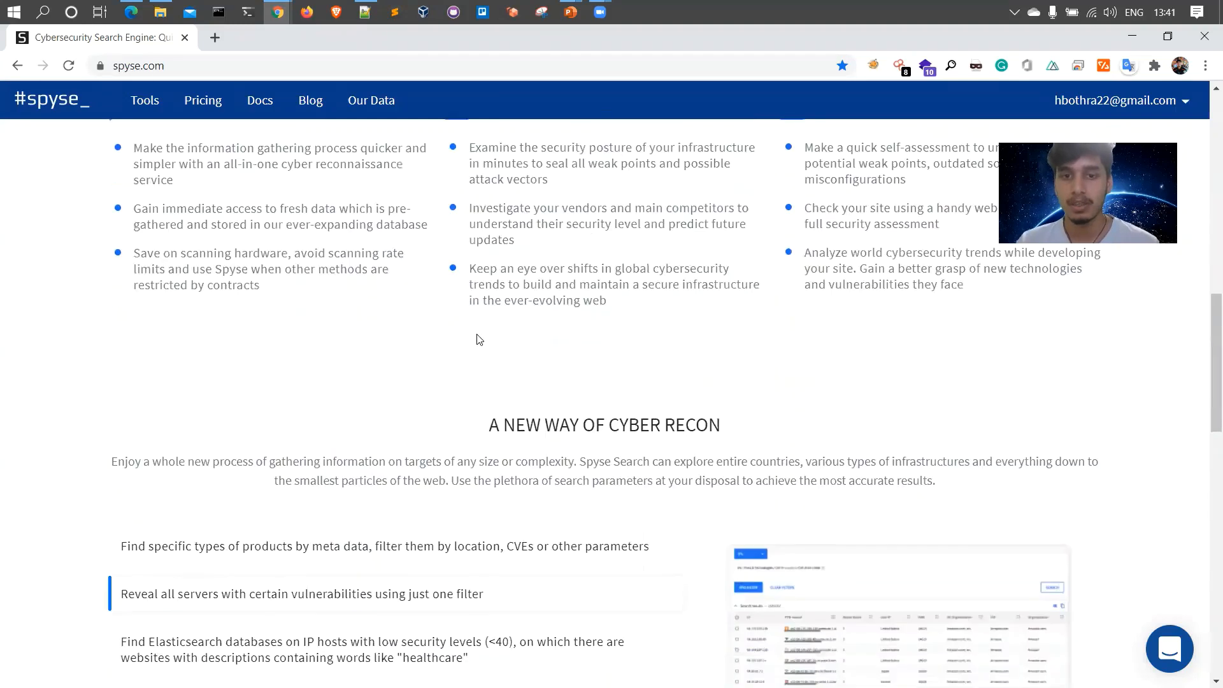
{"action": "right_click", "coordinate": [609, 492]}
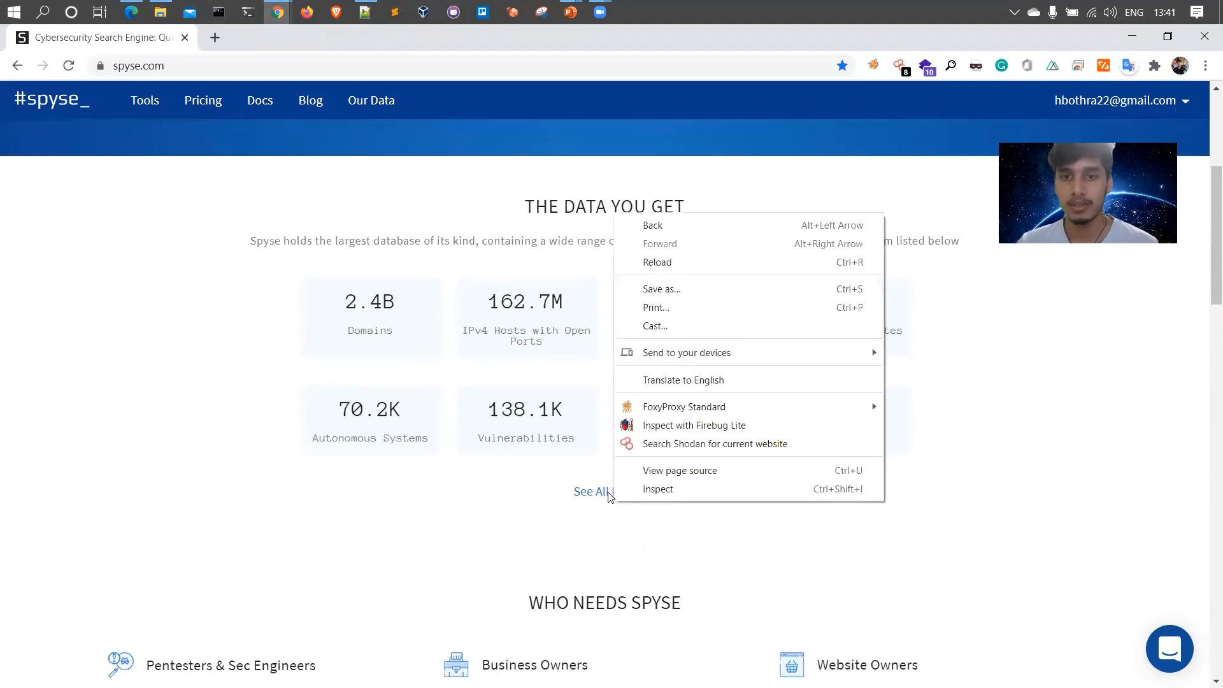
{"action": "left_click", "coordinate": [370, 99]}
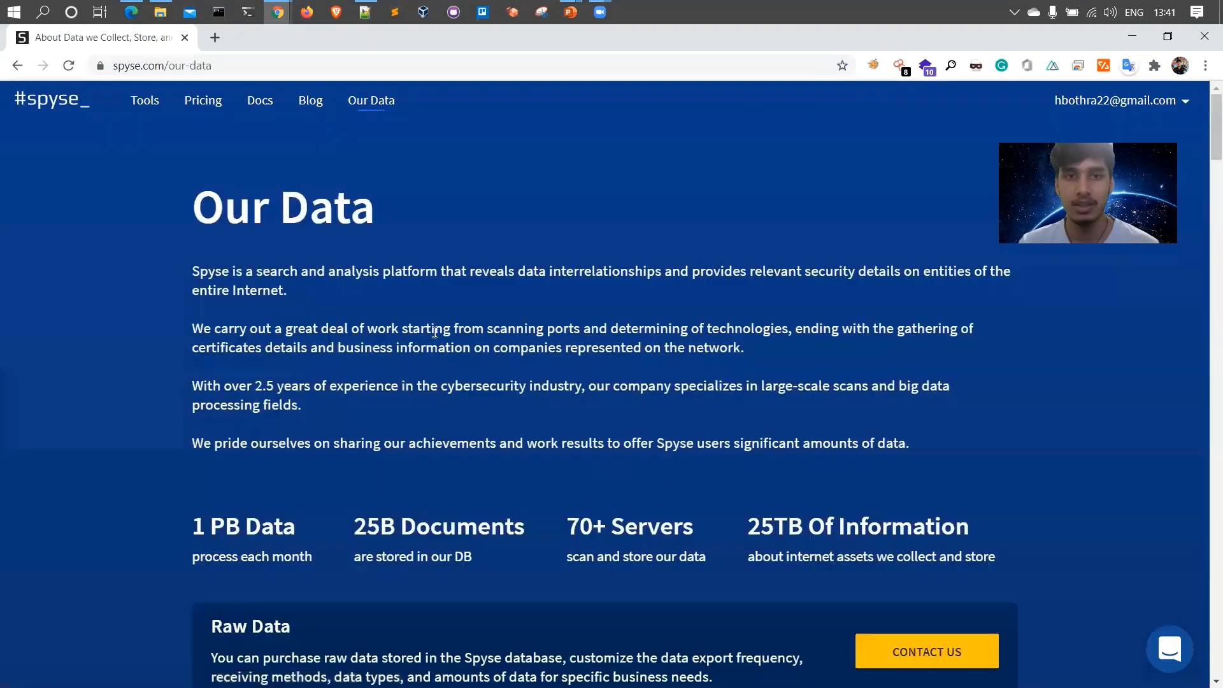
Scroll through the IPv4 Hosts, Domain, SSL/TLS and Technology index sections.
{"action": "scroll", "scroll_direction": "down", "scroll_amount": 3}
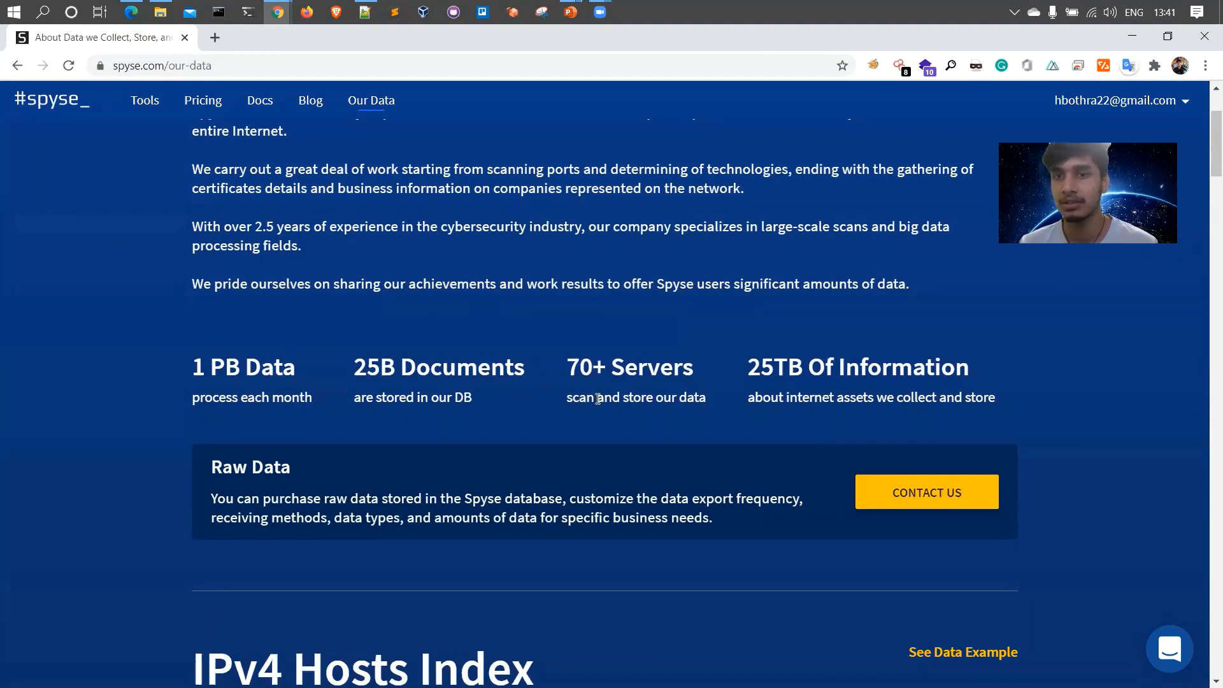
{"action": "mouse_move", "coordinate": [779, 367]}
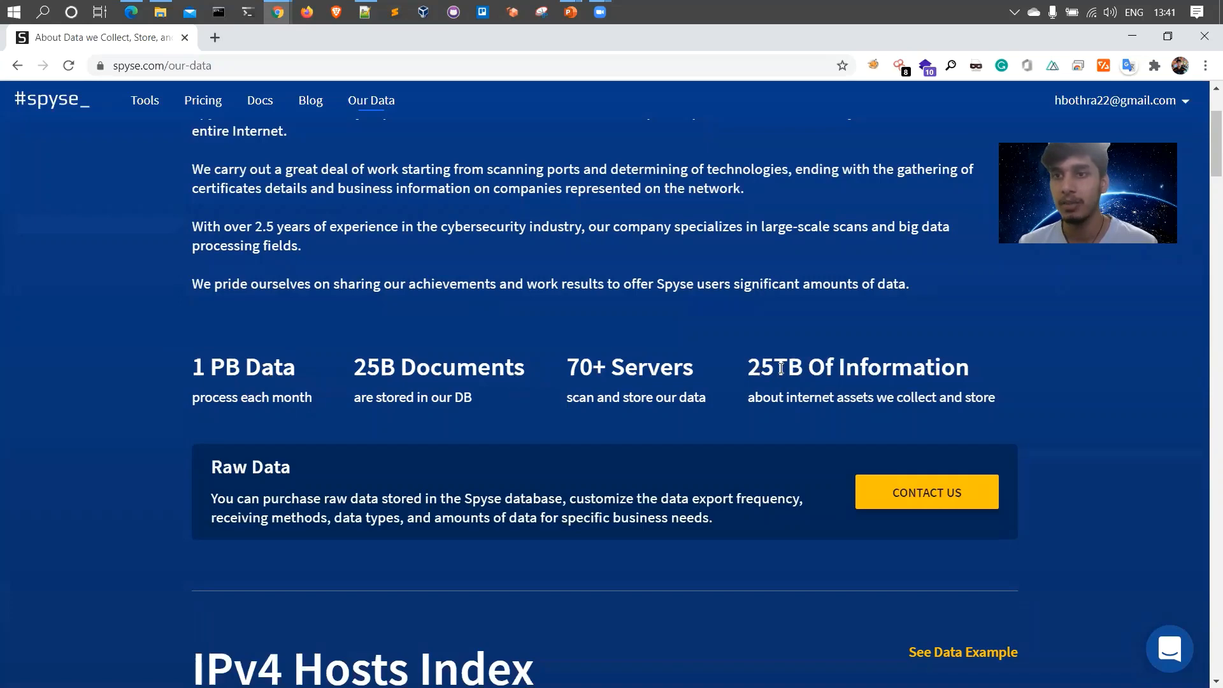
{"action": "scroll", "scroll_direction": "down", "scroll_amount": 3}
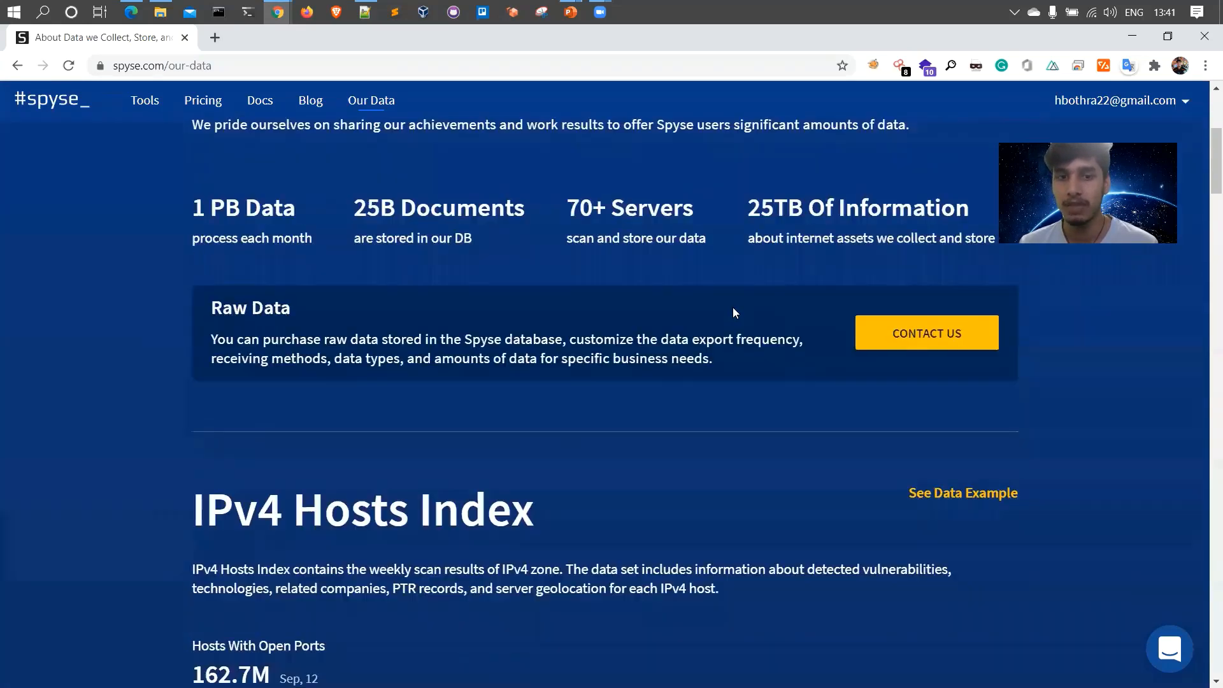
{"action": "scroll", "scroll_direction": "down", "scroll_amount": 3}
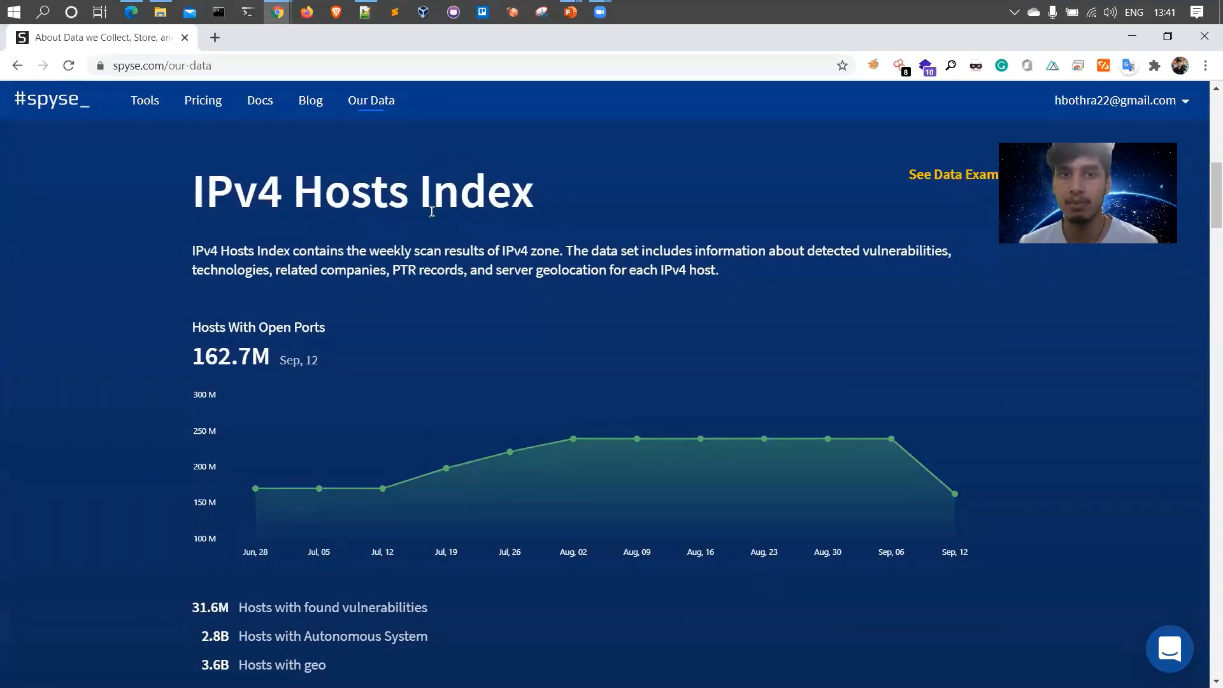
{"action": "scroll", "scroll_direction": "down", "scroll_amount": 3}
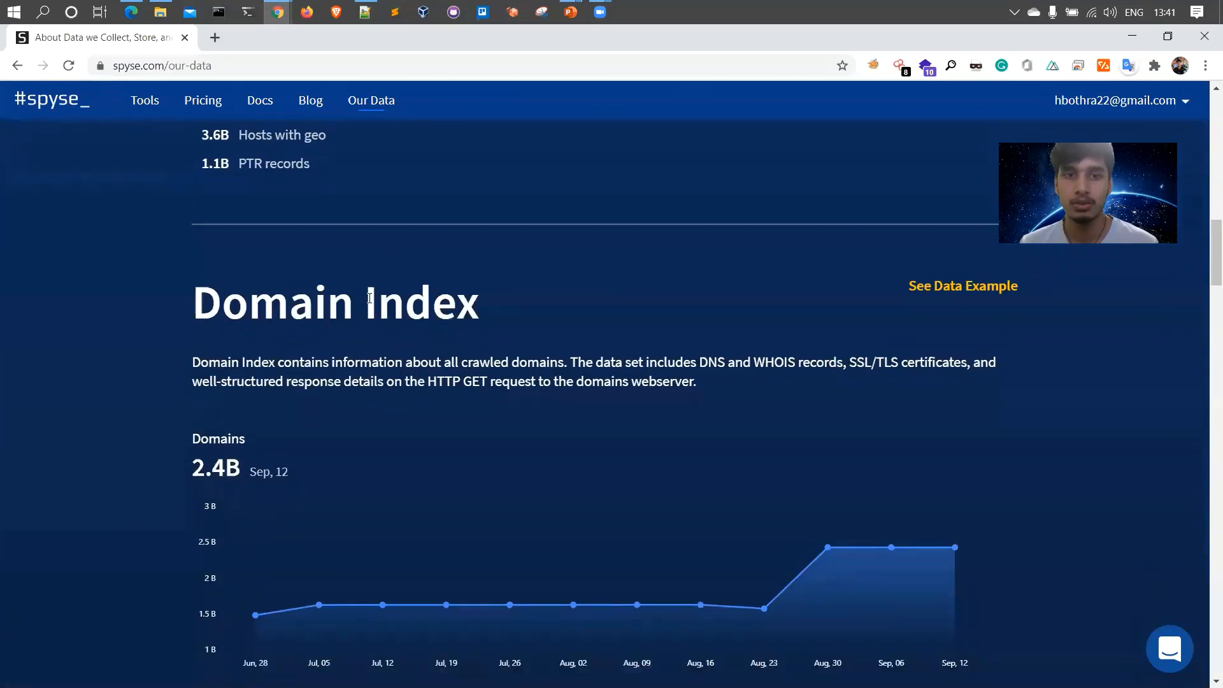
{"action": "scroll", "scroll_direction": "down", "scroll_amount": 3}
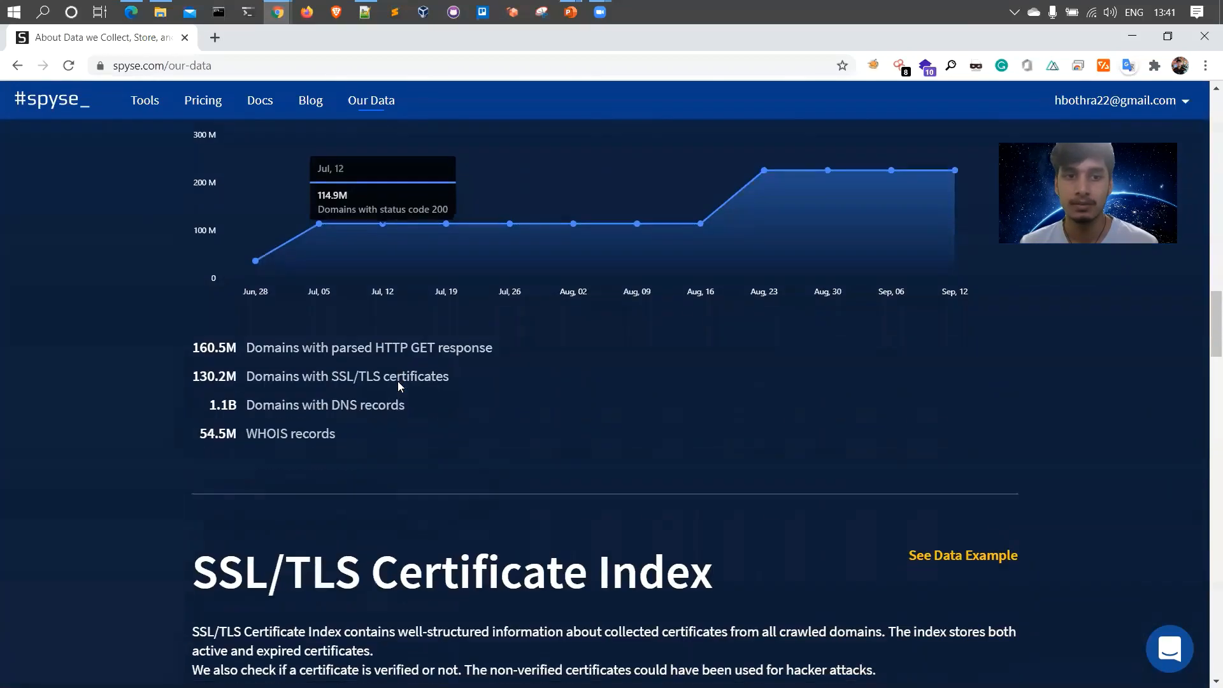
{"action": "scroll", "scroll_direction": "down", "scroll_amount": 3}
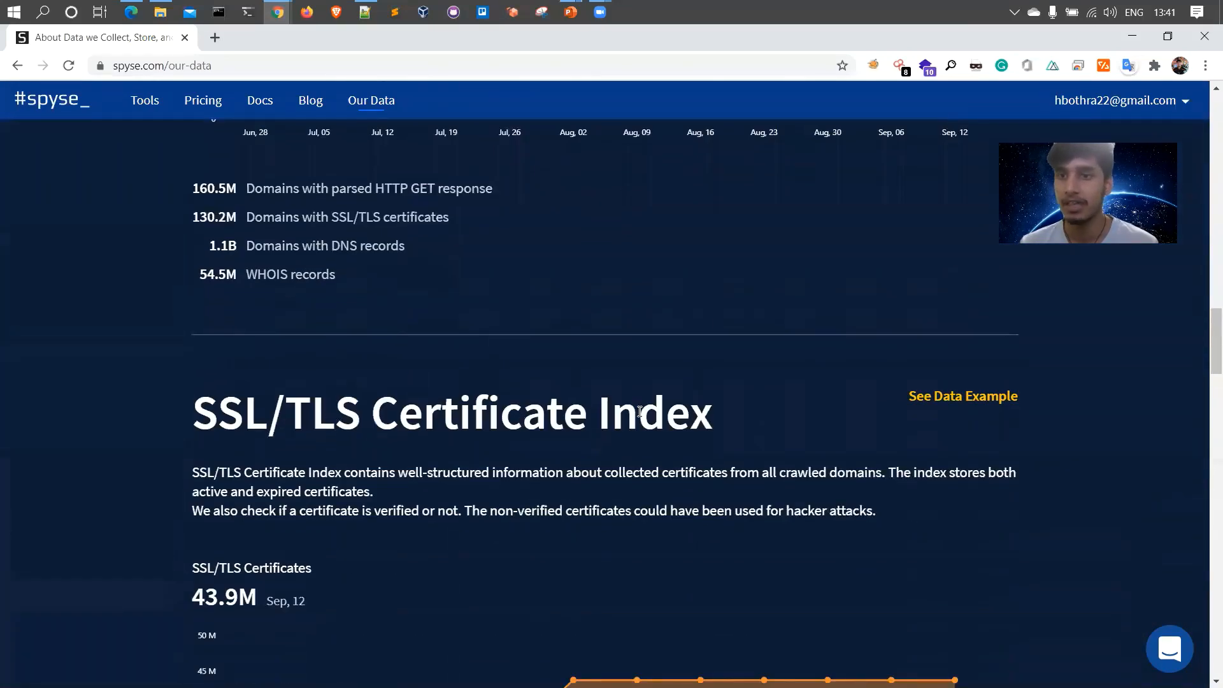
{"action": "scroll", "scroll_direction": "down", "scroll_amount": 3}
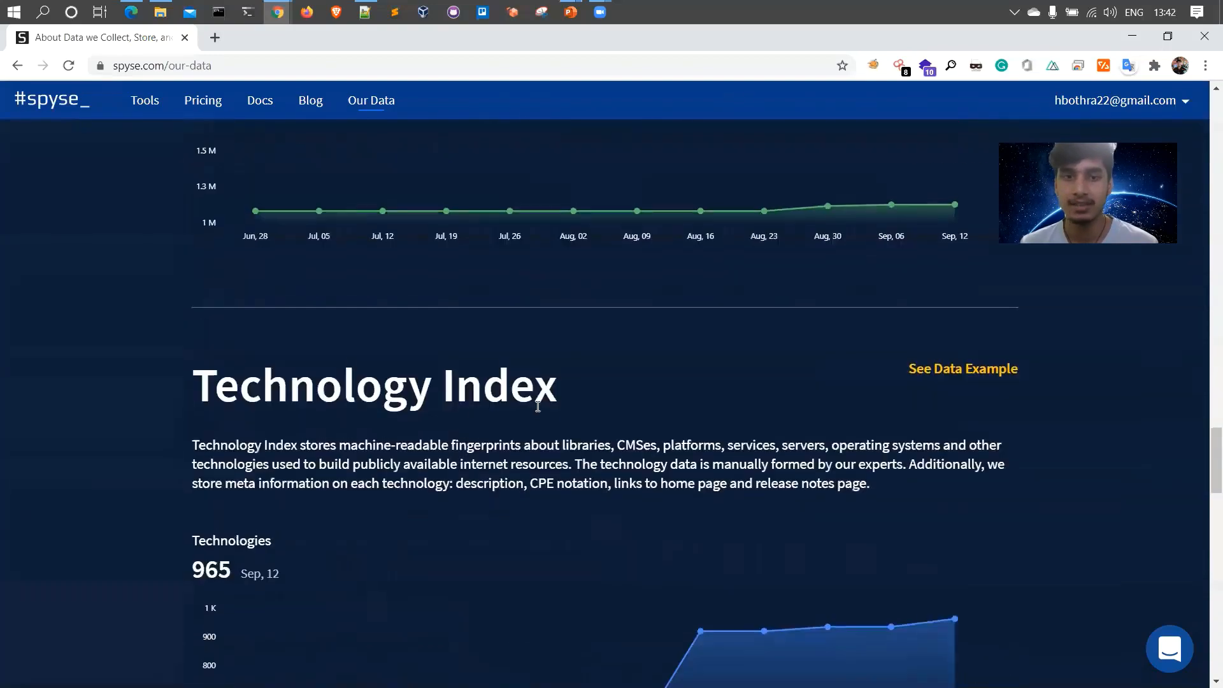
{"action": "scroll", "scroll_direction": "down", "scroll_amount": 3}
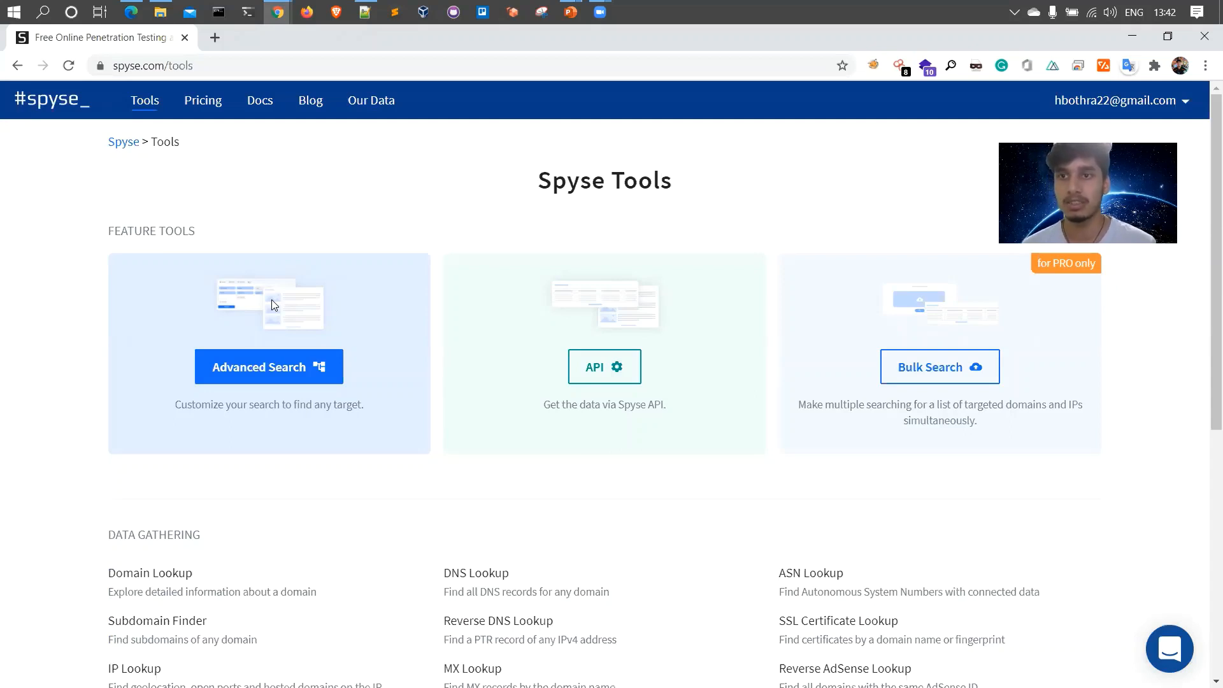
{"action": "mouse_move", "coordinate": [561, 253]}
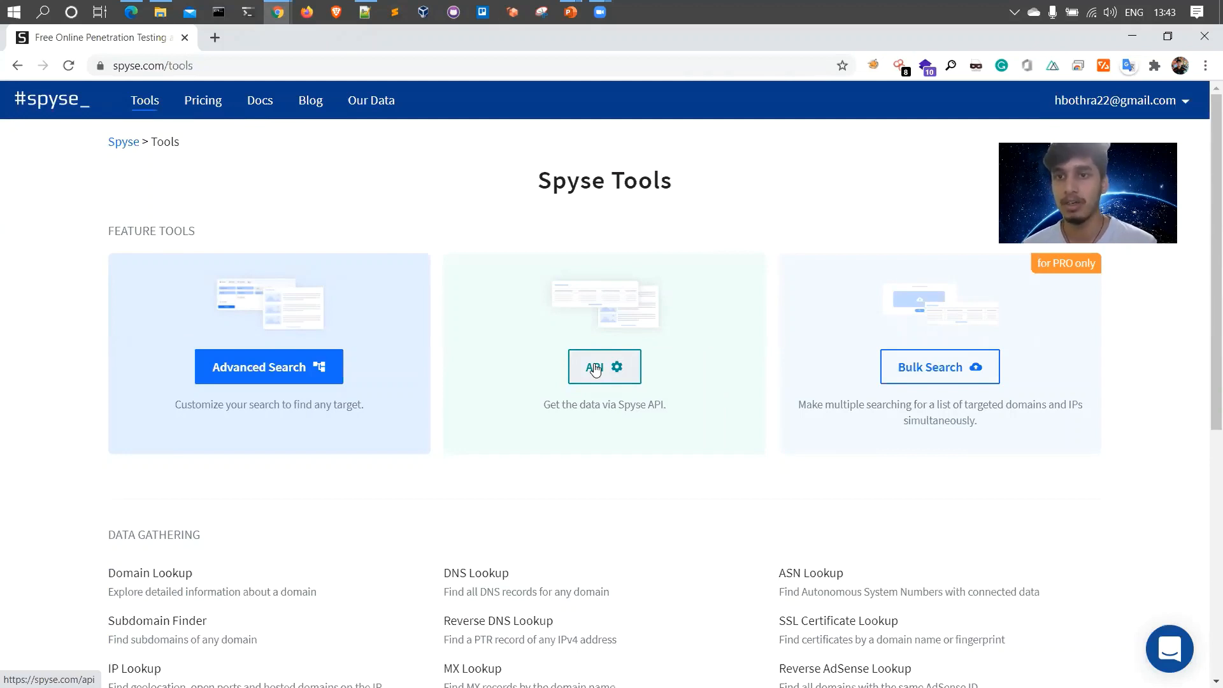
{"action": "mouse_move", "coordinate": [886, 351]}
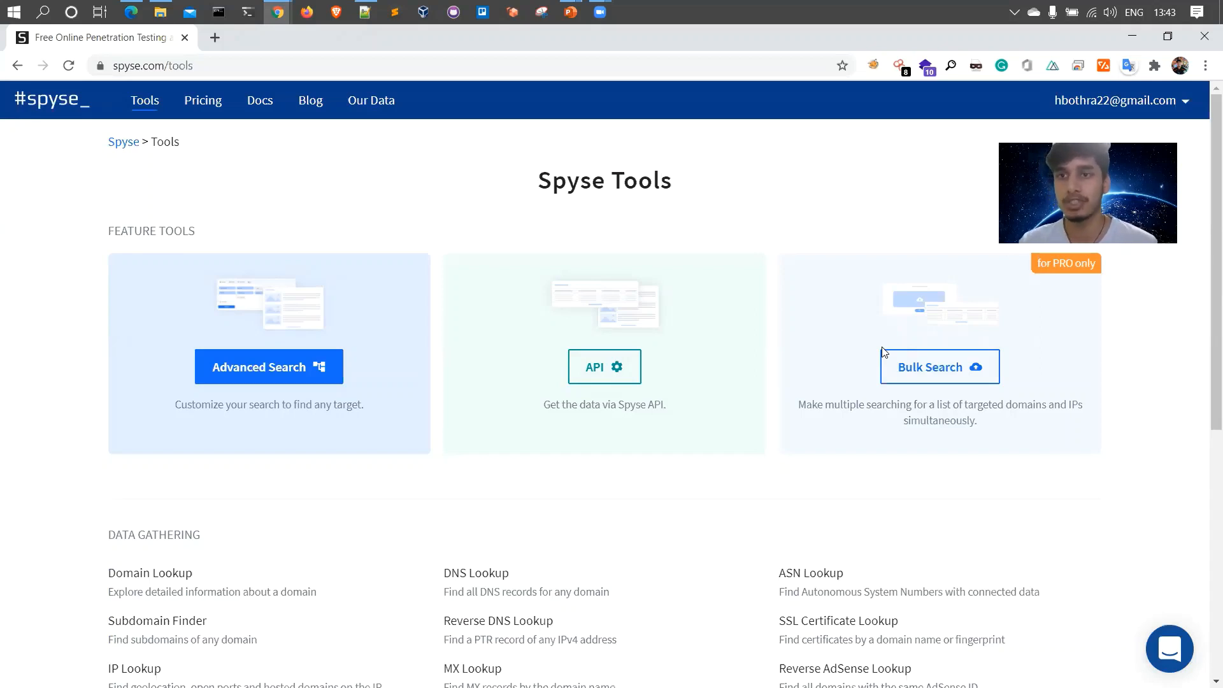
Scroll down the Tools page past Advanced Search, API and Bulk Search.
{"action": "scroll", "scroll_direction": "down", "scroll_amount": 3}
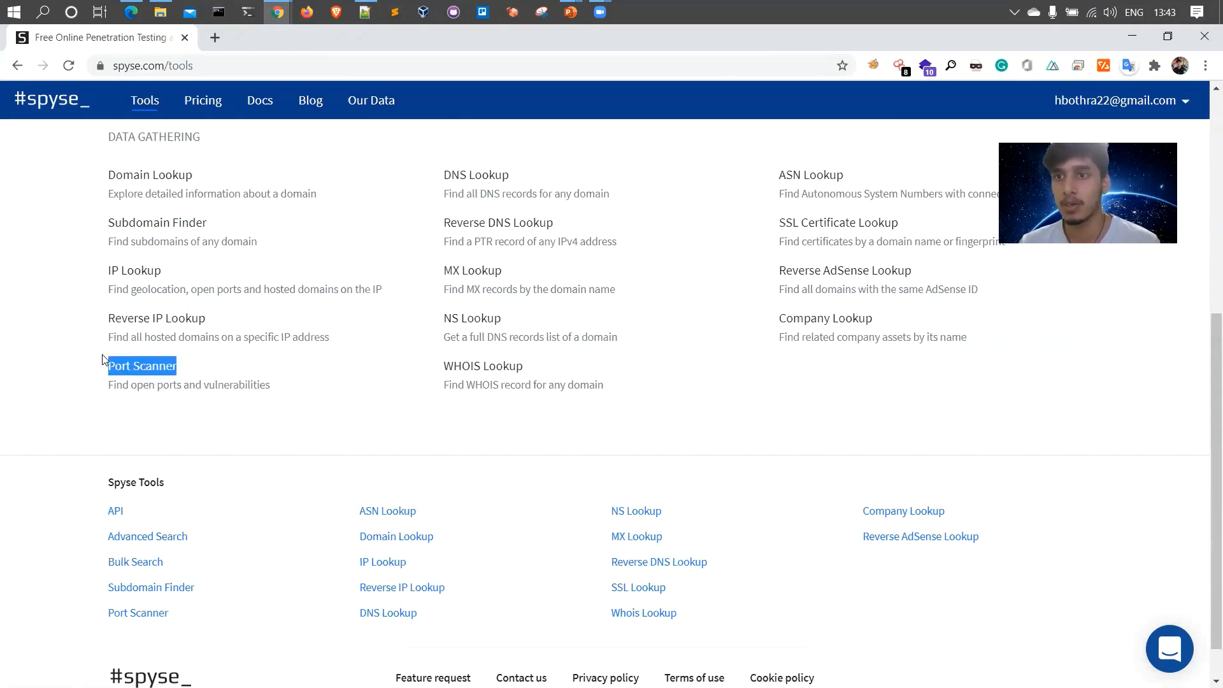
{"action": "mouse_move", "coordinate": [144, 366]}
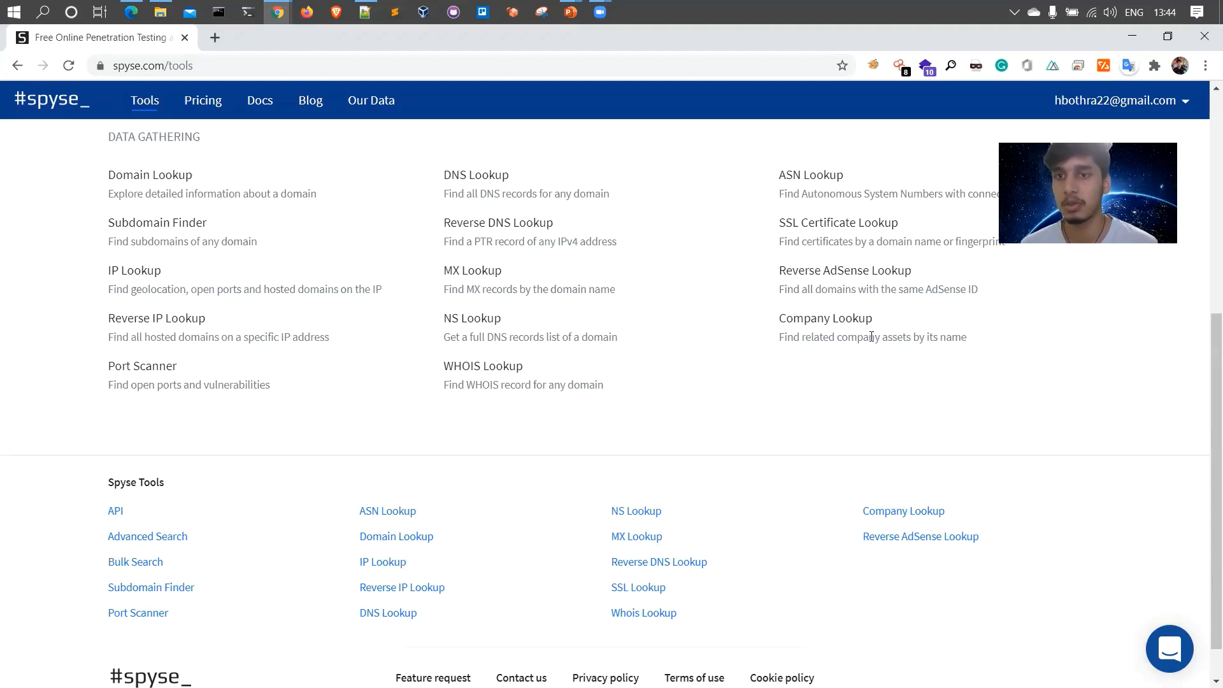
{"action": "mouse_move", "coordinate": [912, 238]}
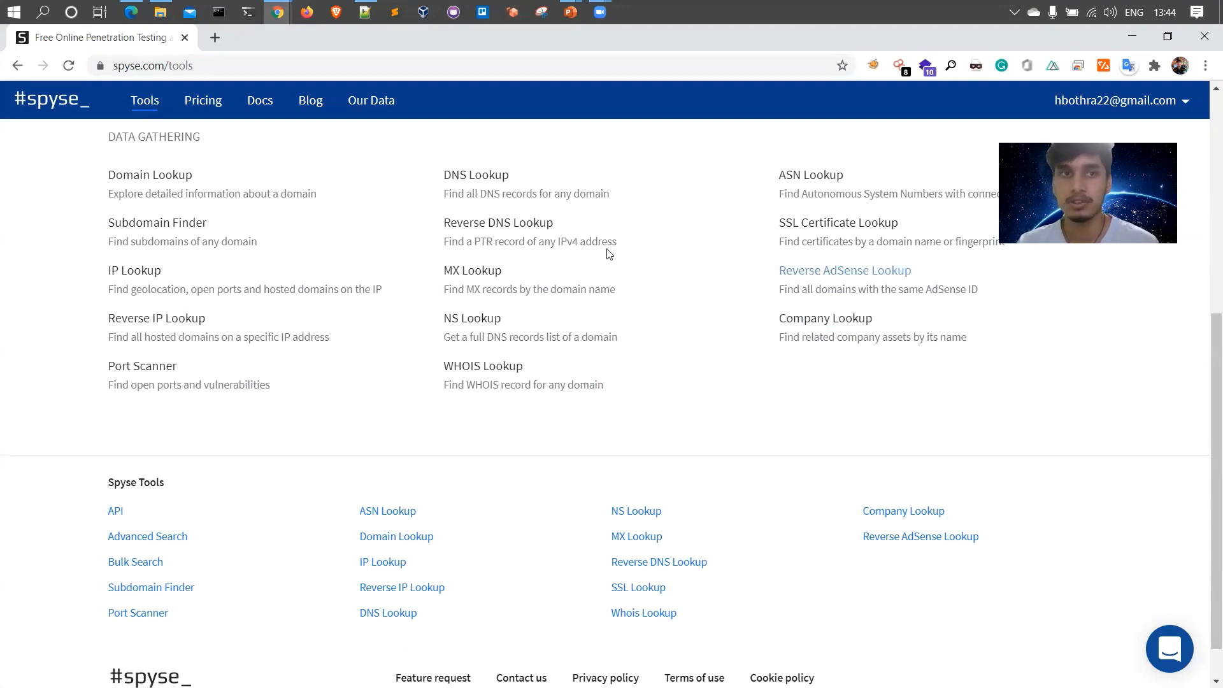
Scroll back up the Data Gathering tools list toward the #spyse_ logo.
{"action": "scroll", "scroll_direction": "up", "scroll_amount": 3}
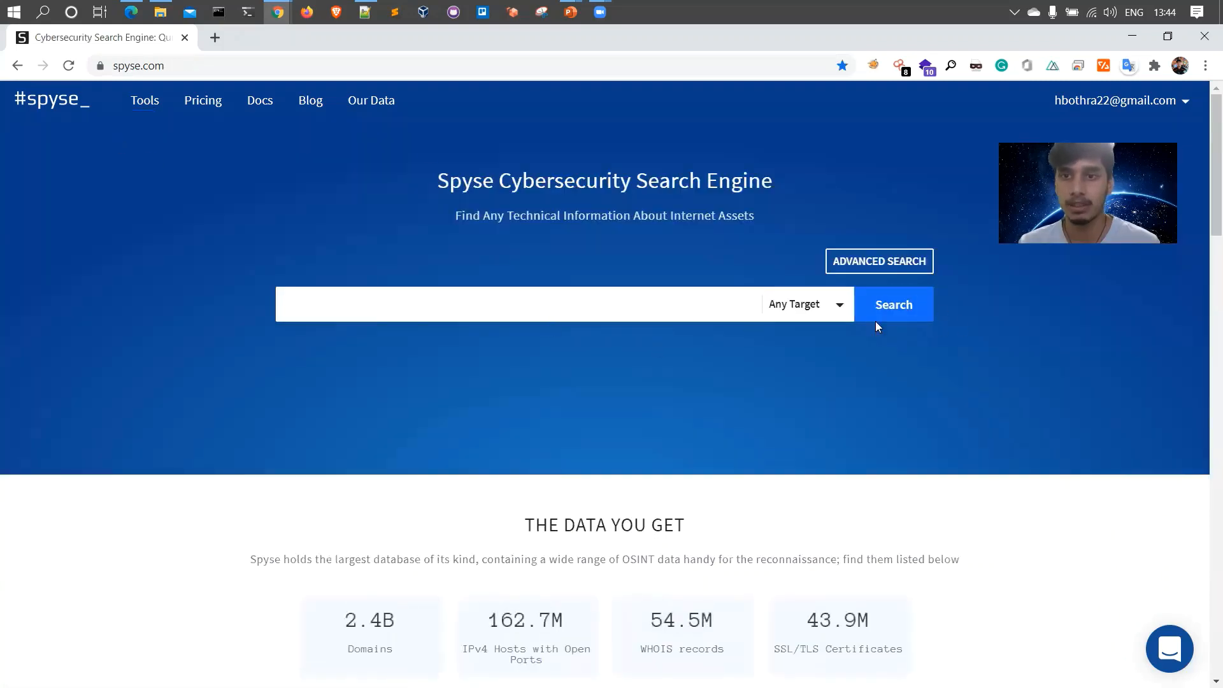
Search Spyse for stackpath.com with the Any Target type selected.
{"action": "left_click", "coordinate": [805, 303]}
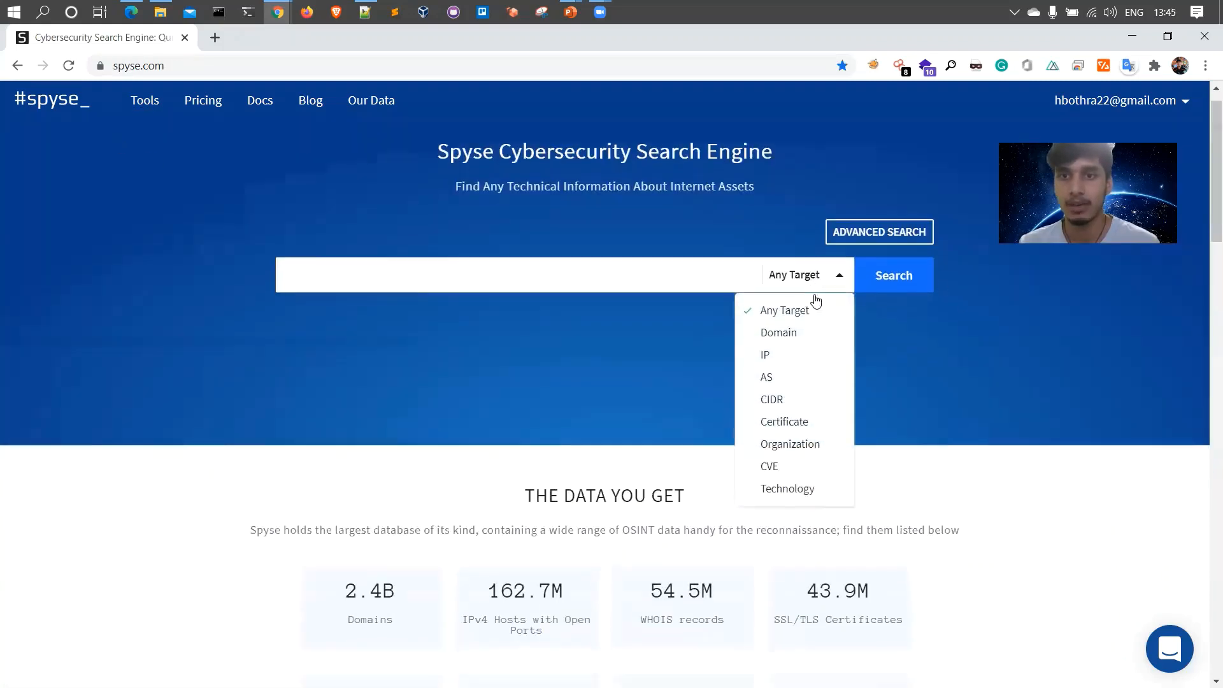
{"action": "scroll", "scroll_direction": "down", "scroll_amount": 3}
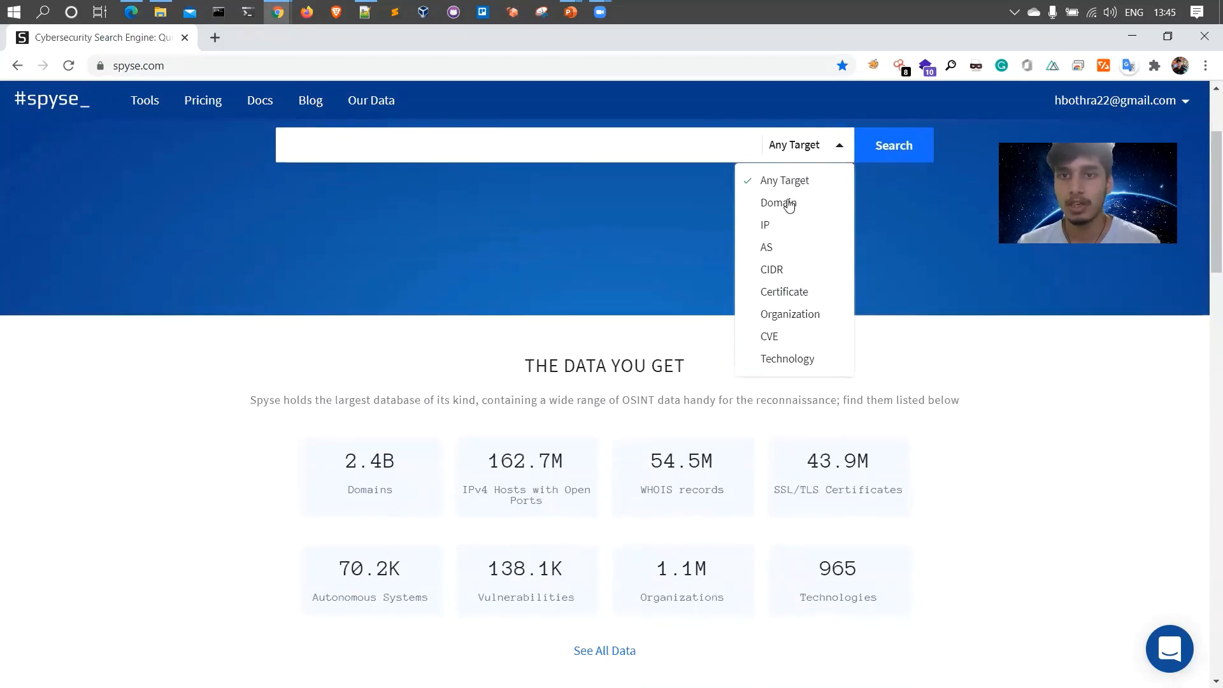
{"action": "mouse_move", "coordinate": [771, 252]}
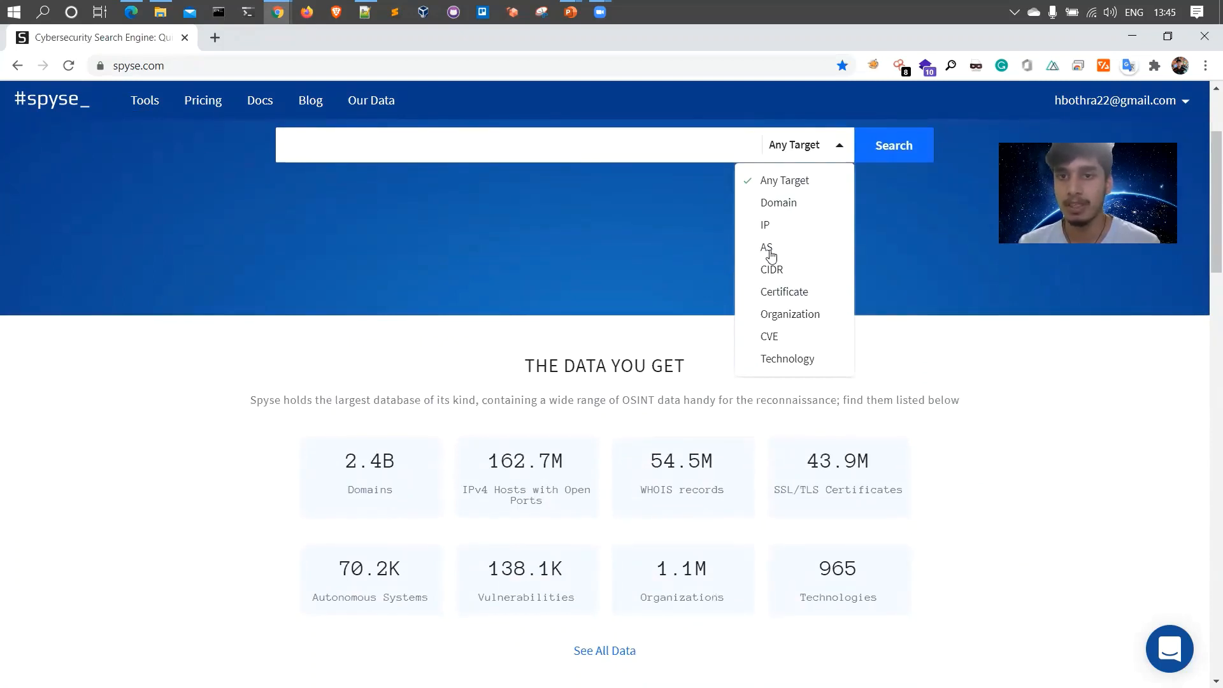
{"action": "mouse_move", "coordinate": [779, 313]}
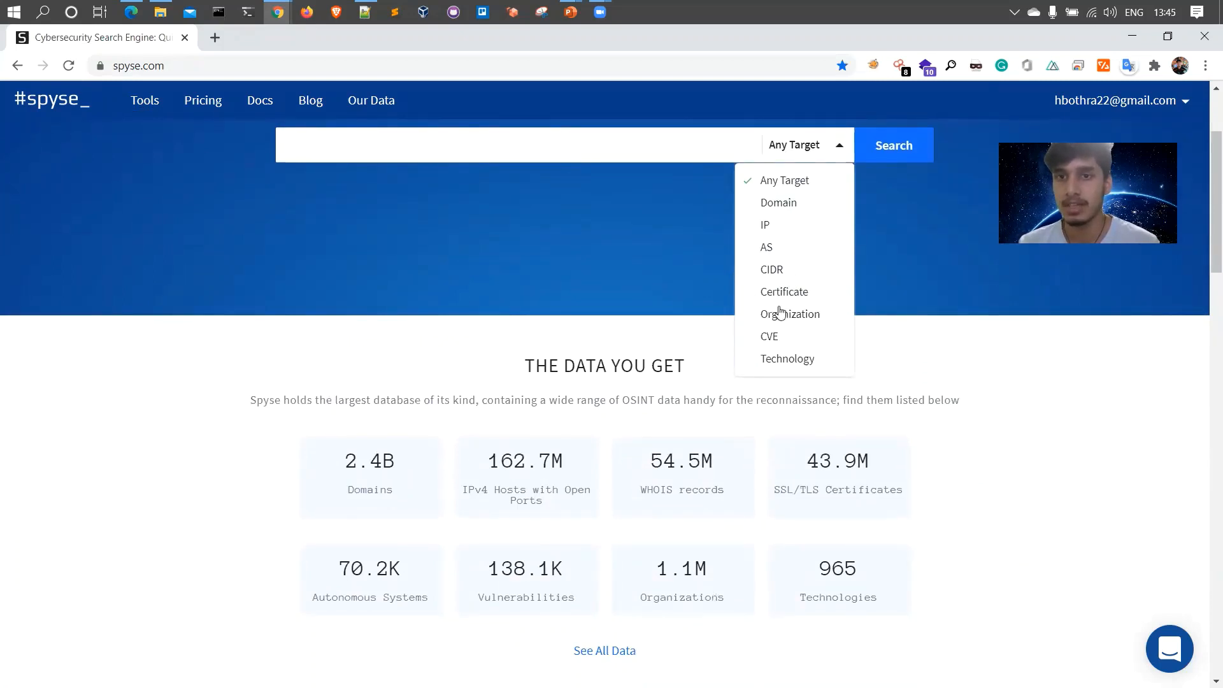
{"action": "mouse_move", "coordinate": [808, 366]}
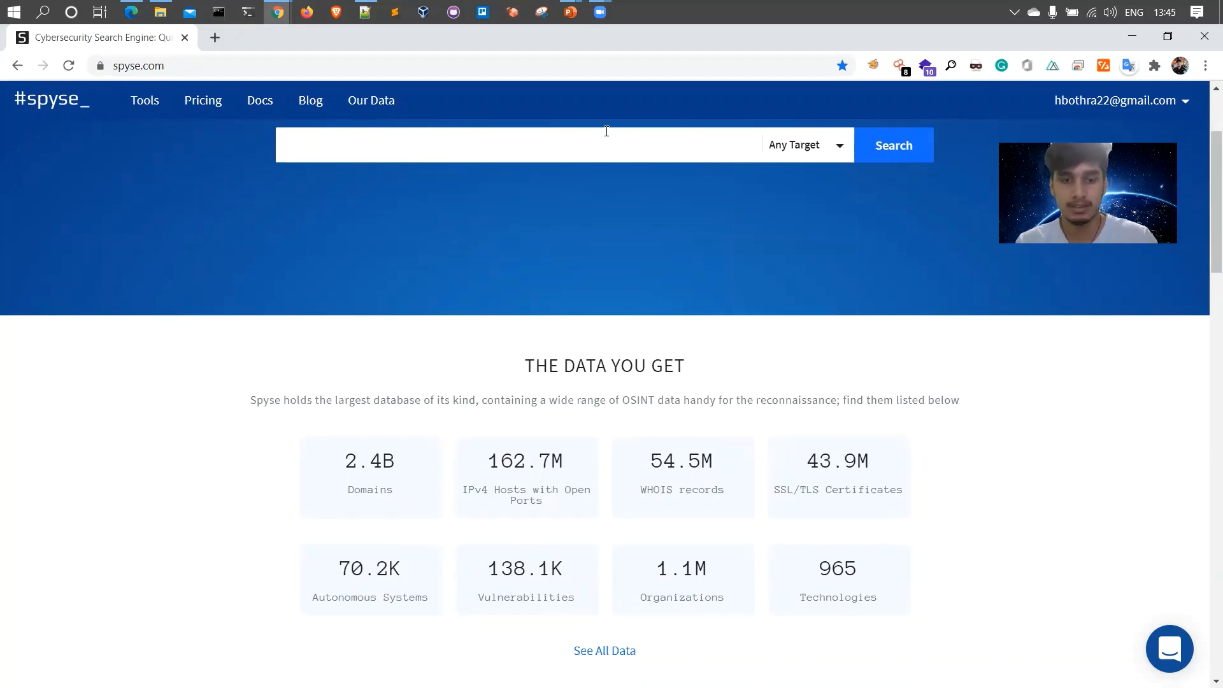
{"action": "type", "text": "stackpath.com"}
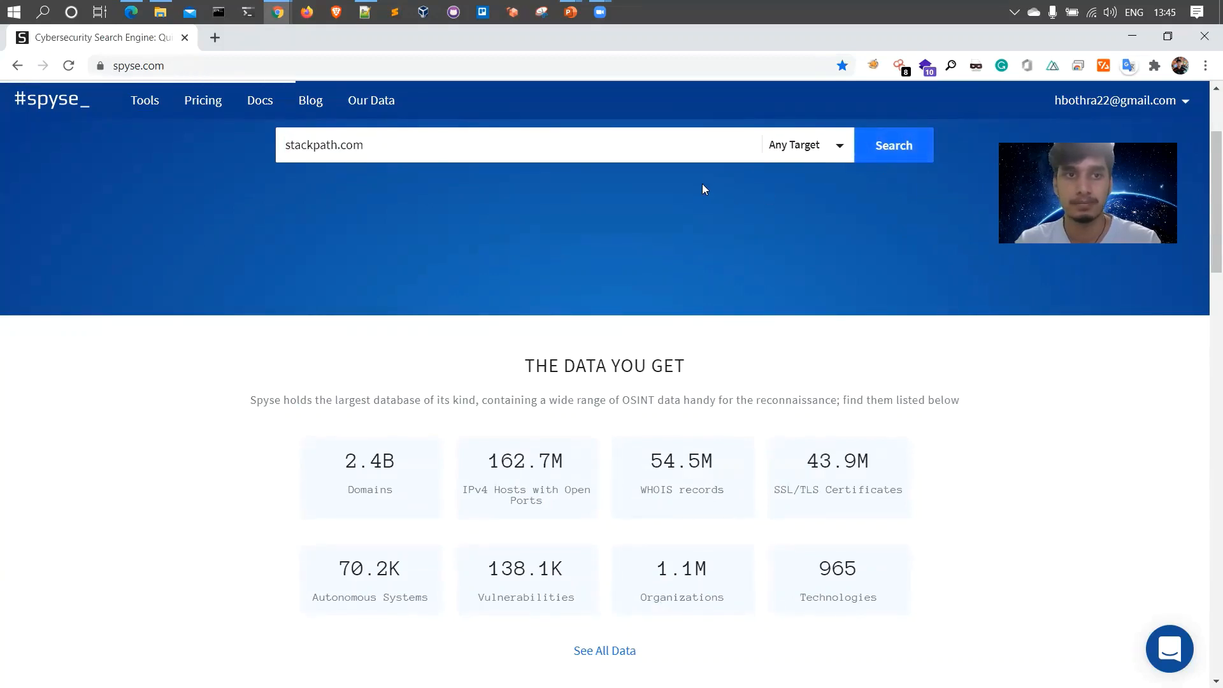
{"action": "left_click", "coordinate": [893, 145]}
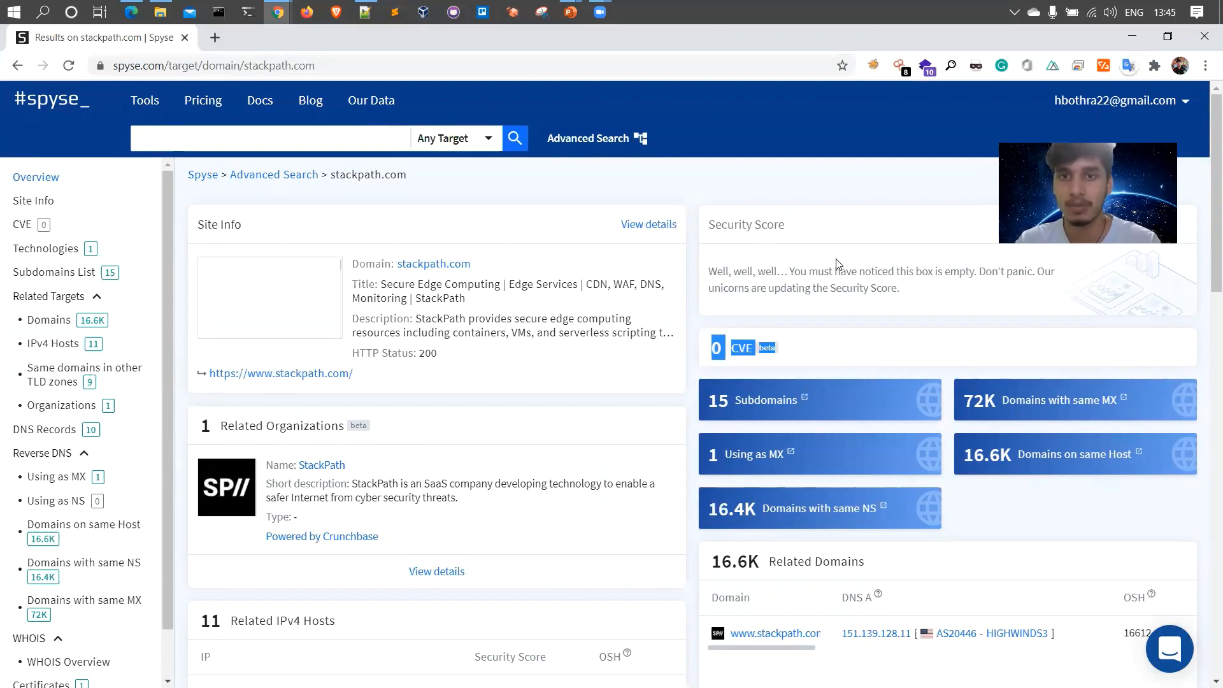
{"action": "left_click_drag", "start_coordinate": [776, 272], "coordinate": [1002, 271]}
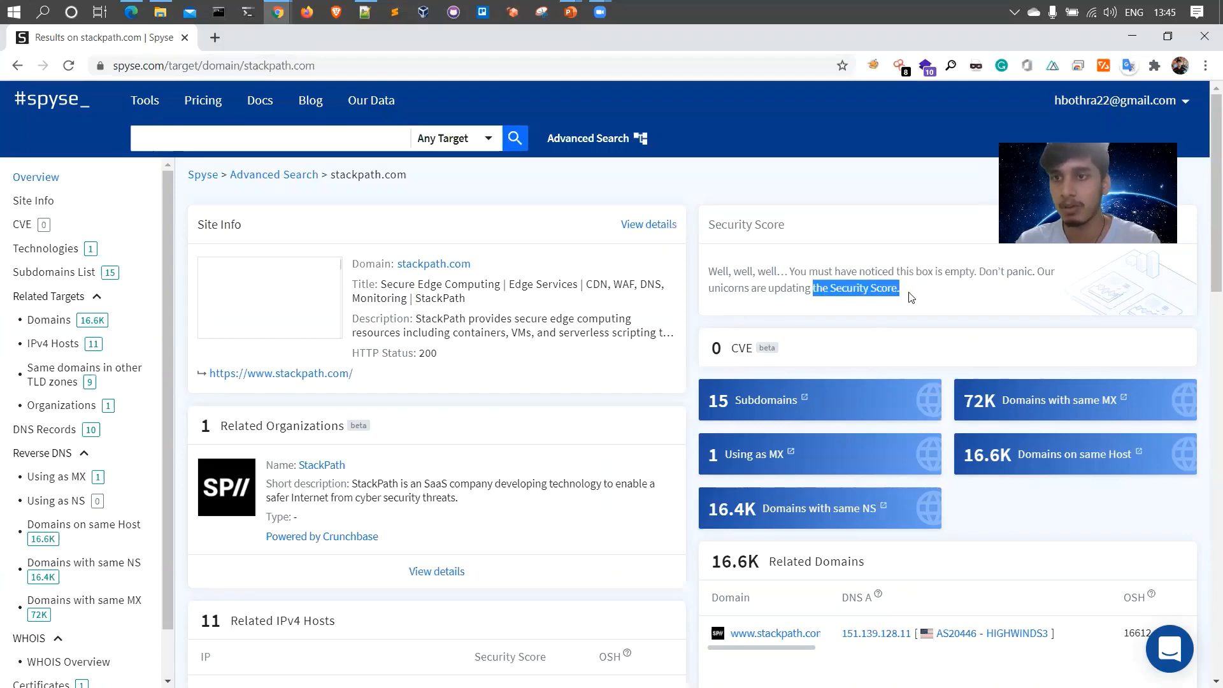
{"action": "scroll", "scroll_direction": "down", "scroll_amount": 3}
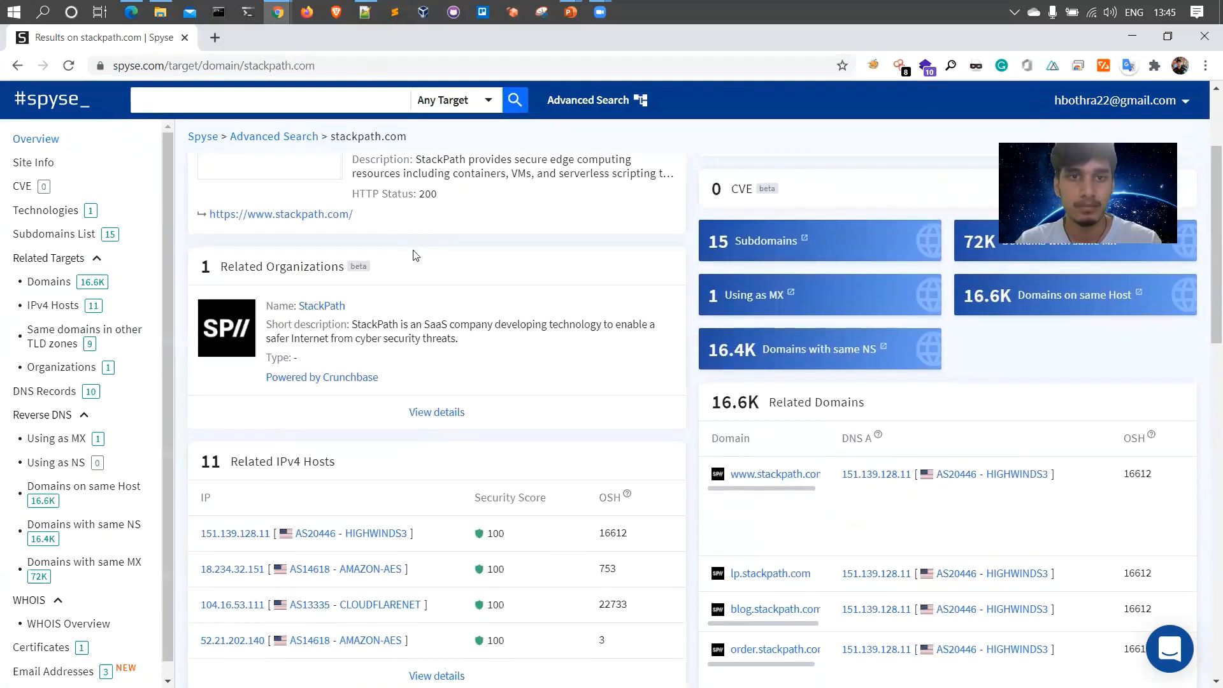
{"action": "scroll", "scroll_direction": "down", "scroll_amount": 3}
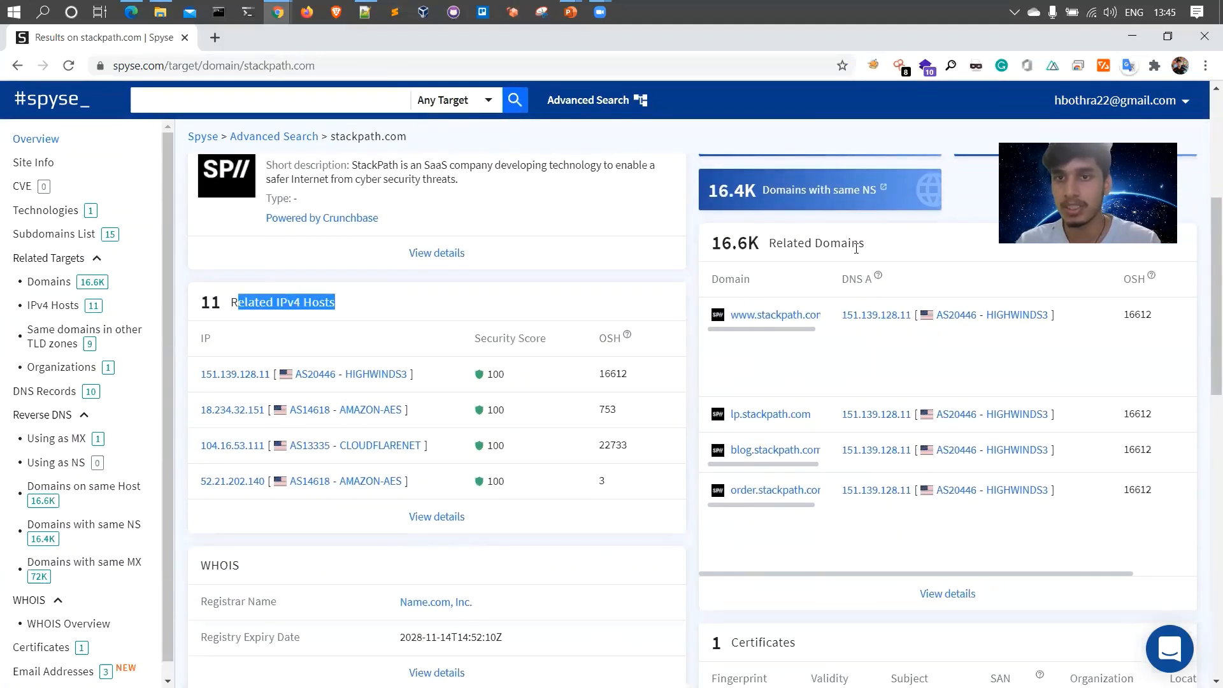
{"action": "scroll", "scroll_direction": "down", "scroll_amount": 3}
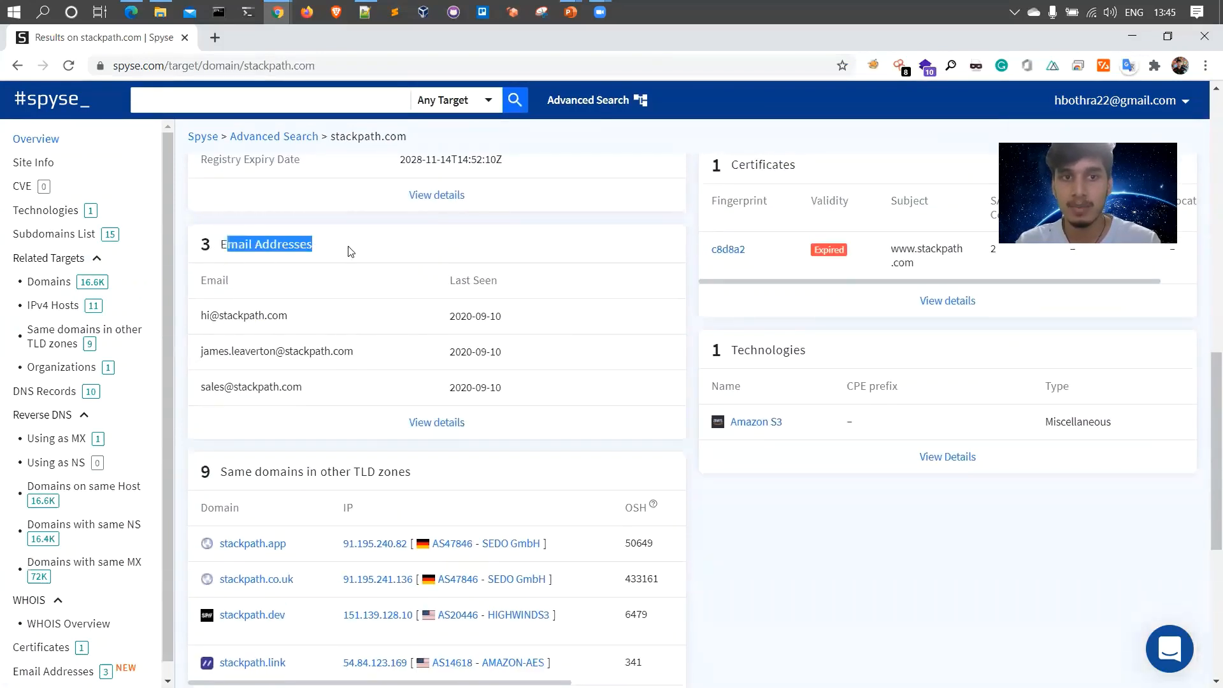
{"action": "mouse_move", "coordinate": [309, 312]}
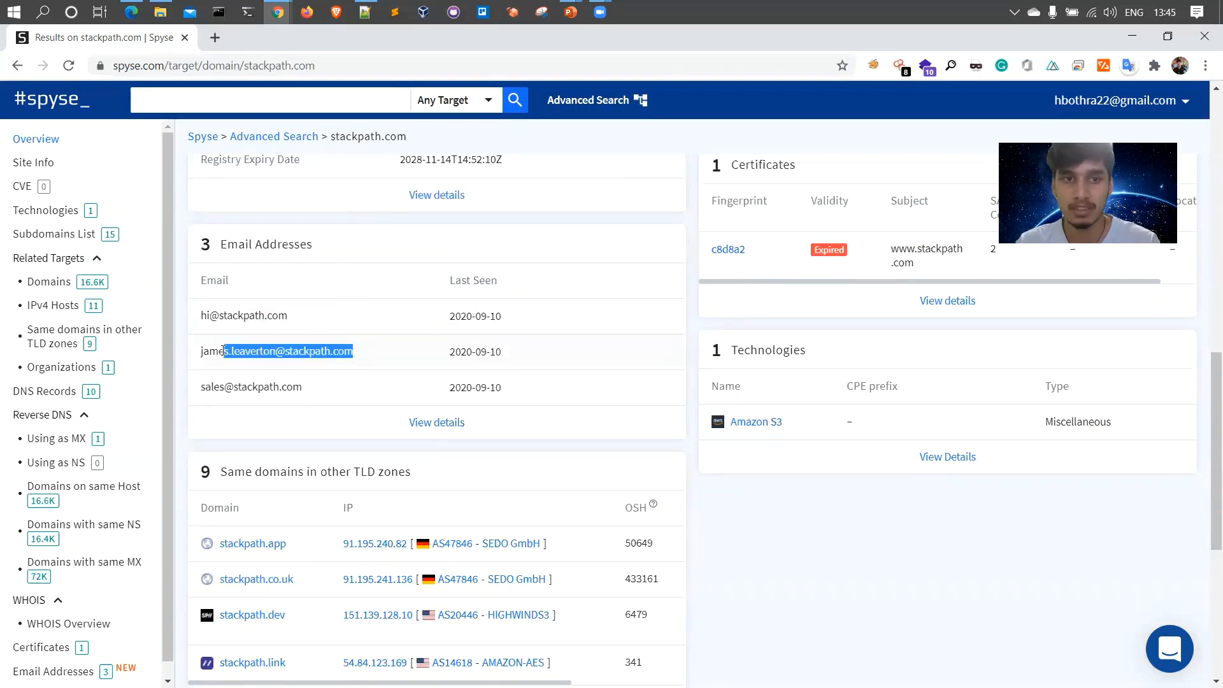
{"action": "double_click", "coordinate": [276, 352]}
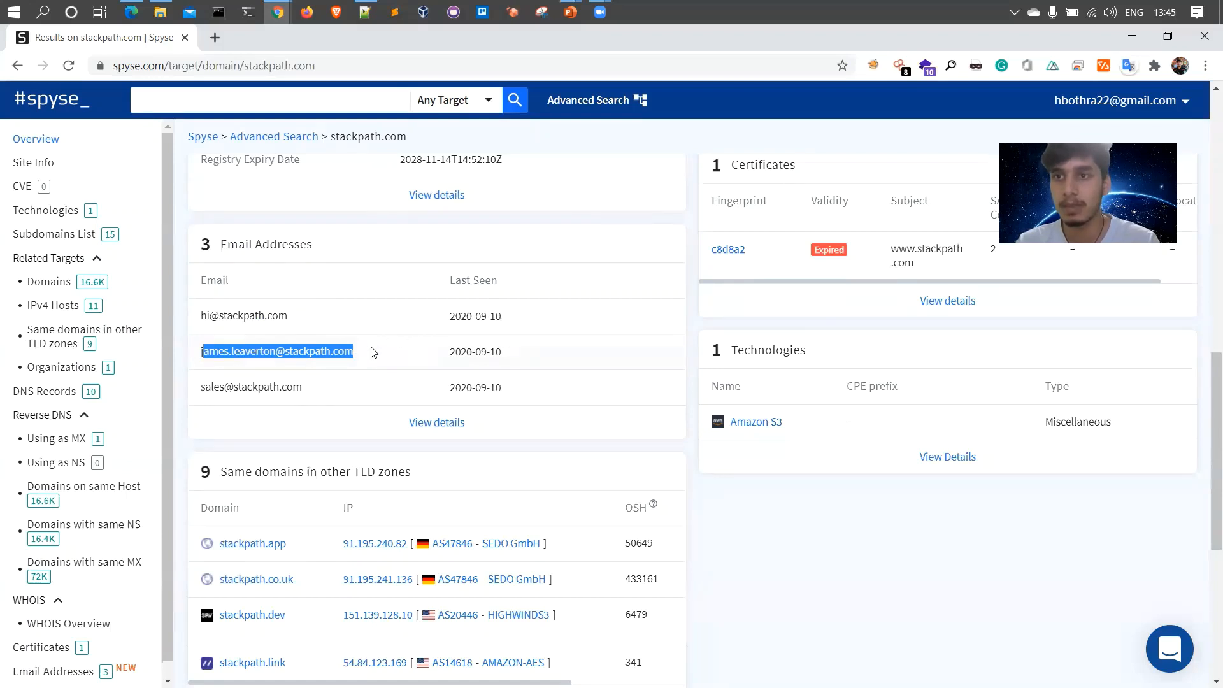
{"action": "mouse_move", "coordinate": [398, 305]}
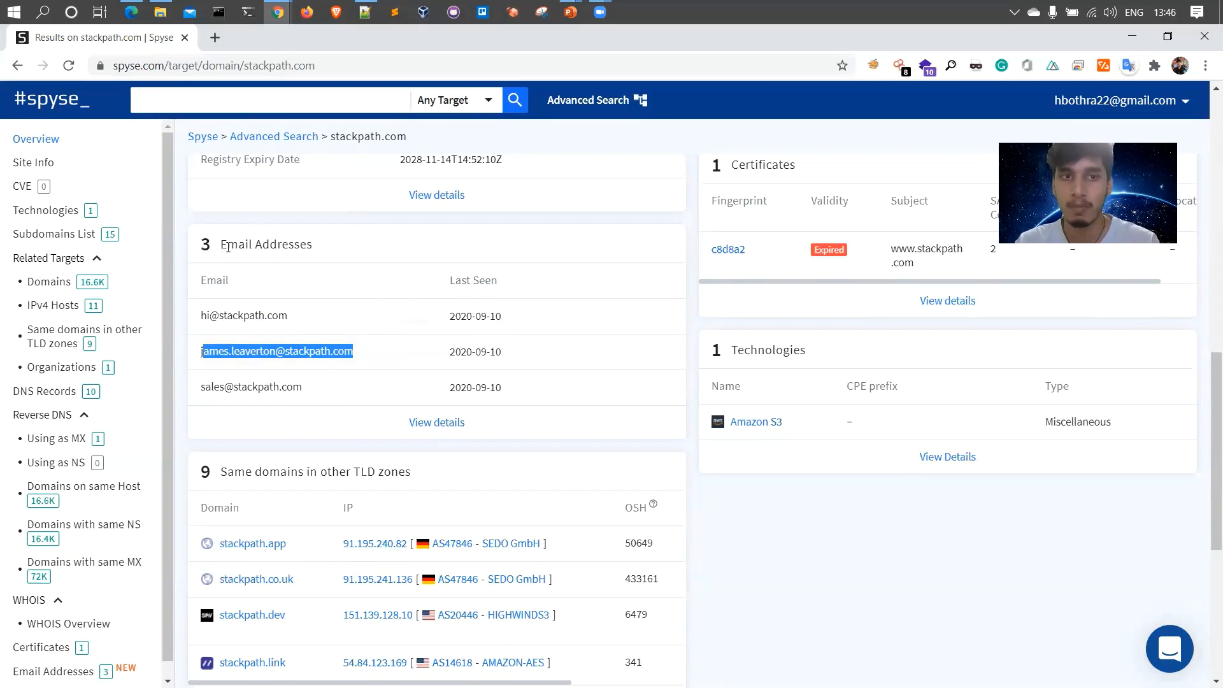
{"action": "scroll", "scroll_direction": "down", "scroll_amount": 3}
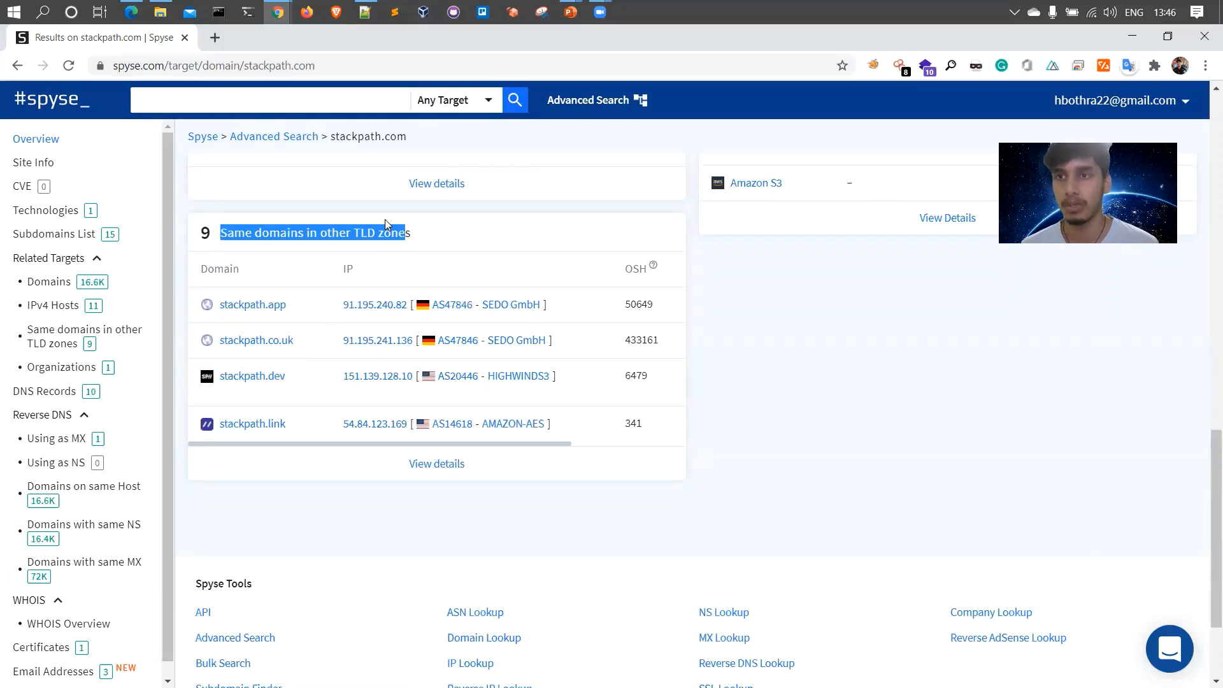
{"action": "mouse_move", "coordinate": [426, 282]}
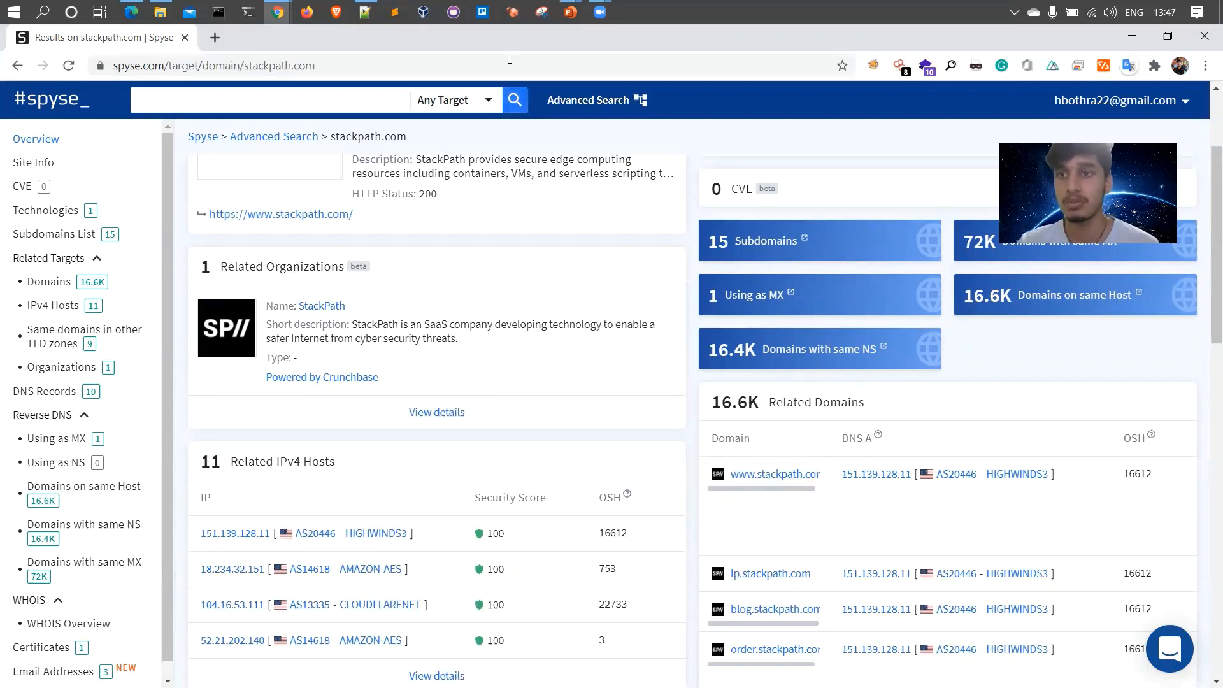
{"action": "mouse_move", "coordinate": [345, 289]}
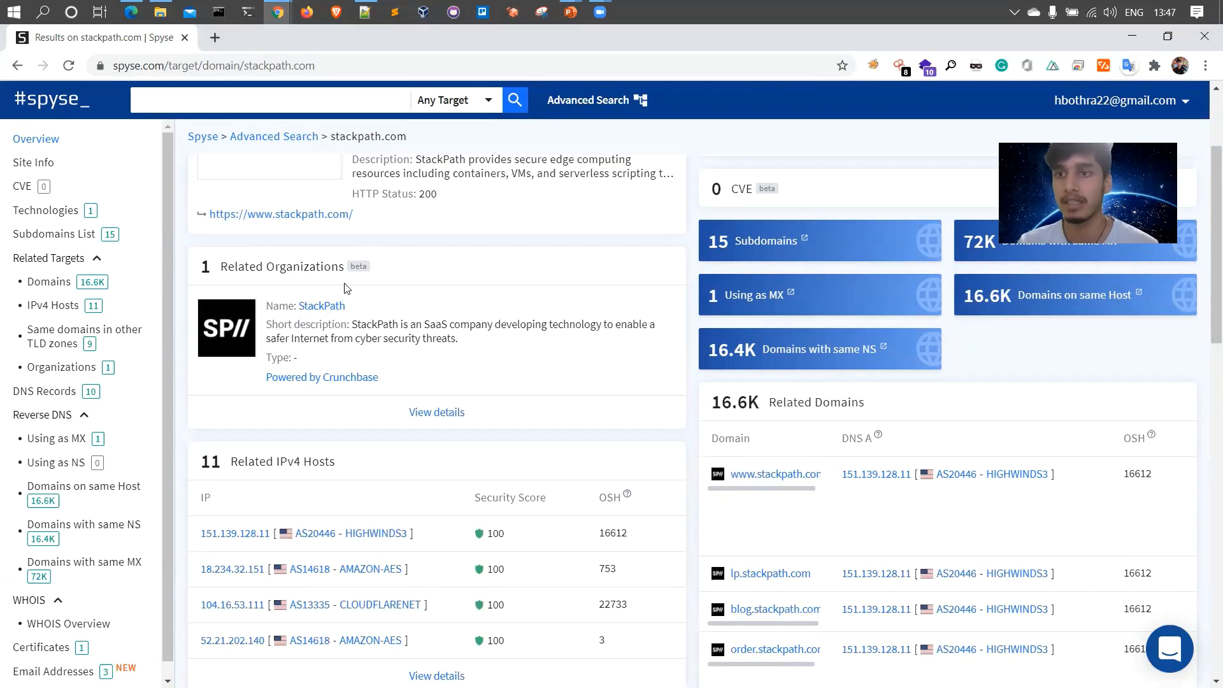
{"action": "scroll", "scroll_direction": "down", "scroll_amount": 3}
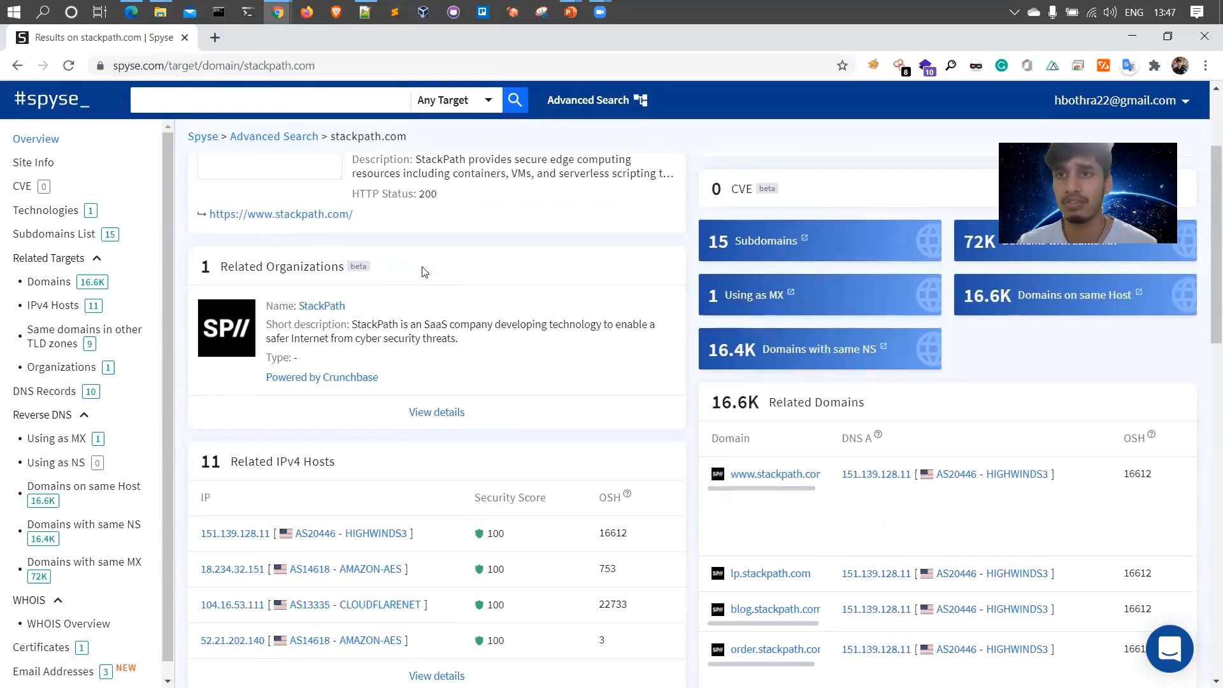
{"action": "scroll", "scroll_direction": "down", "scroll_amount": 3}
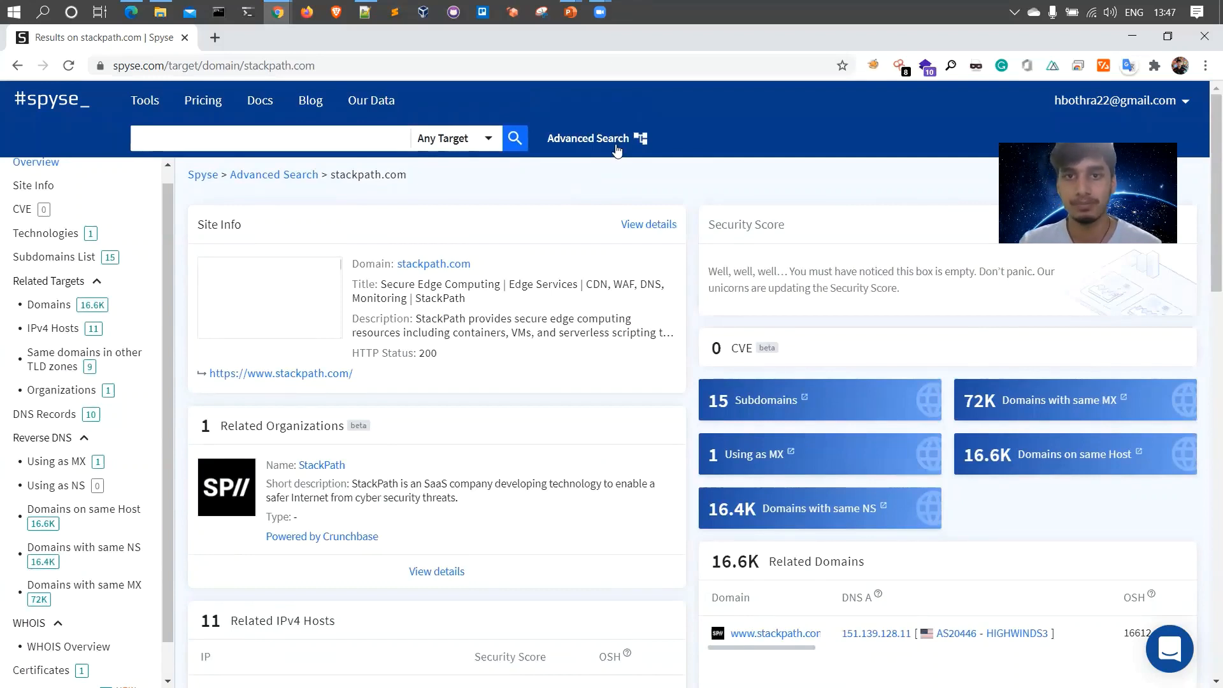
Add an advanced search filter for domain names starting with stackpath.com.
{"action": "left_click", "coordinate": [589, 137]}
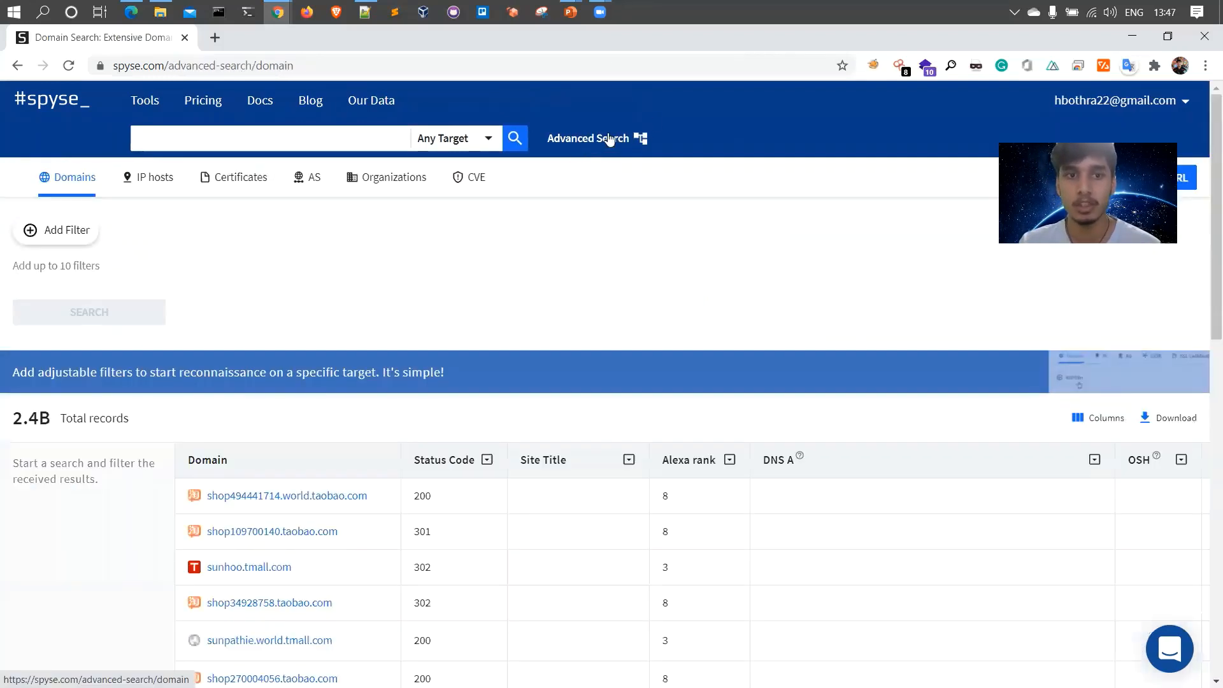
{"action": "left_click", "coordinate": [56, 229]}
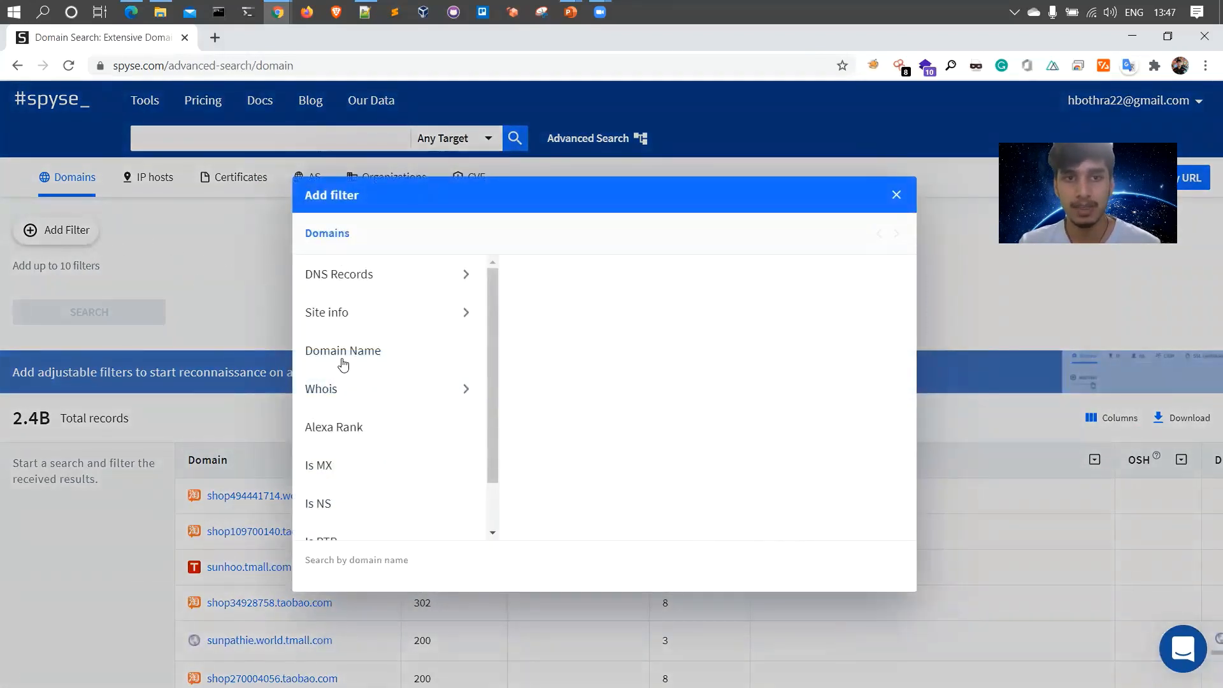
{"action": "type", "text": "stackpath.com"}
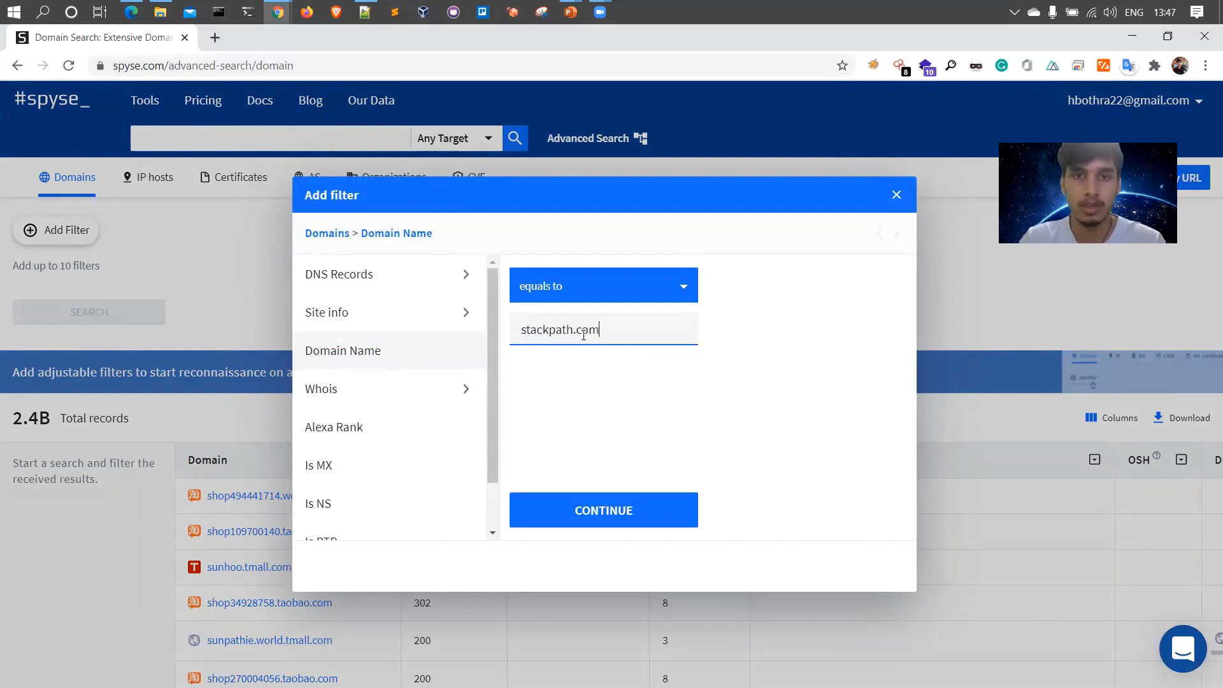
{"action": "left_click", "coordinate": [602, 284]}
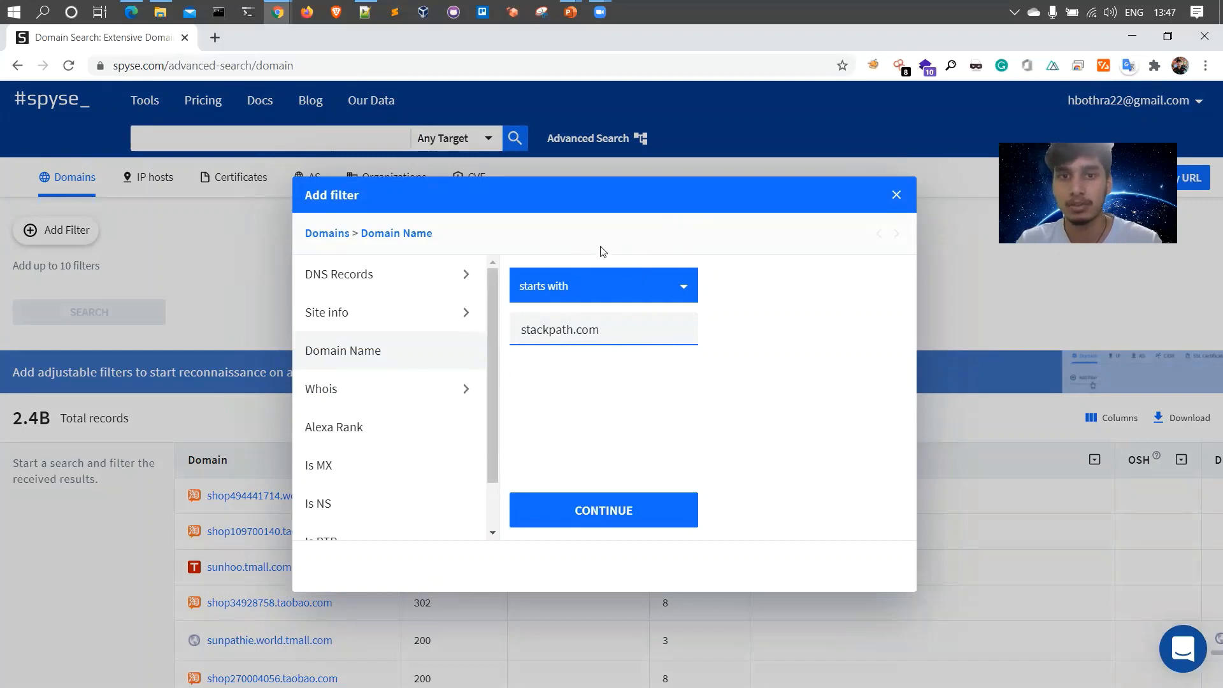
{"action": "left_click", "coordinate": [603, 284]}
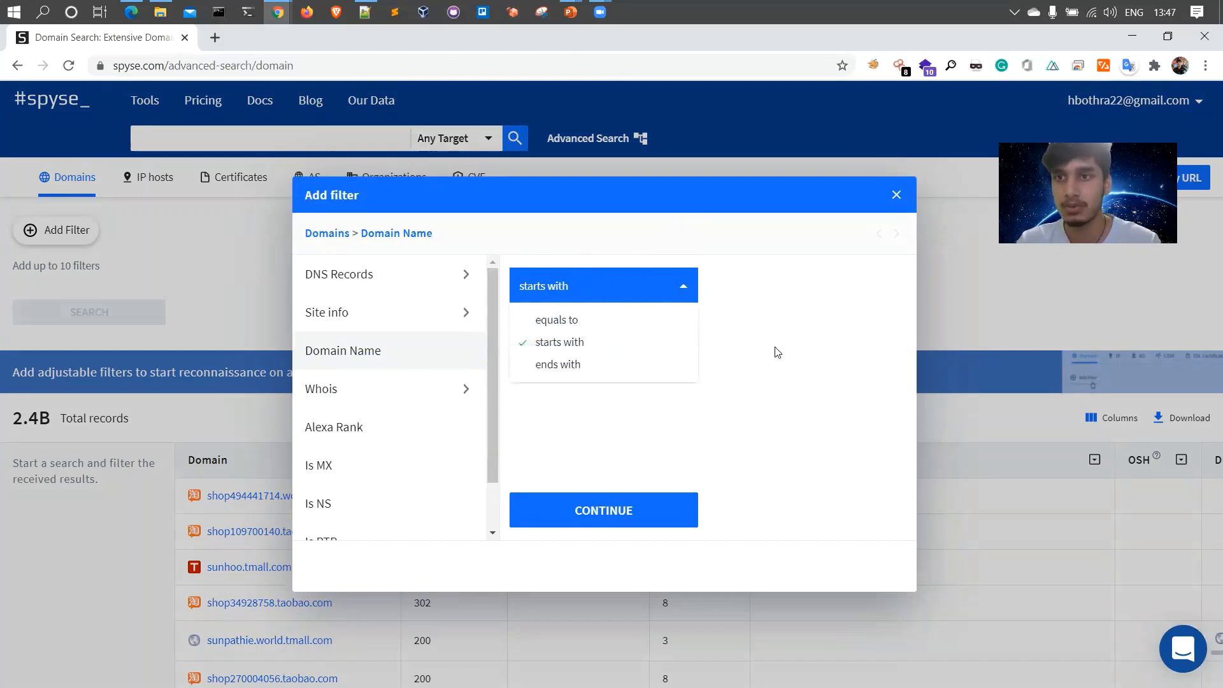
{"action": "left_click", "coordinate": [603, 510]}
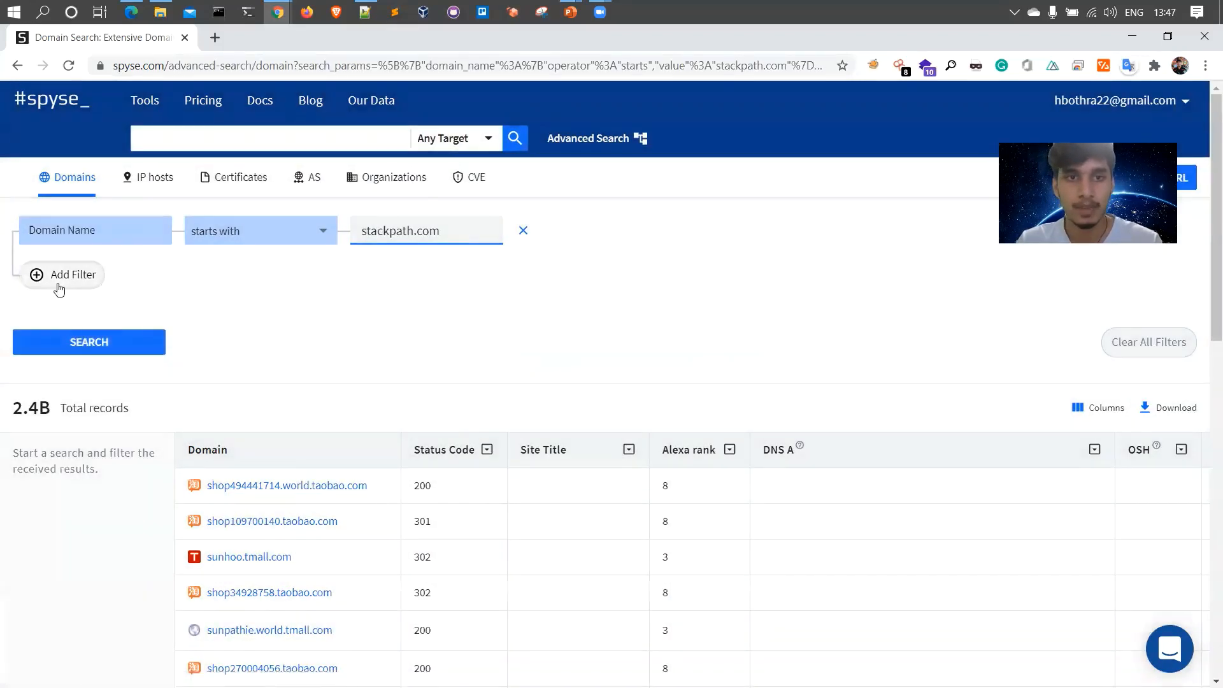
Add a Whois Registrar Name contains Stackpath filter and run the two-condition search, getting 0 results.
{"action": "left_click", "coordinate": [62, 275]}
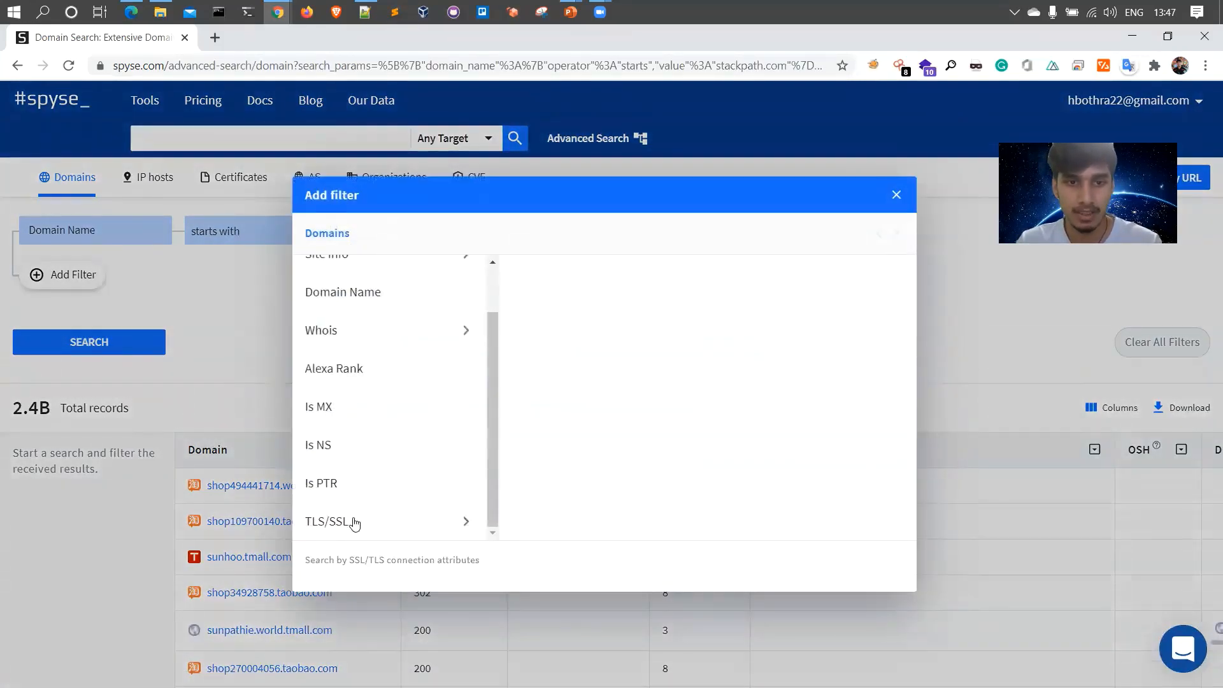
{"action": "left_click", "coordinate": [321, 330]}
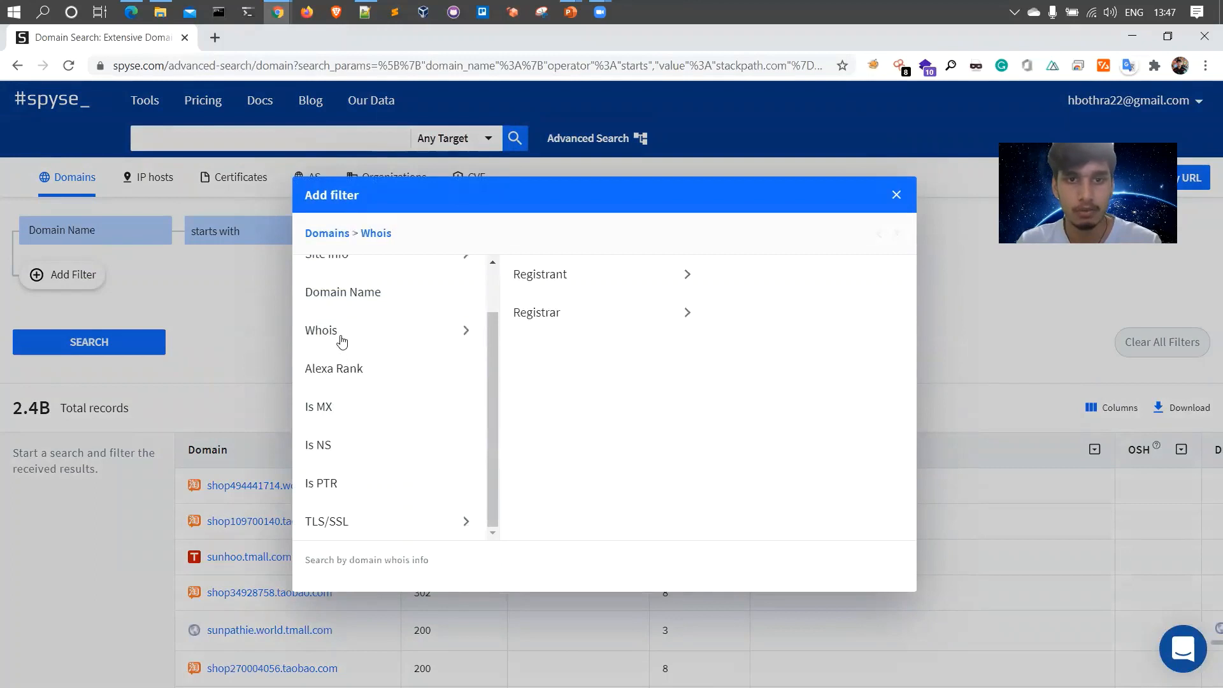
{"action": "left_click", "coordinate": [539, 274]}
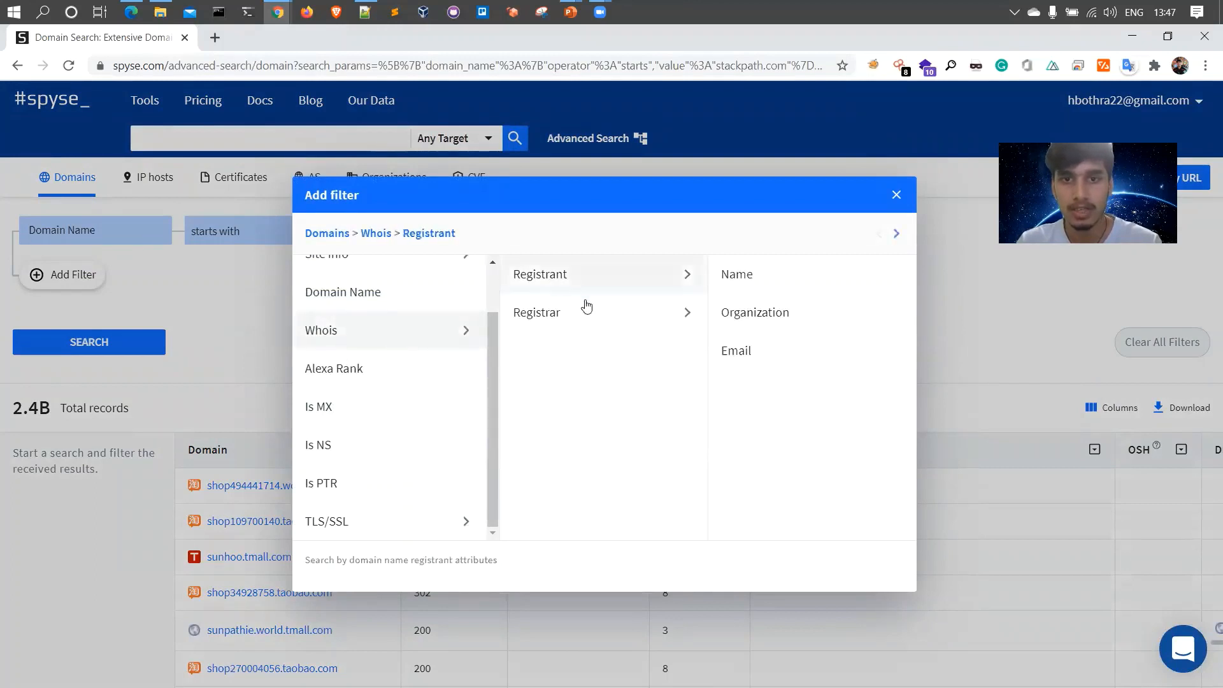
{"action": "left_click", "coordinate": [536, 312]}
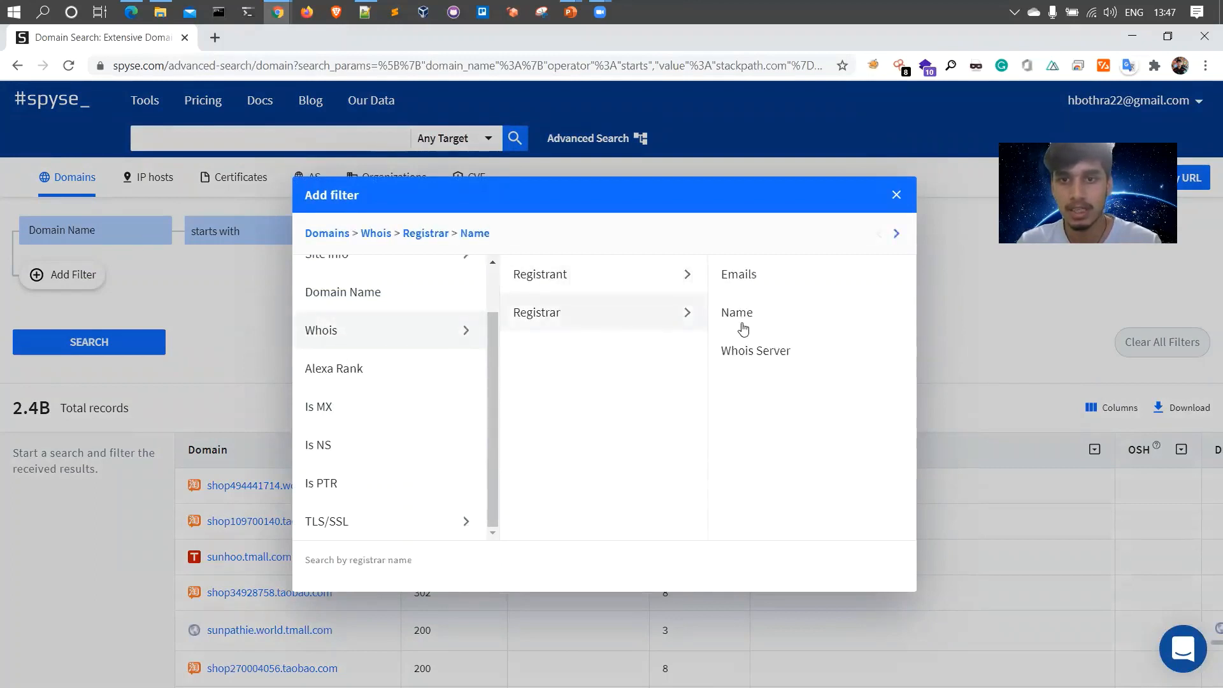
{"action": "type", "text": "Stack"}
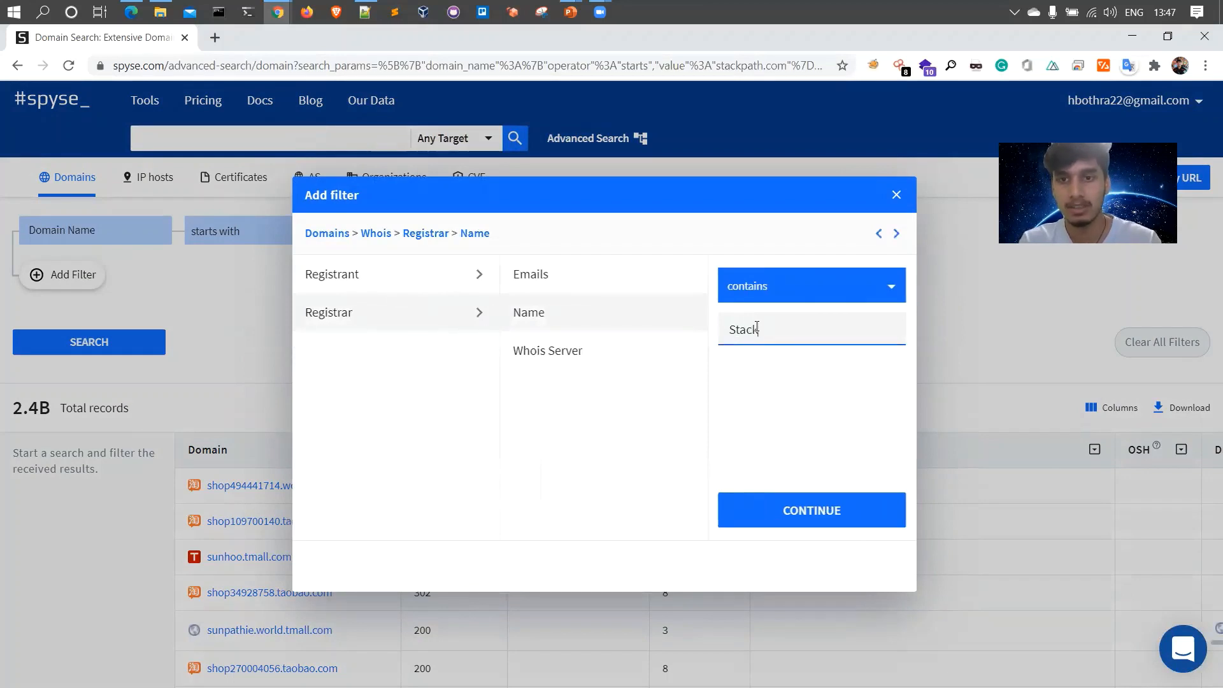
{"action": "left_click", "coordinate": [810, 510]}
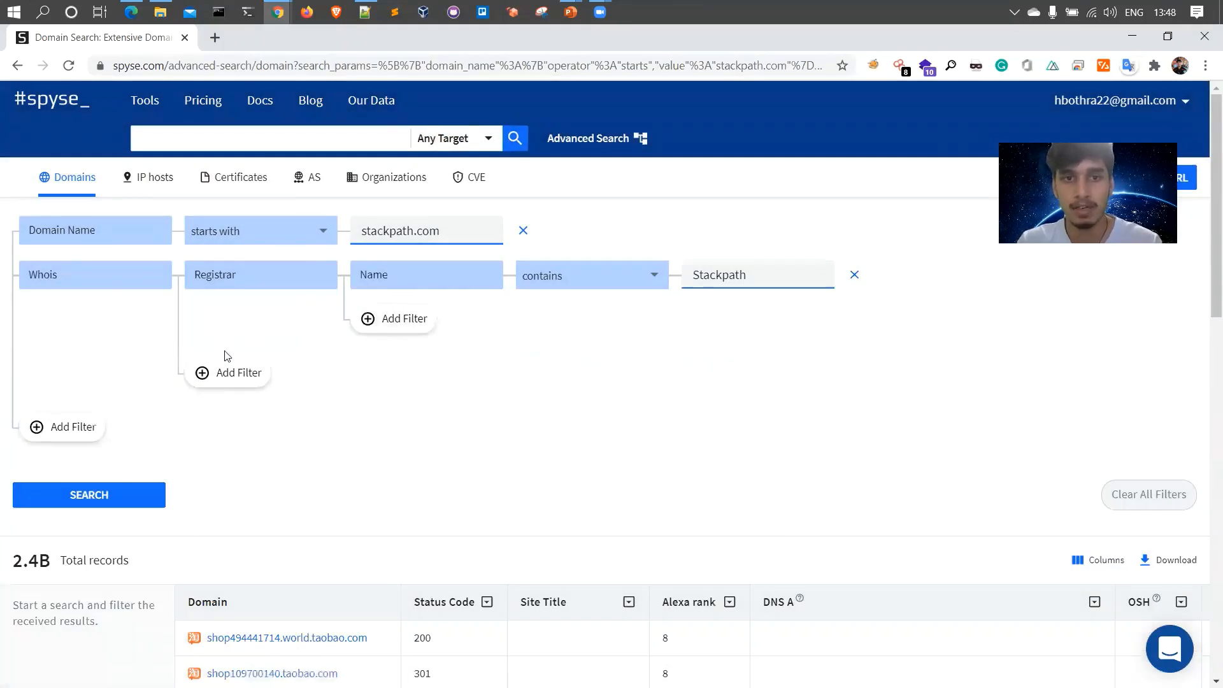
{"action": "mouse_move", "coordinate": [390, 345]}
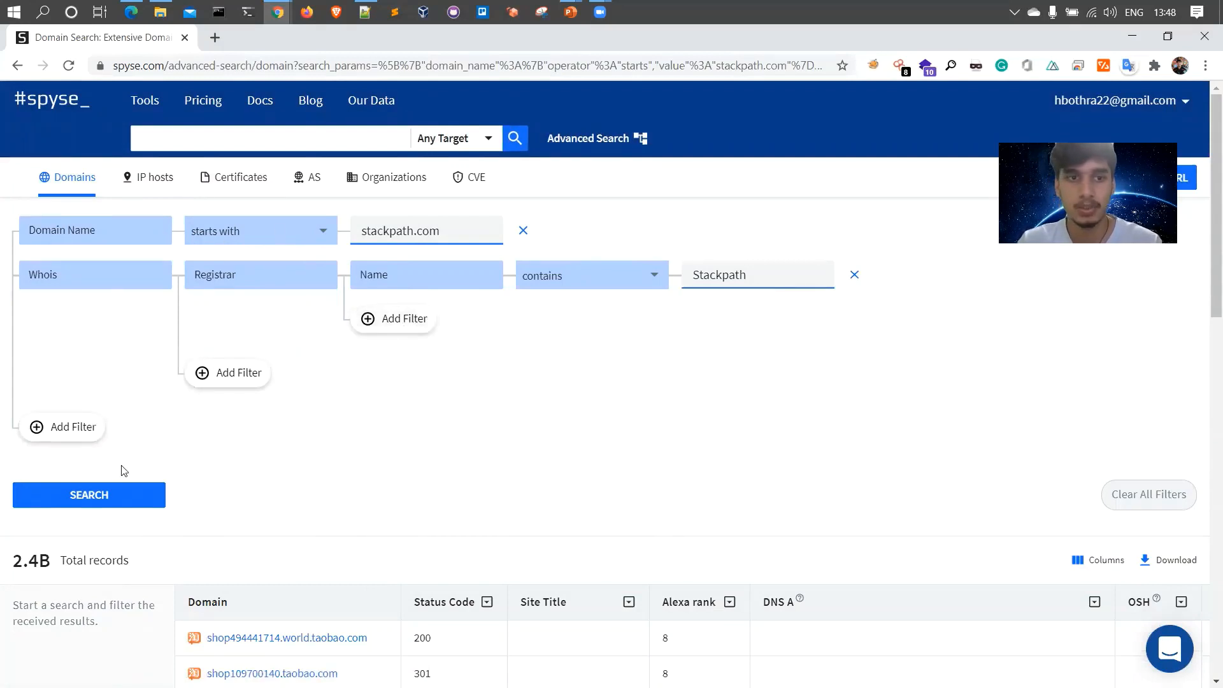
{"action": "left_click", "coordinate": [89, 495]}
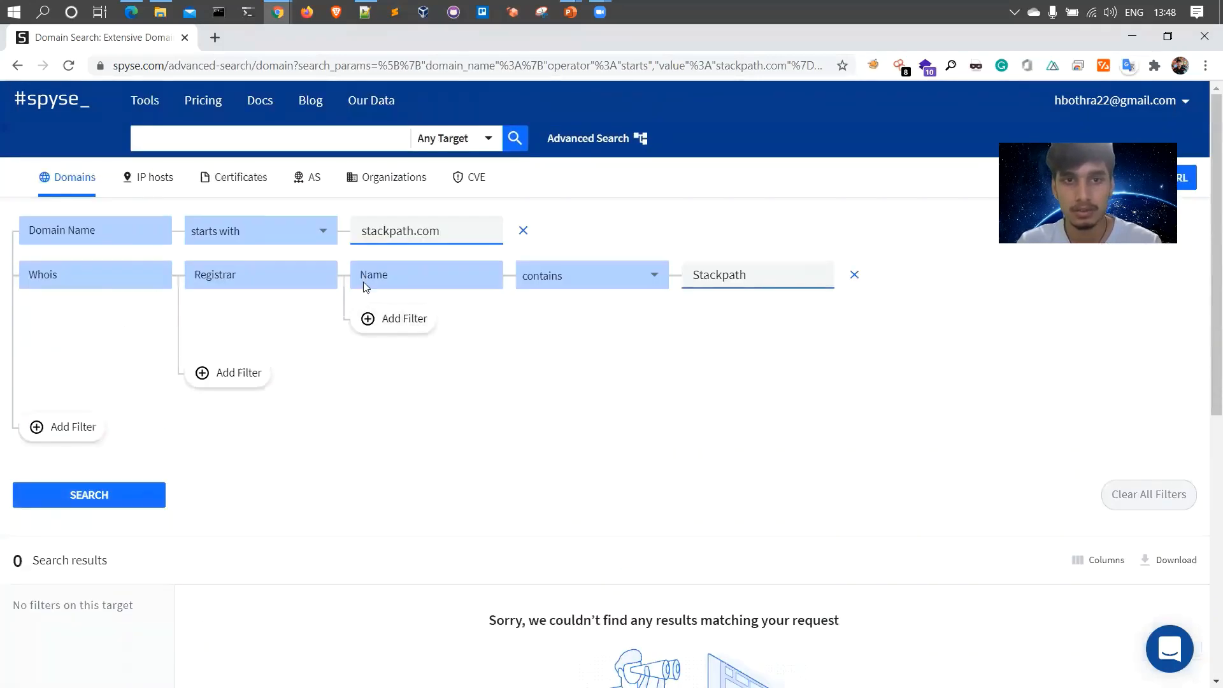
{"action": "mouse_move", "coordinate": [224, 294]}
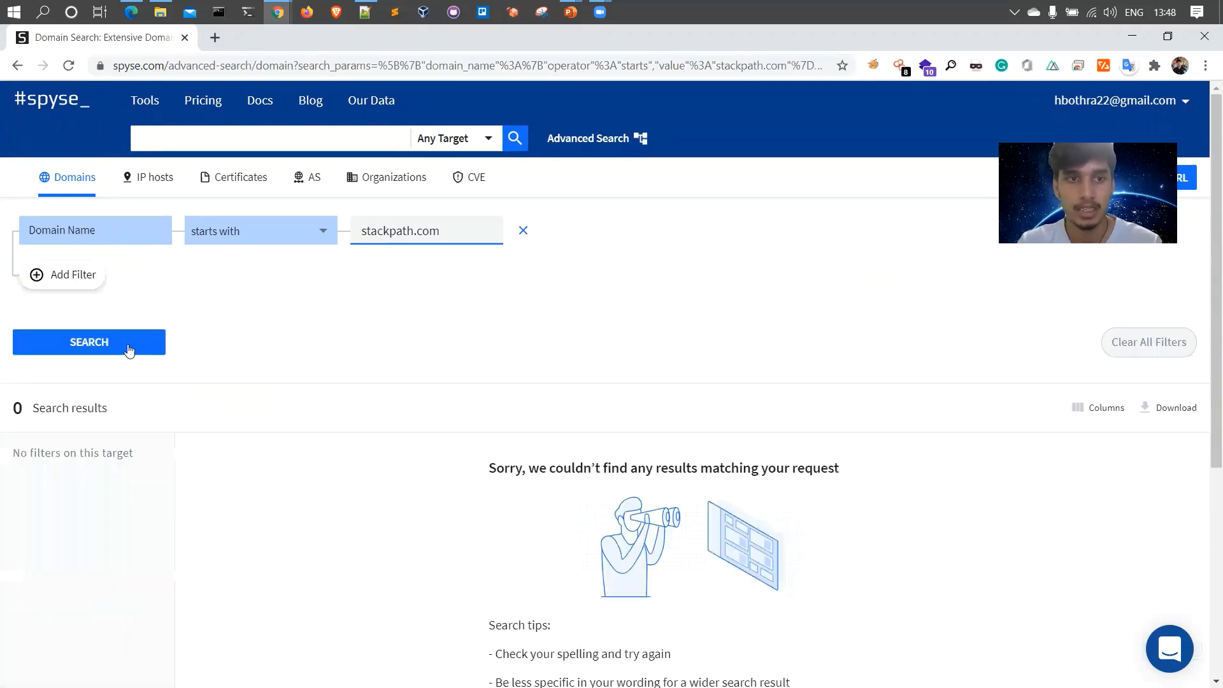
Rerun the search with only the domain-name condition, returning the 2 stackpath.com results.
{"action": "left_click", "coordinate": [90, 341]}
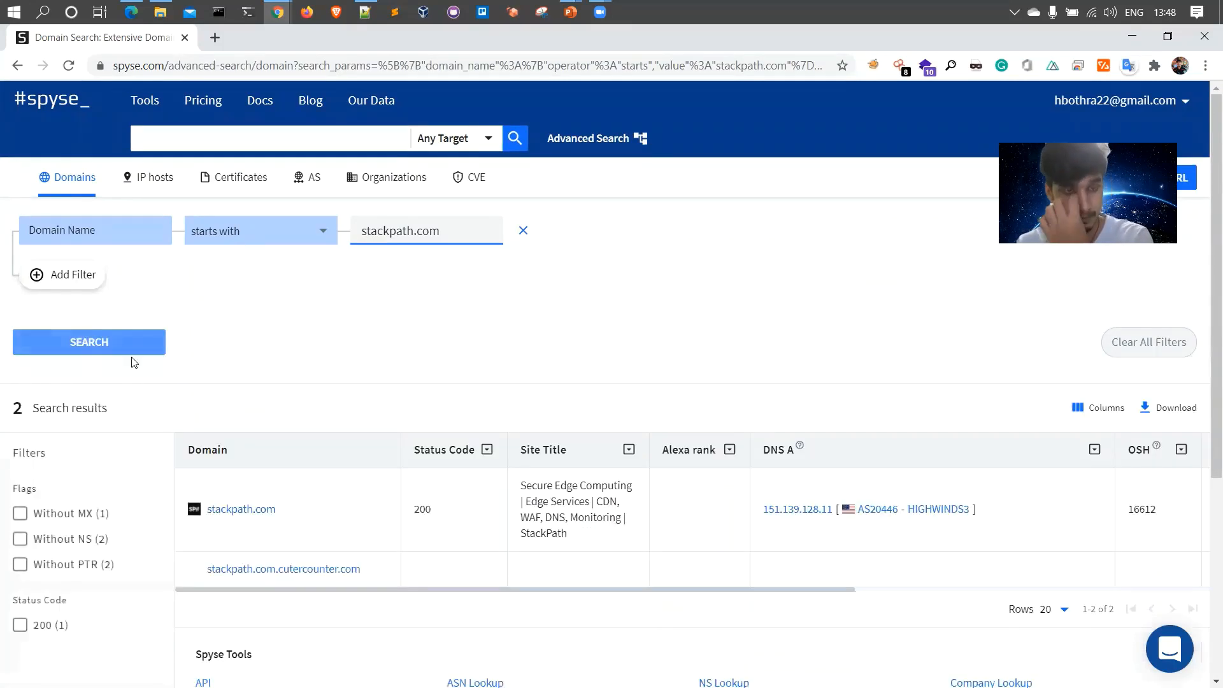
{"action": "scroll", "scroll_direction": "down", "scroll_amount": 3}
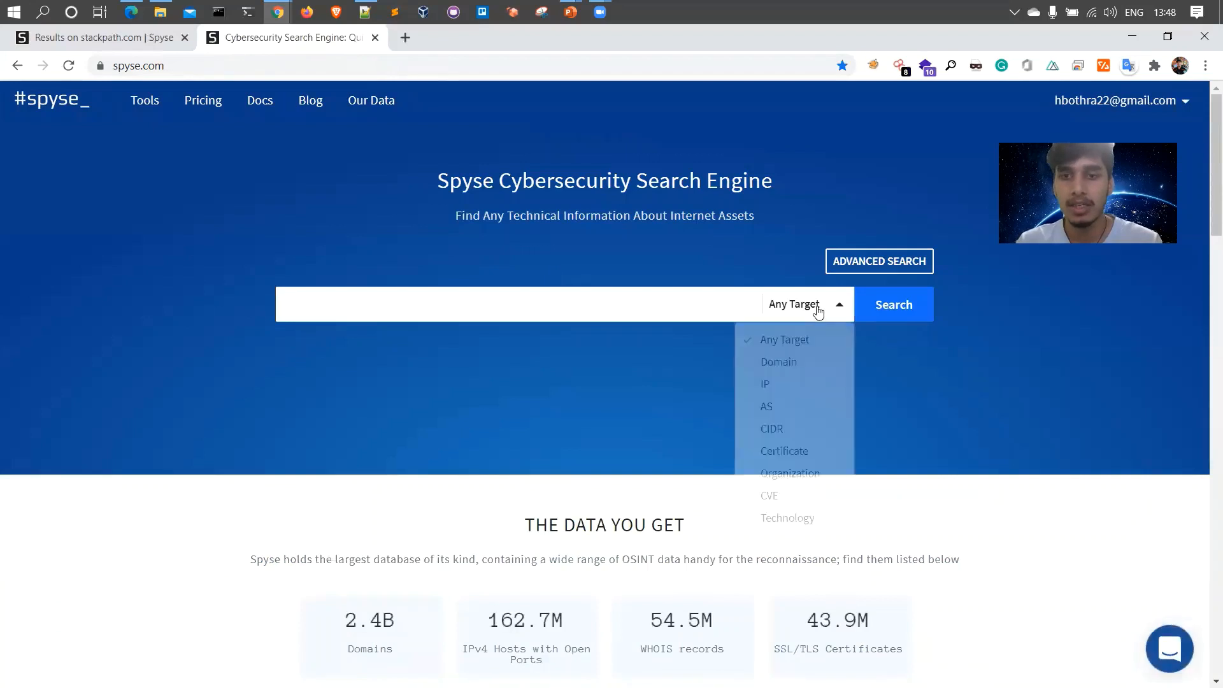
{"action": "left_click", "coordinate": [764, 384]}
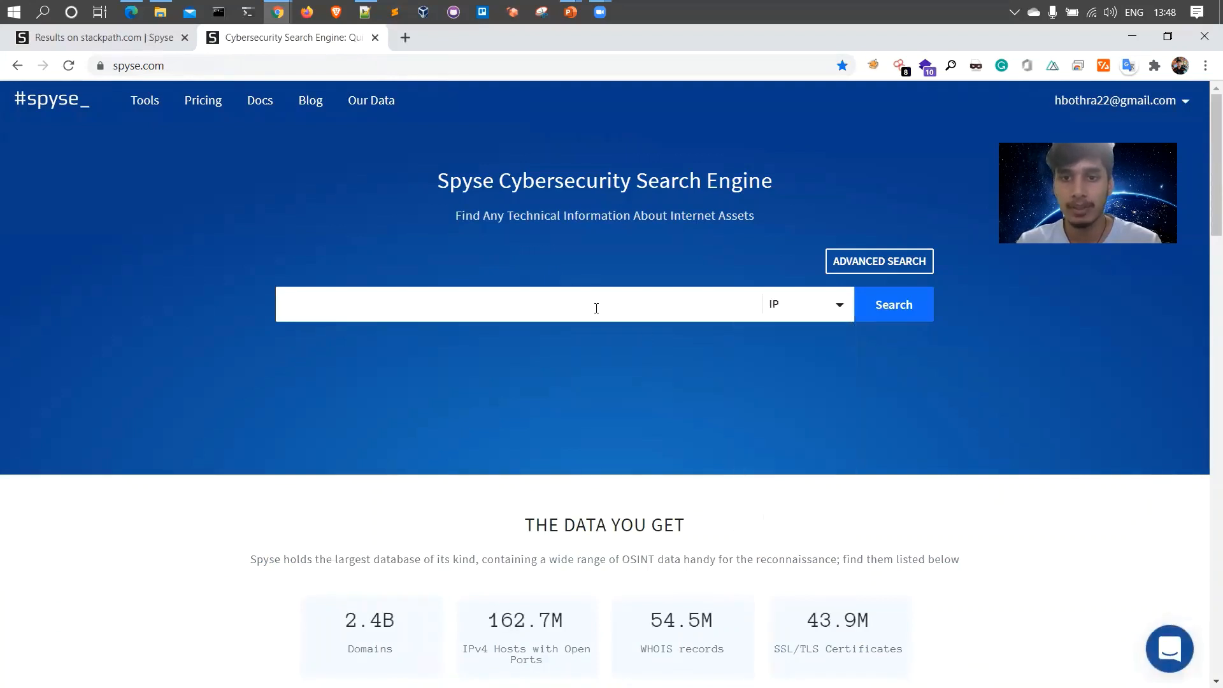
{"action": "type", "text": "1"}
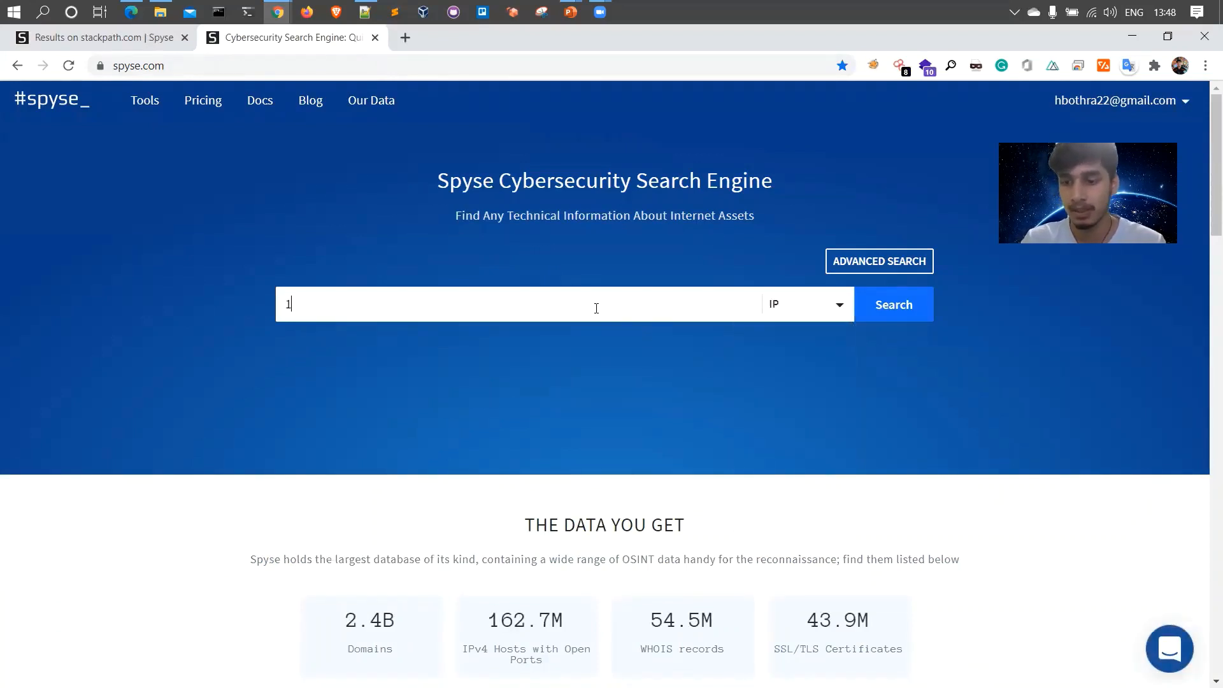
{"action": "type", "text": "0.0.25.65"}
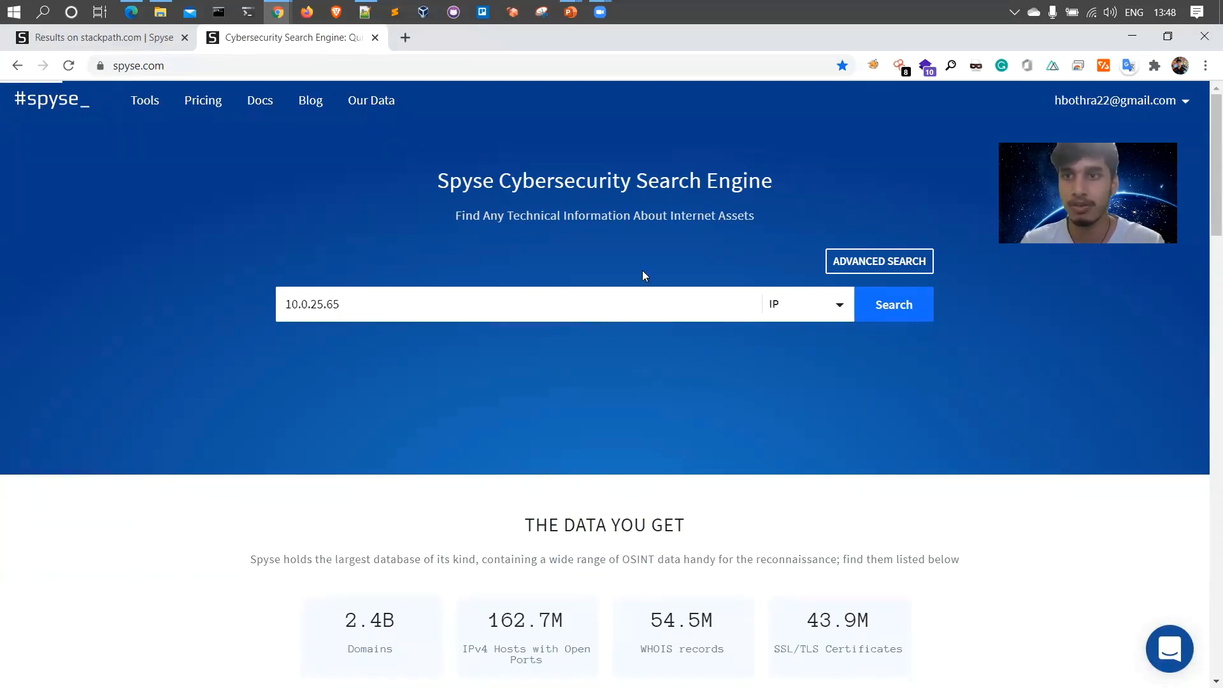
{"action": "left_click", "coordinate": [893, 305]}
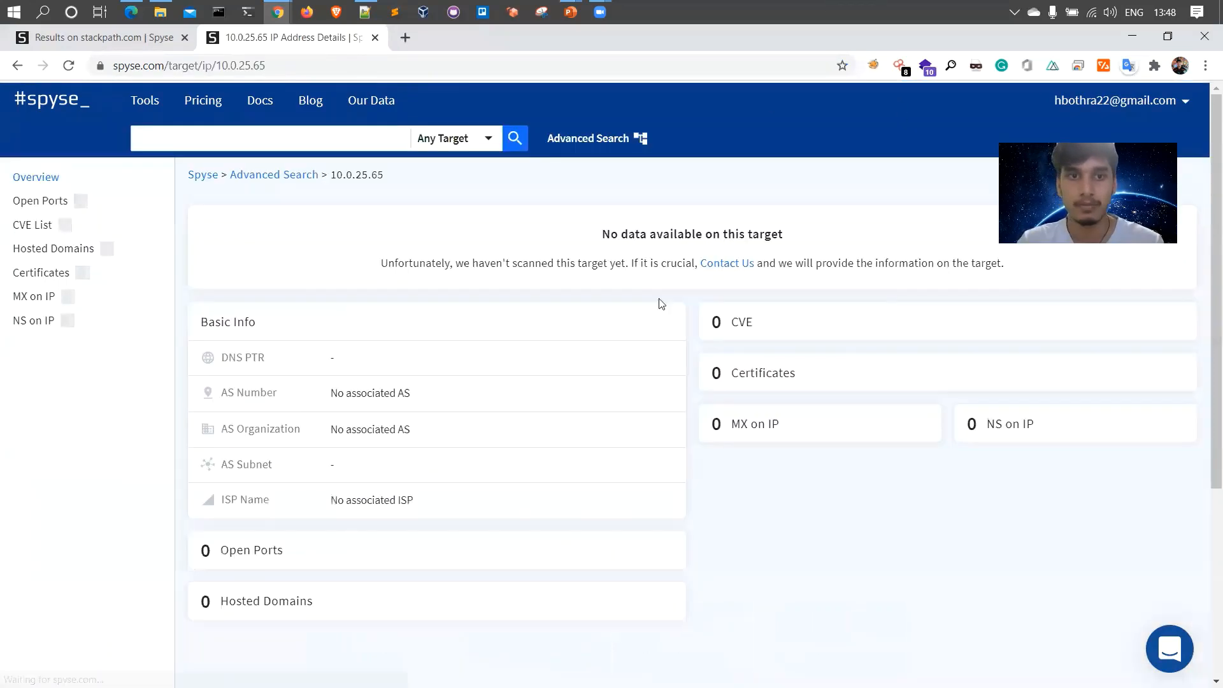
{"action": "left_click_drag", "start_coordinate": [603, 235], "coordinate": [784, 235]}
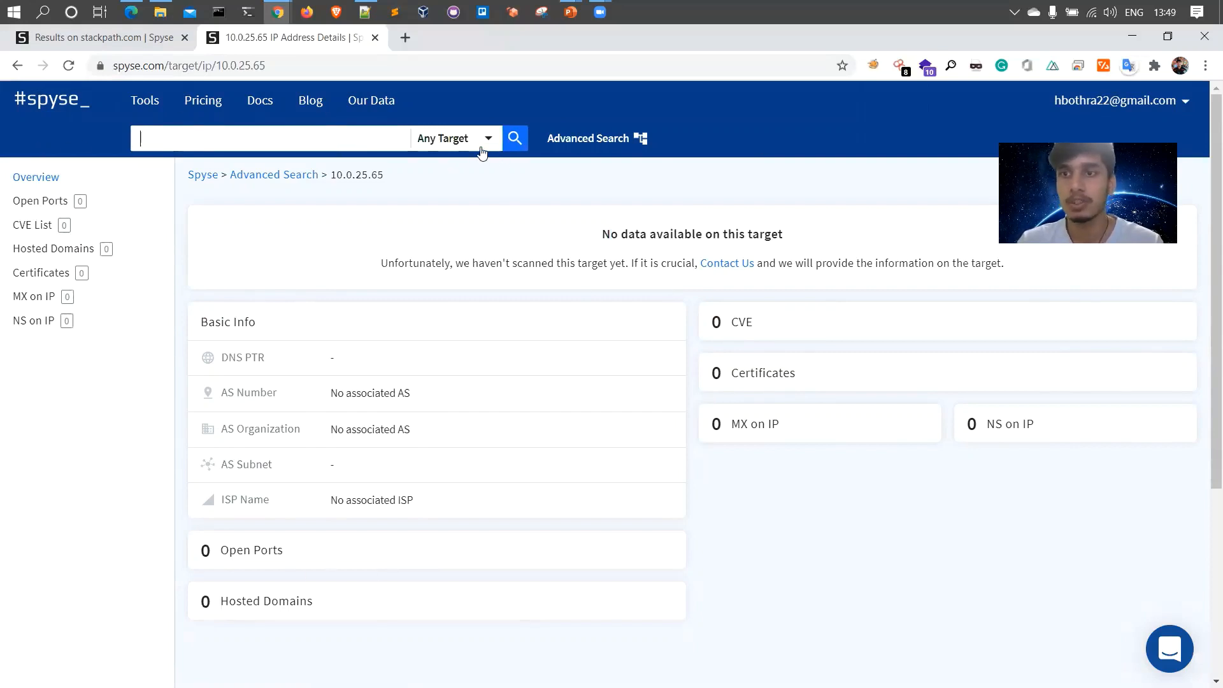
{"action": "left_click", "coordinate": [455, 137]}
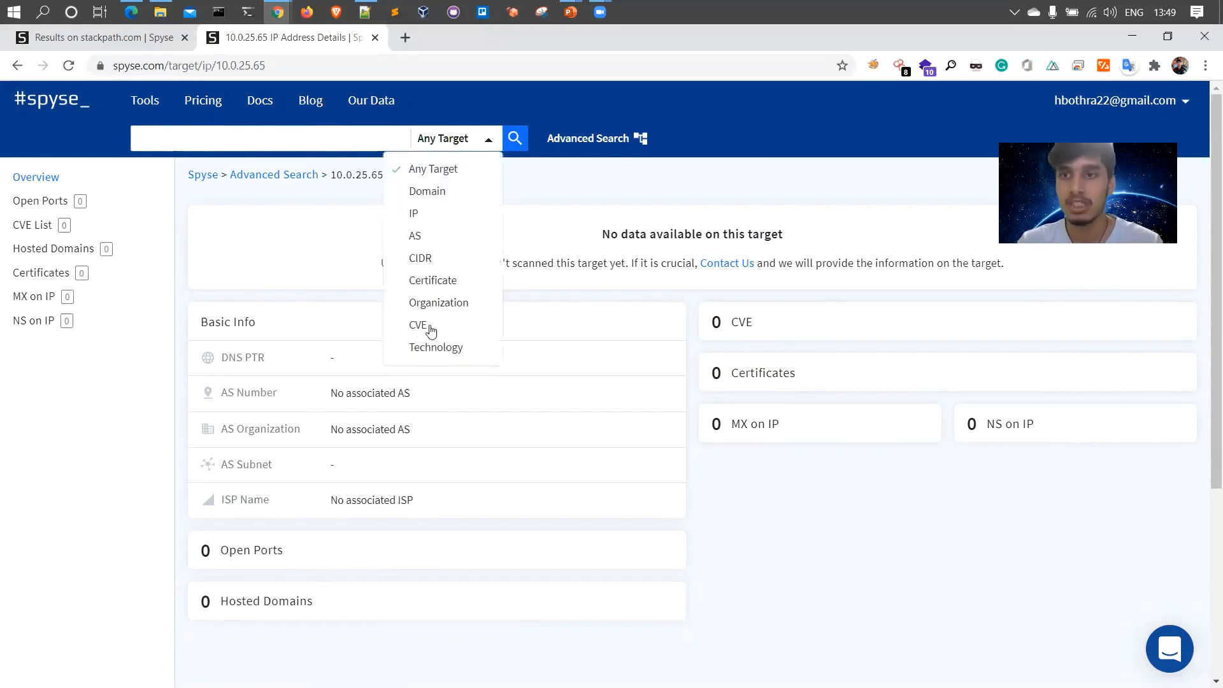
{"action": "left_click", "coordinate": [418, 325]}
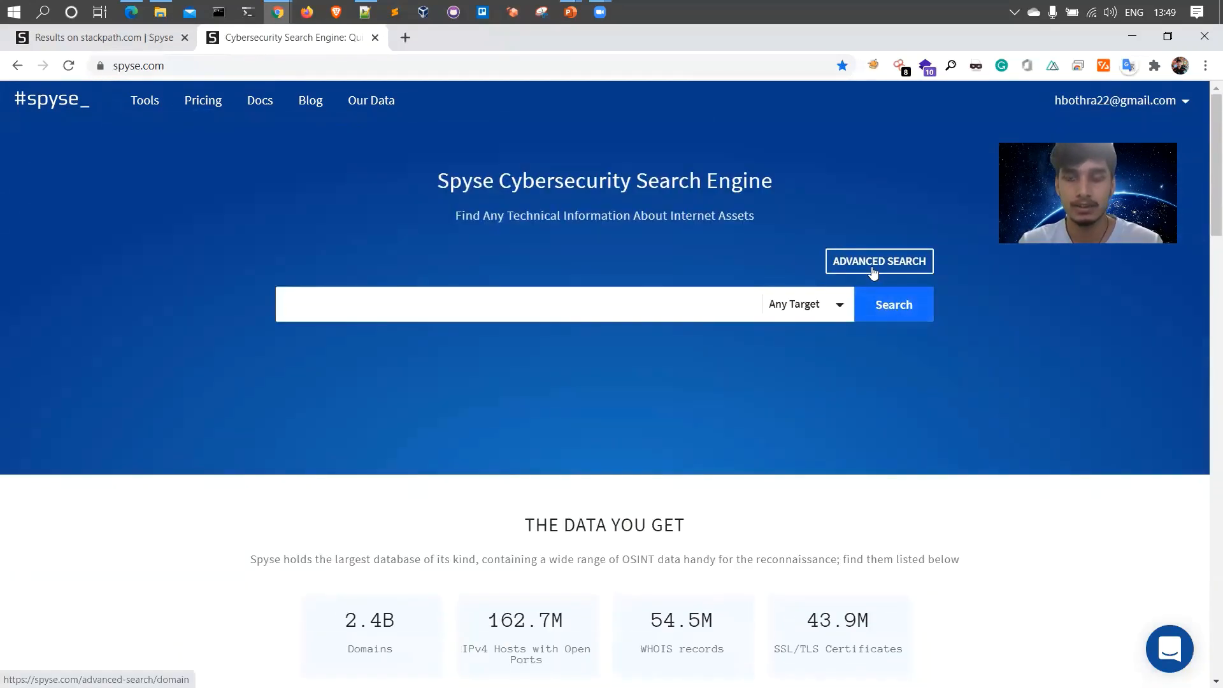
Browse the CVE advanced-search records and look up CVE-2020-11984 in the top search box.
{"action": "left_click", "coordinate": [877, 260]}
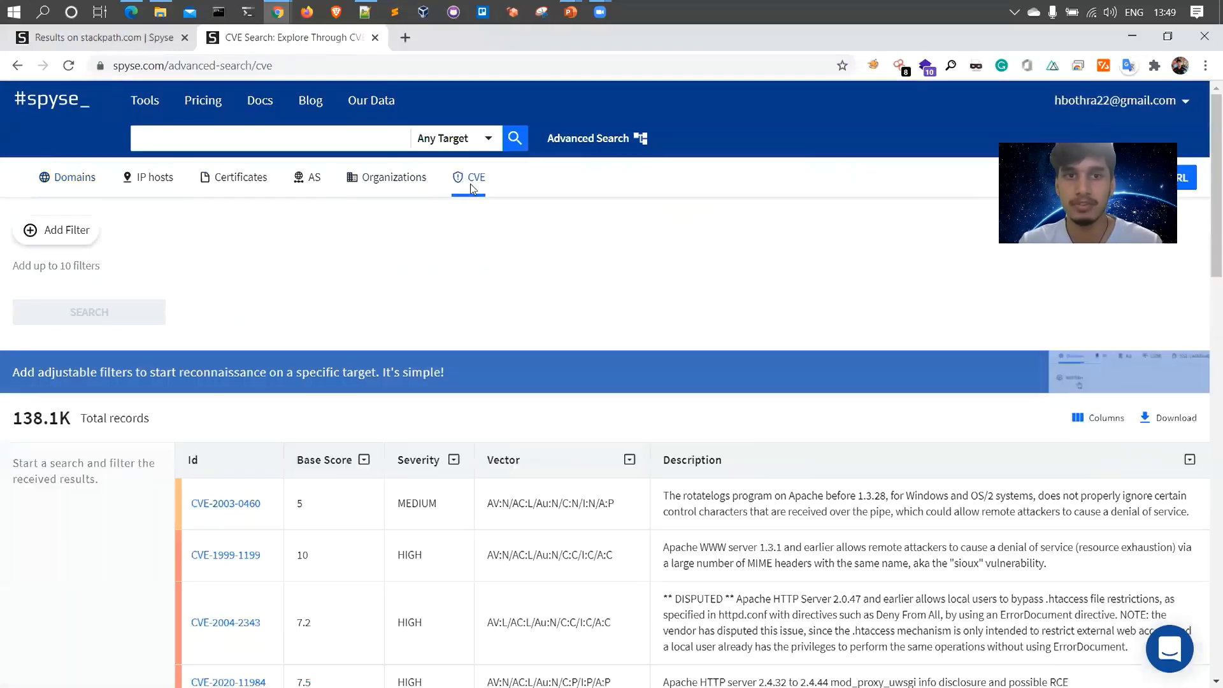
{"action": "scroll", "scroll_direction": "down", "scroll_amount": 3}
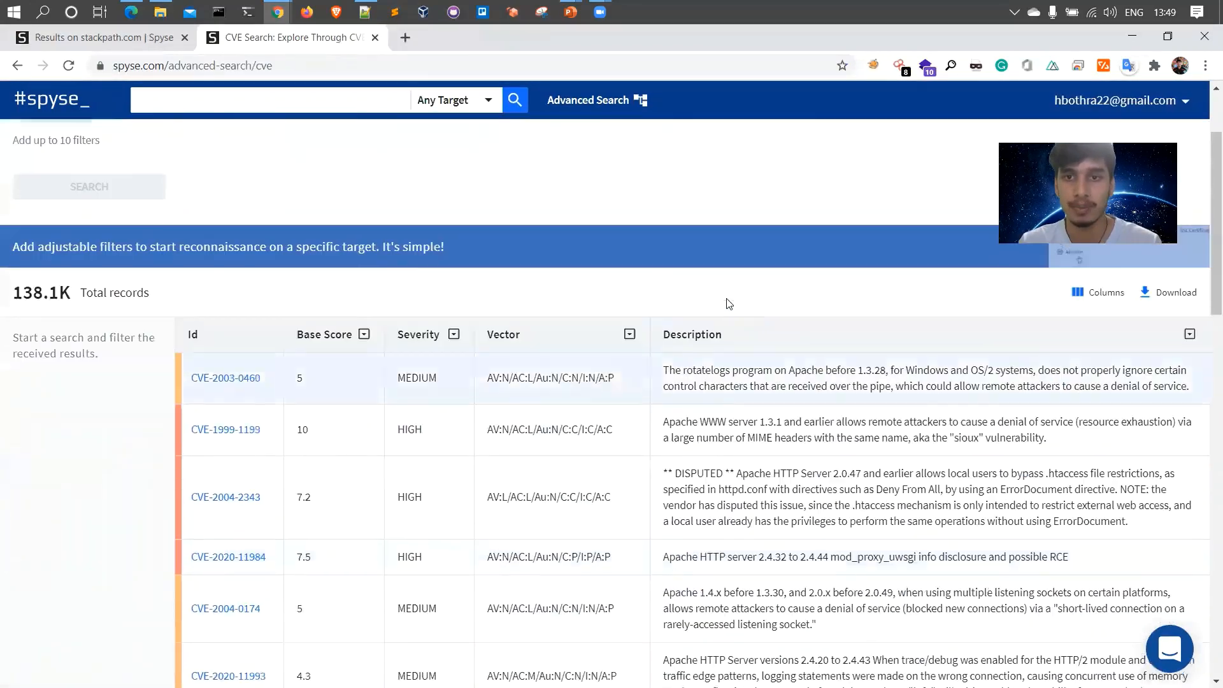
{"action": "scroll", "scroll_direction": "down", "scroll_amount": 3}
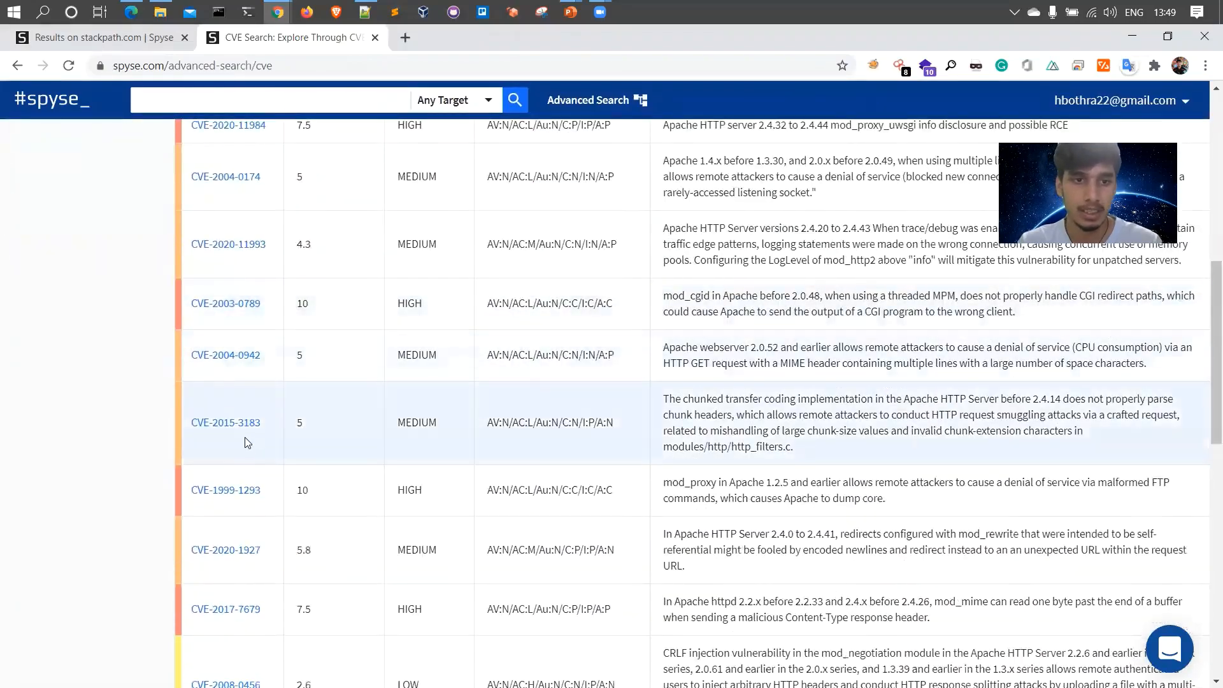
{"action": "scroll", "scroll_direction": "down", "scroll_amount": 3}
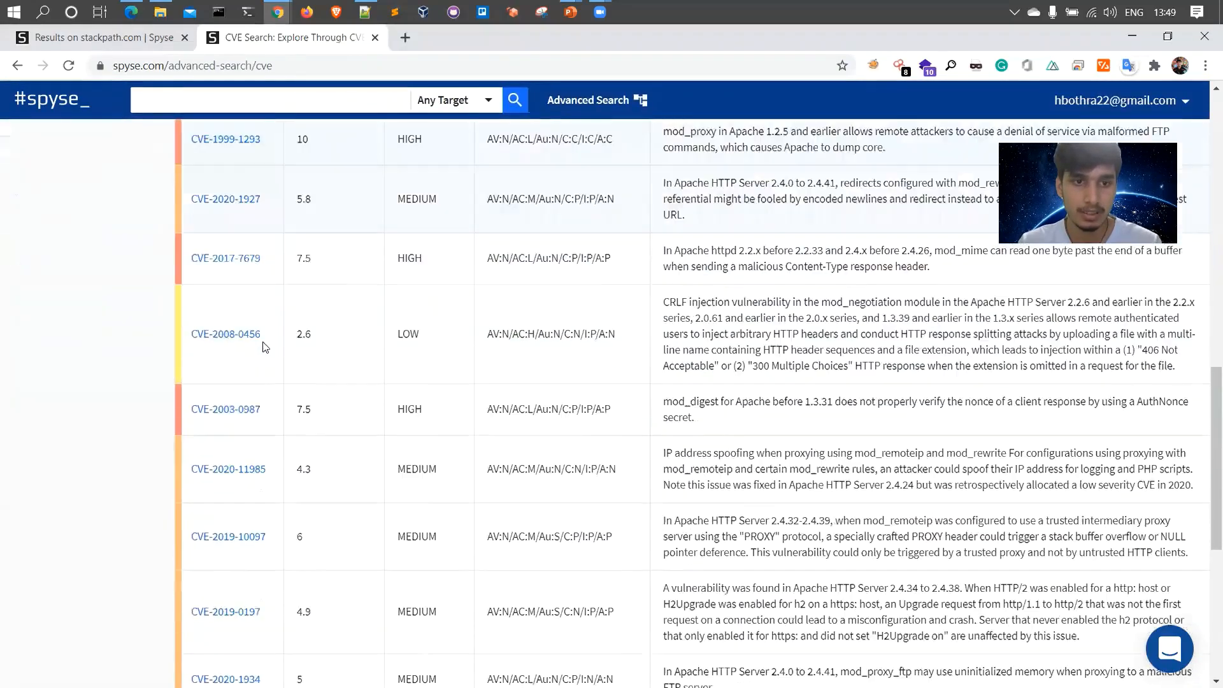
{"action": "scroll", "scroll_direction": "down", "scroll_amount": 3}
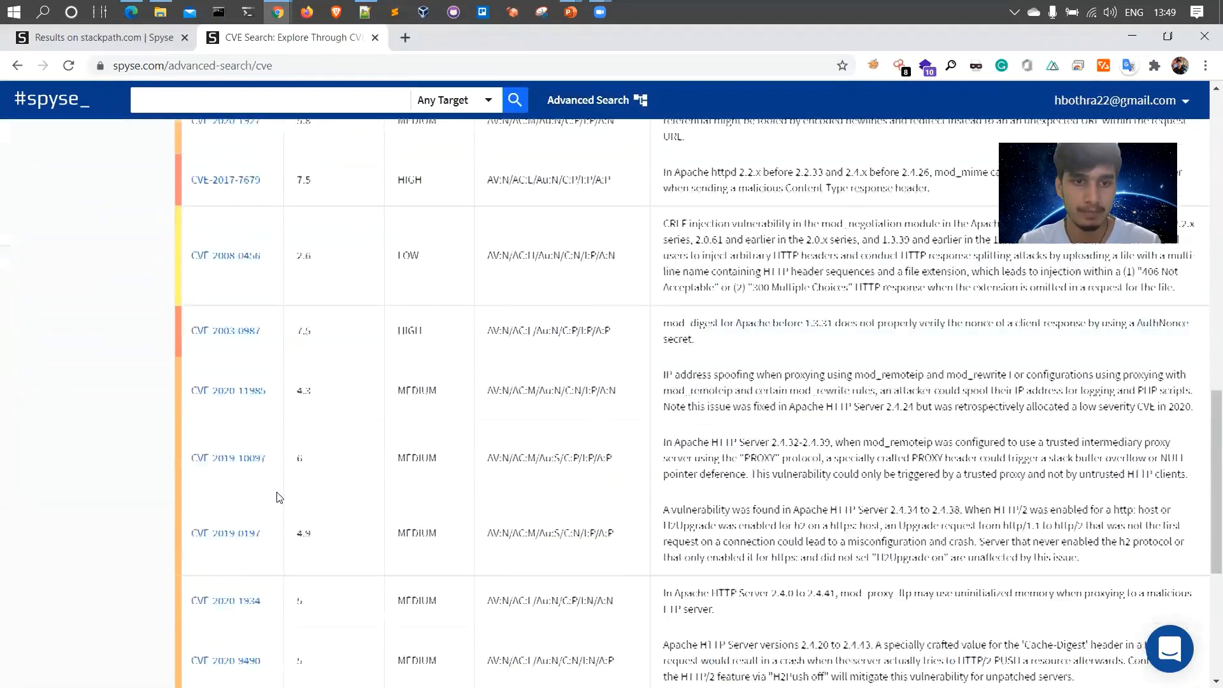
{"action": "double_click", "coordinate": [251, 364]}
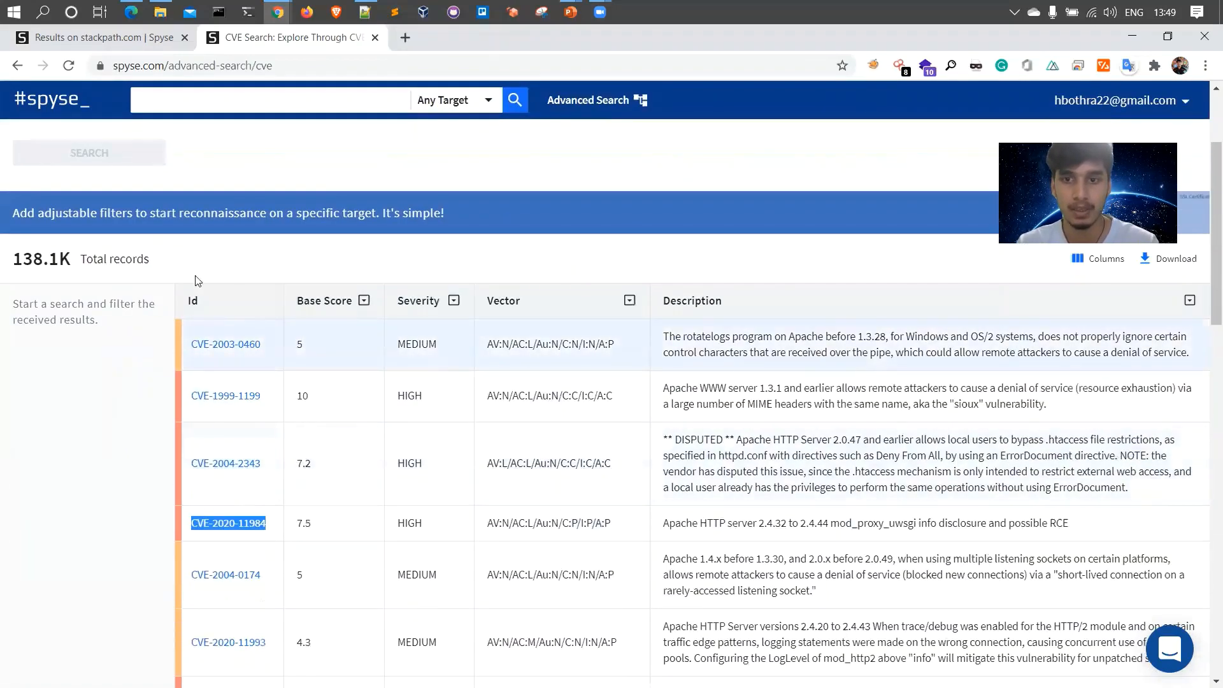
{"action": "type", "text": "CVE-2020-11984"}
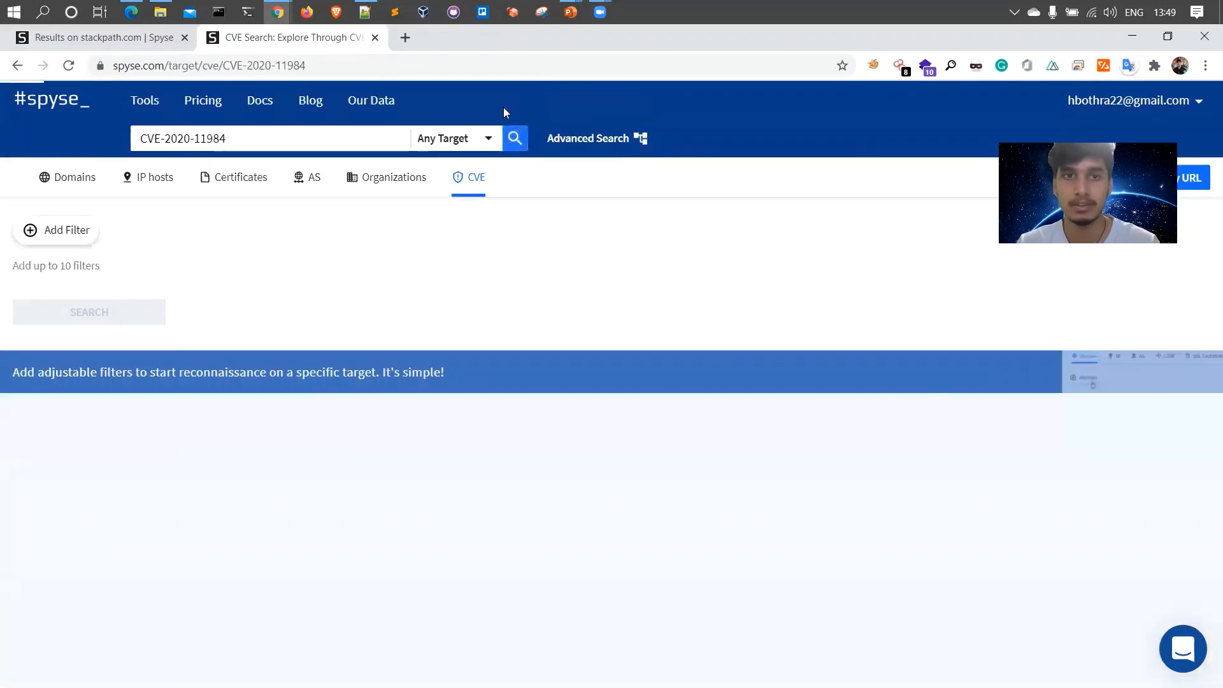
{"action": "left_click", "coordinate": [513, 137]}
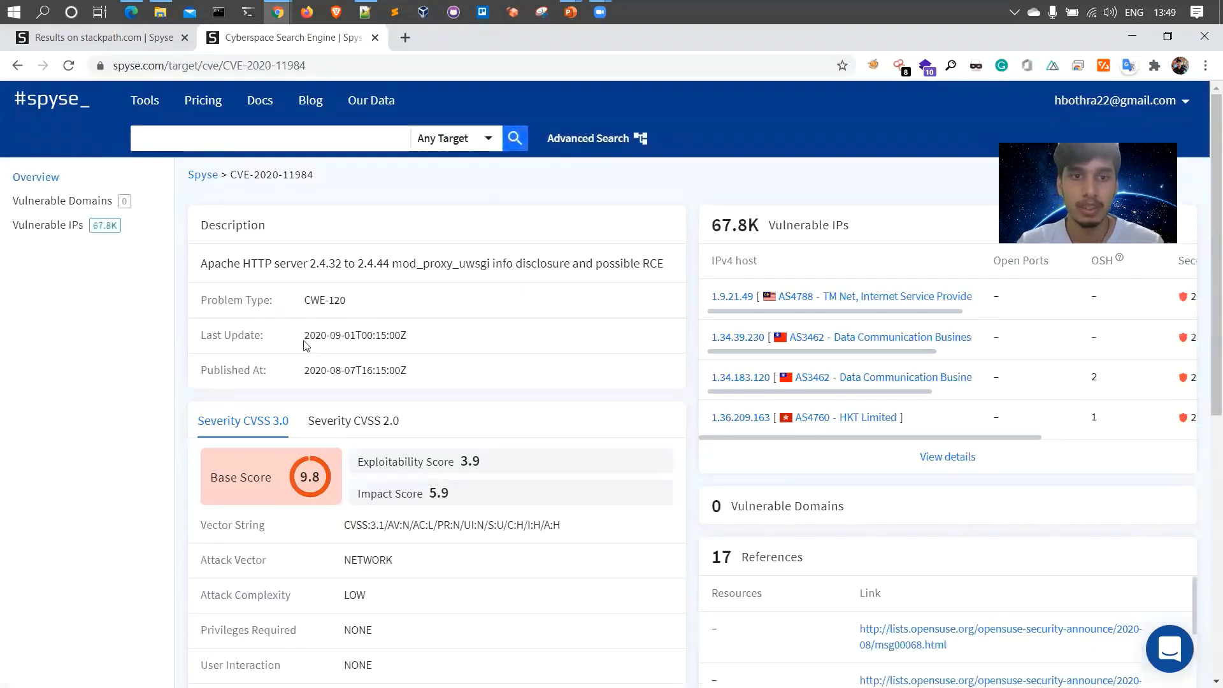
{"action": "scroll", "scroll_direction": "down", "scroll_amount": 3}
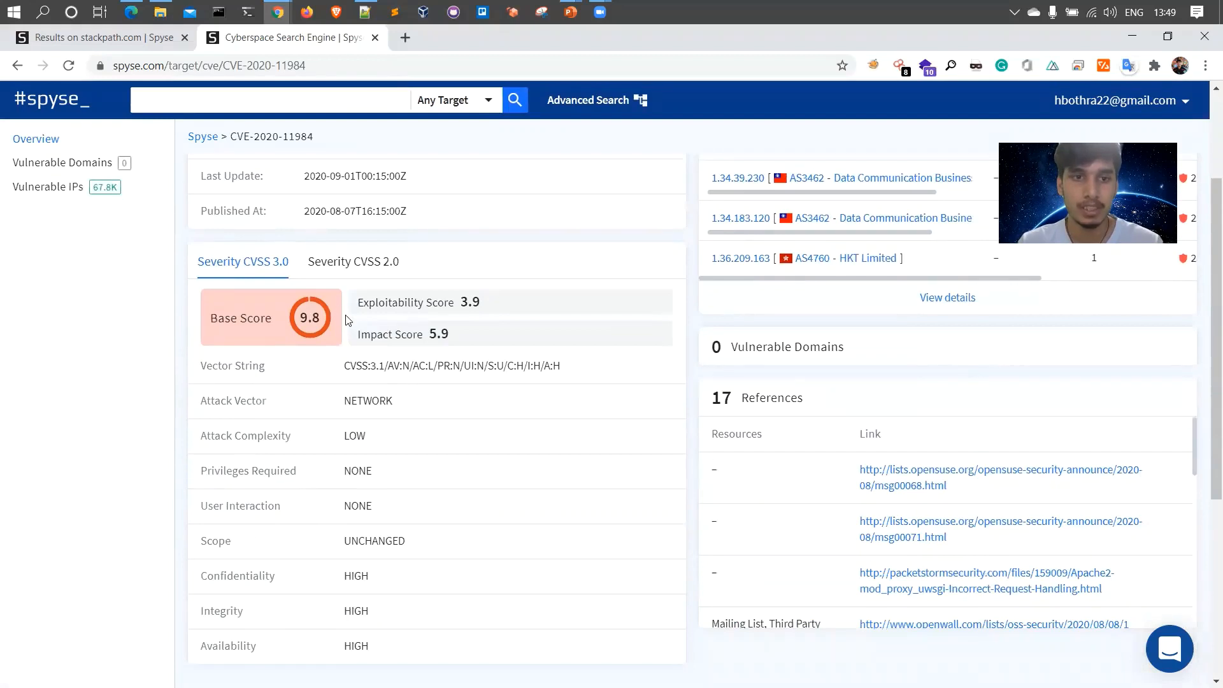
{"action": "left_click", "coordinate": [353, 261]}
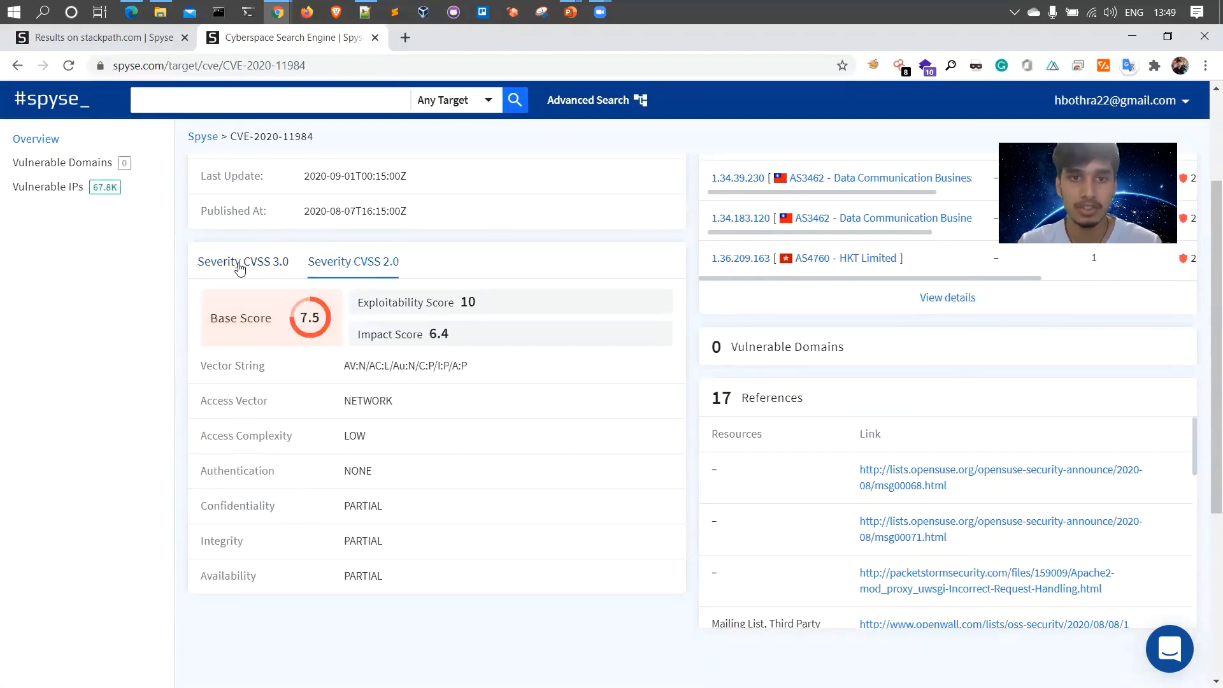
{"action": "left_click", "coordinate": [242, 262]}
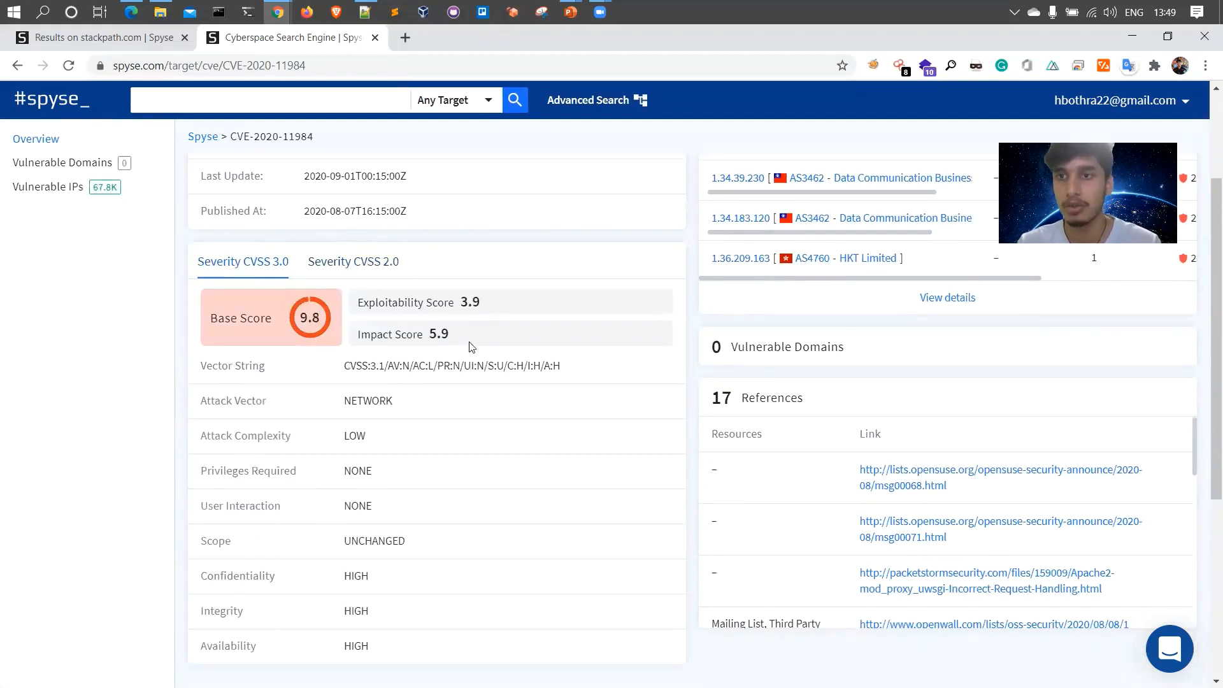
{"action": "scroll", "scroll_direction": "down", "scroll_amount": 3}
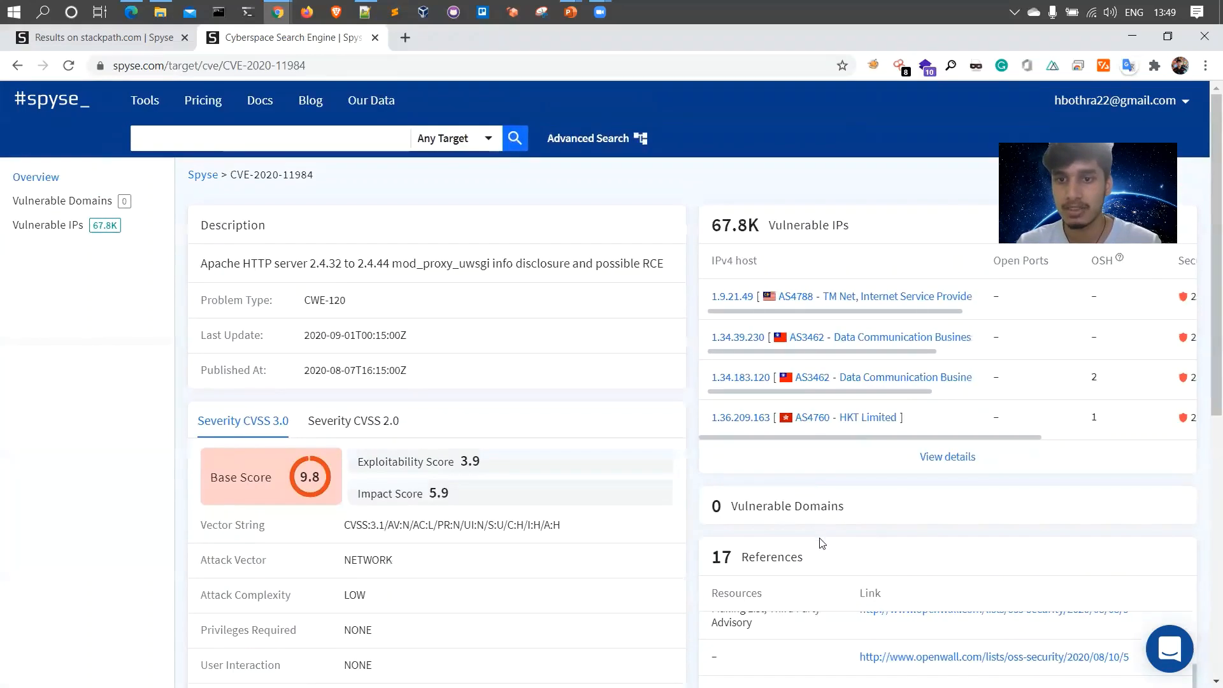
{"action": "scroll", "scroll_direction": "down", "scroll_amount": 3}
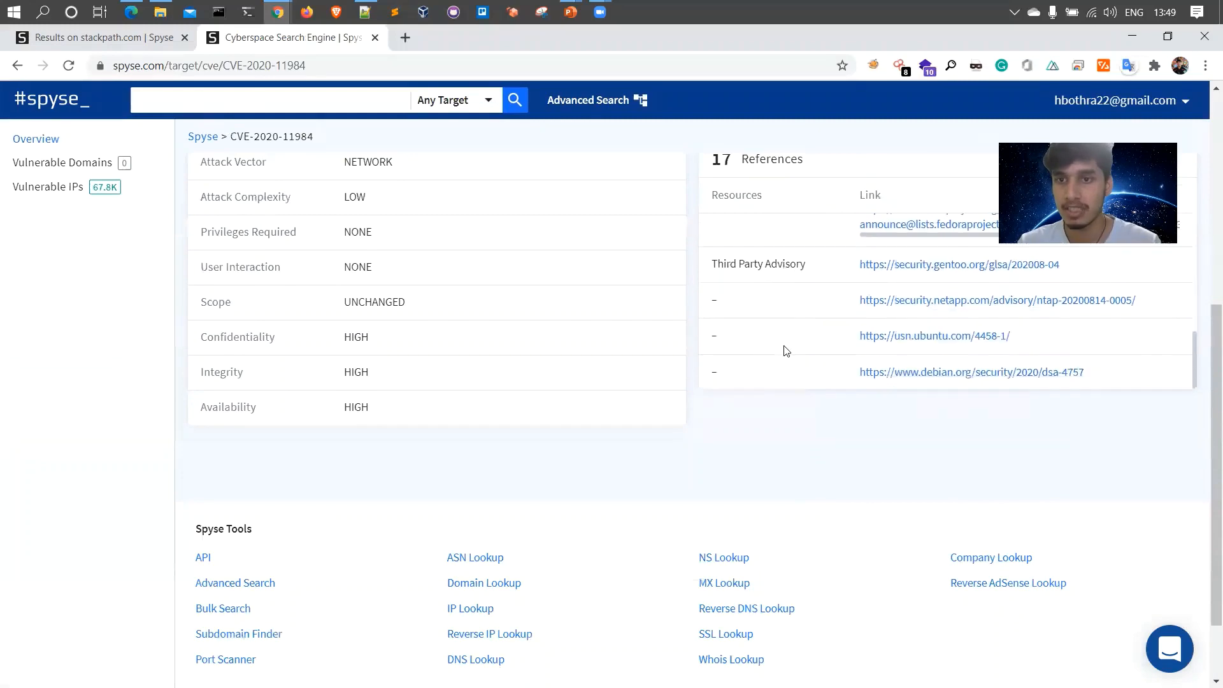
{"action": "scroll", "scroll_direction": "down", "scroll_amount": 3}
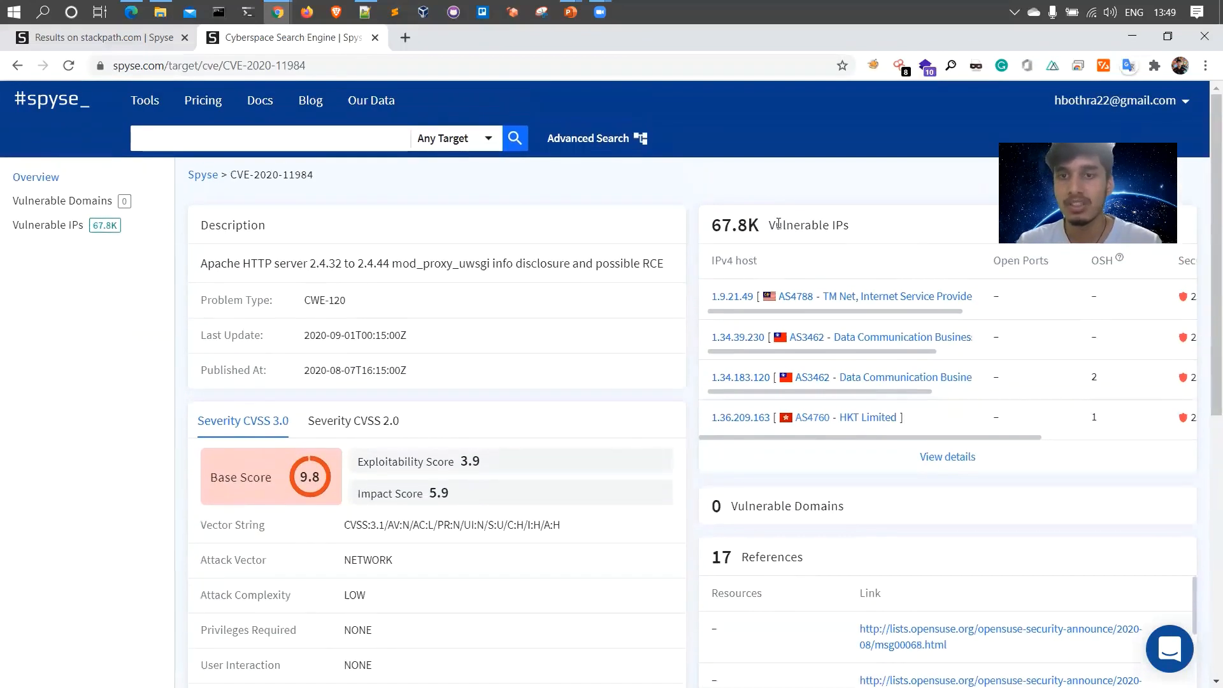
{"action": "double_click", "coordinate": [808, 224]}
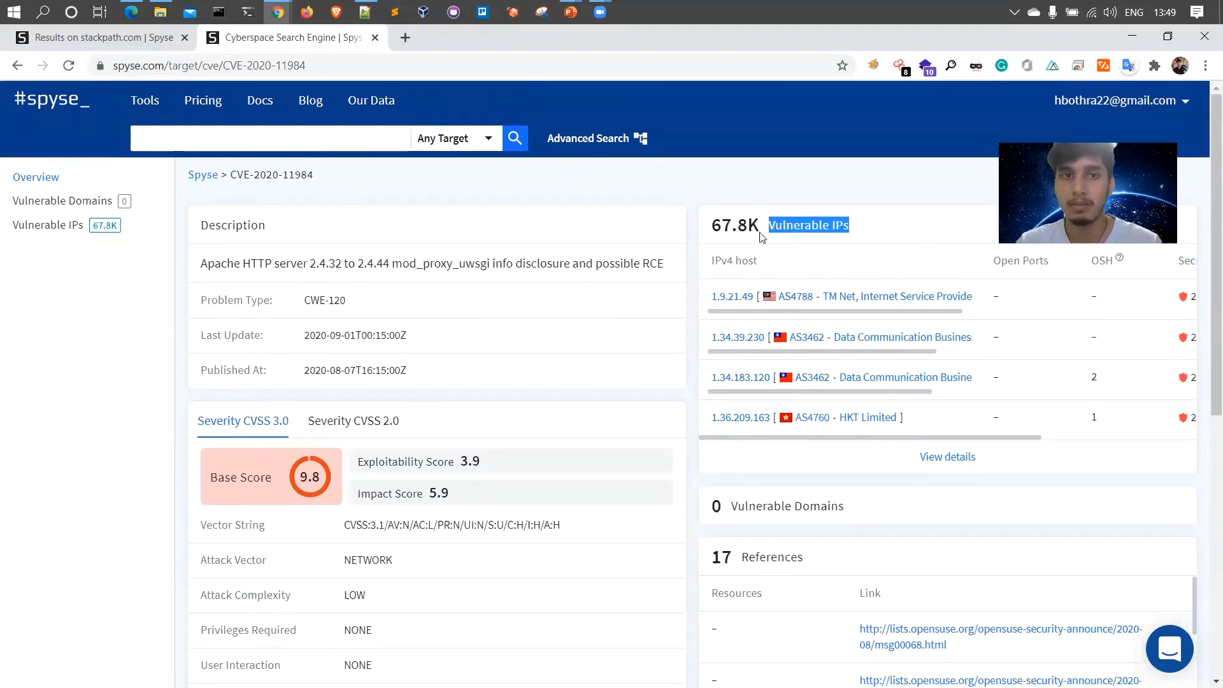
{"action": "mouse_move", "coordinate": [613, 199]}
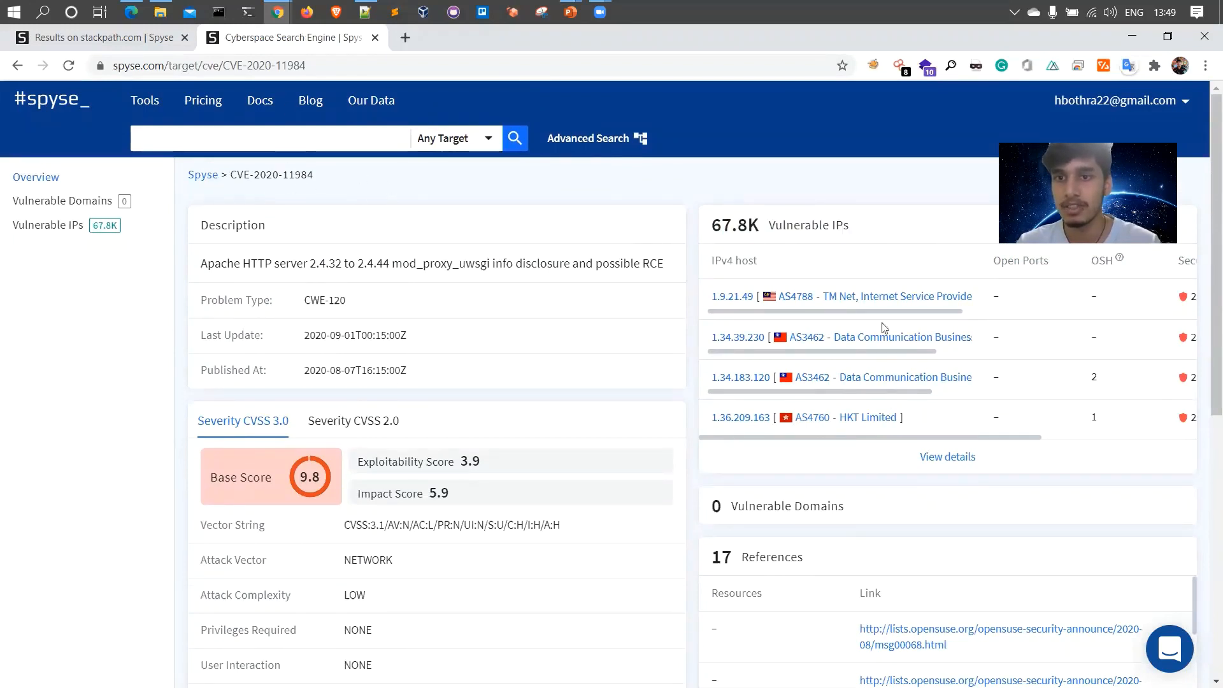
{"action": "mouse_move", "coordinate": [946, 456]}
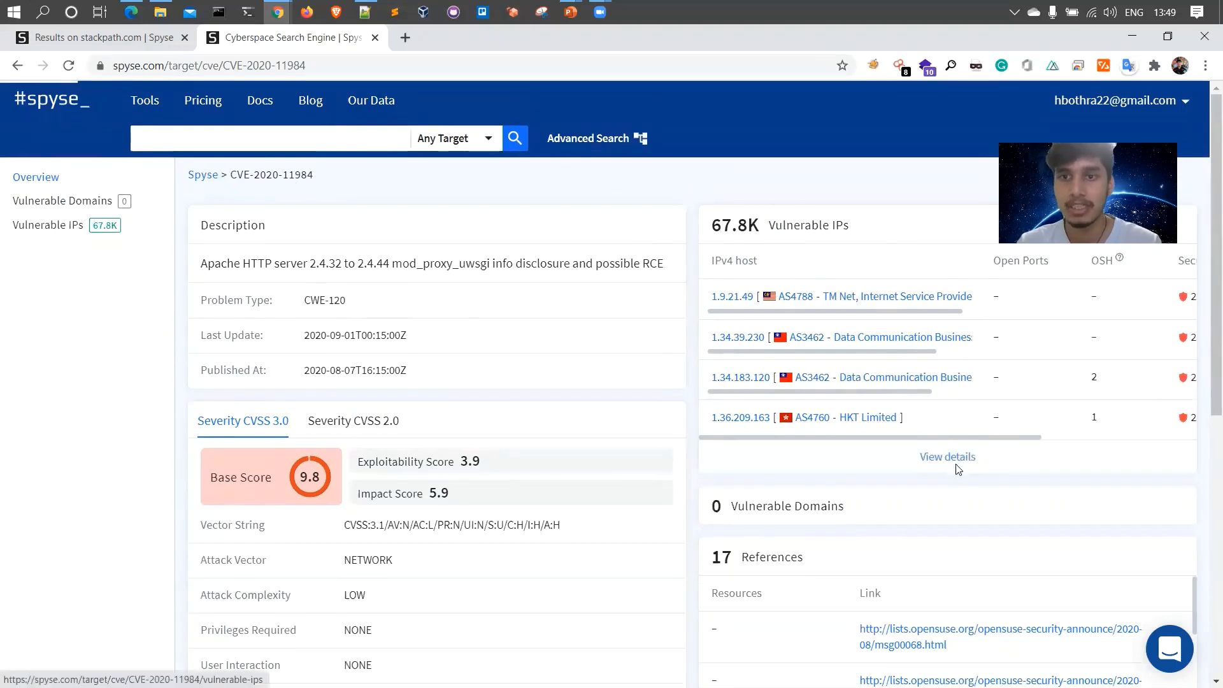
Show only the IPv4 host column of the vulnerable IPs table, copy it and paste into Notepad++.
{"action": "left_click", "coordinate": [946, 456]}
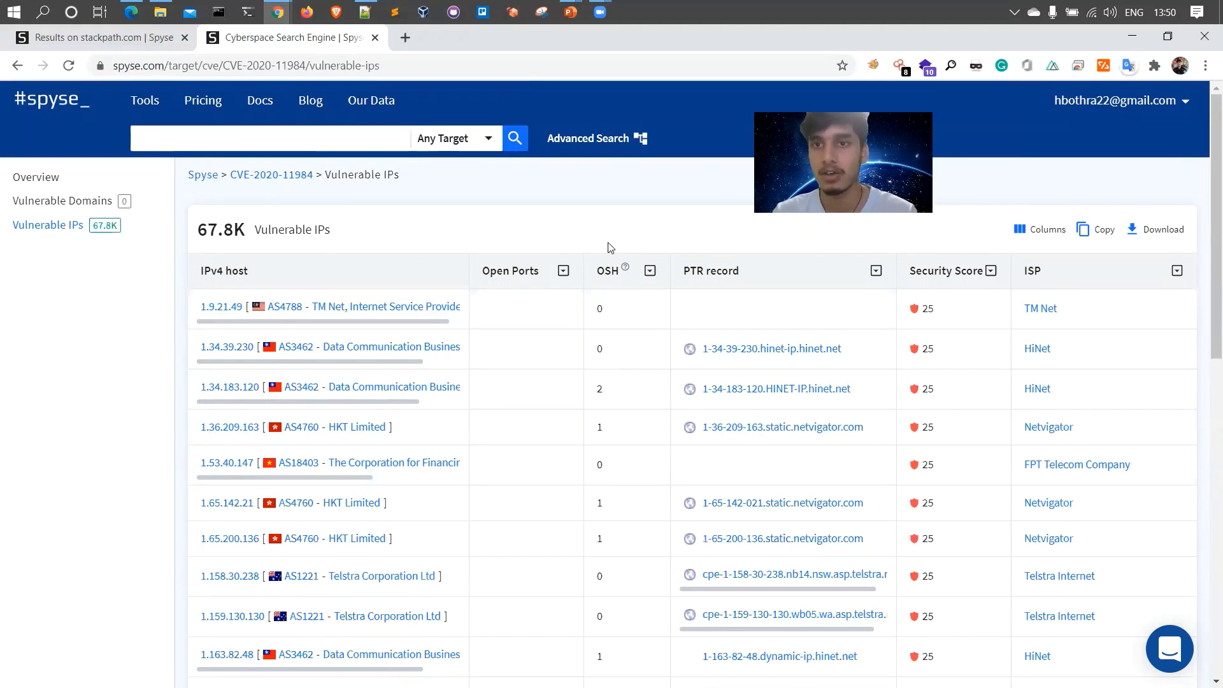
{"action": "mouse_move", "coordinate": [1047, 236]}
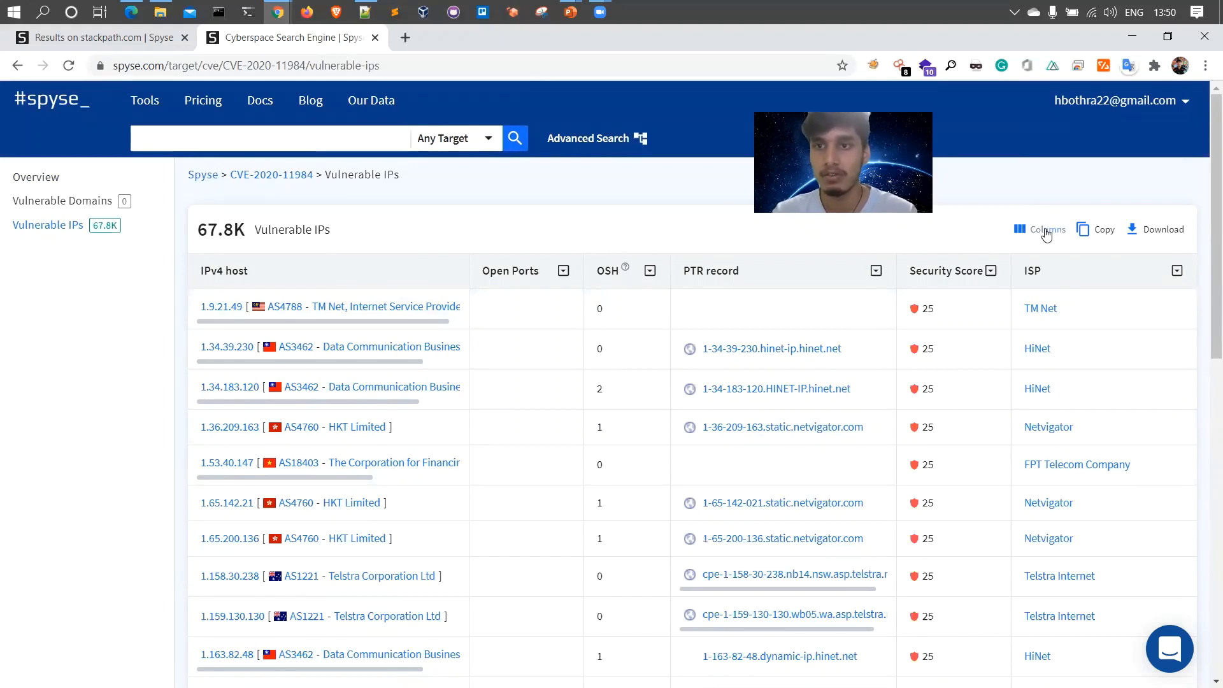
{"action": "left_click", "coordinate": [1046, 229]}
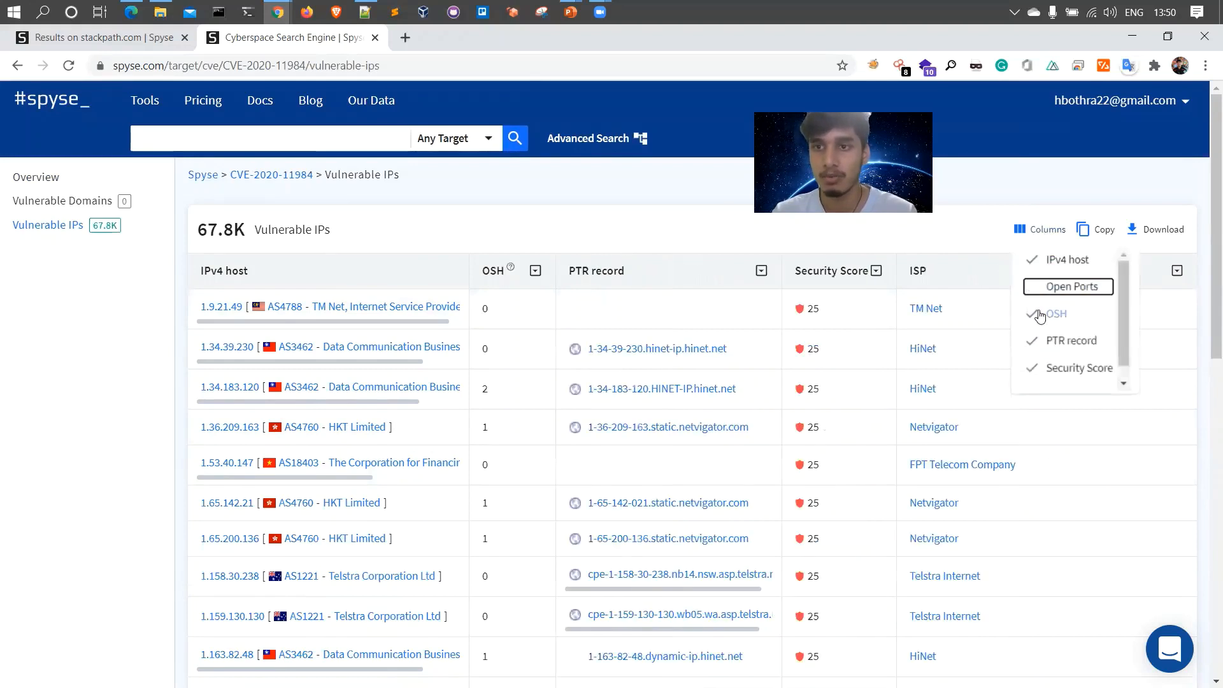
{"action": "left_click", "coordinate": [1055, 313]}
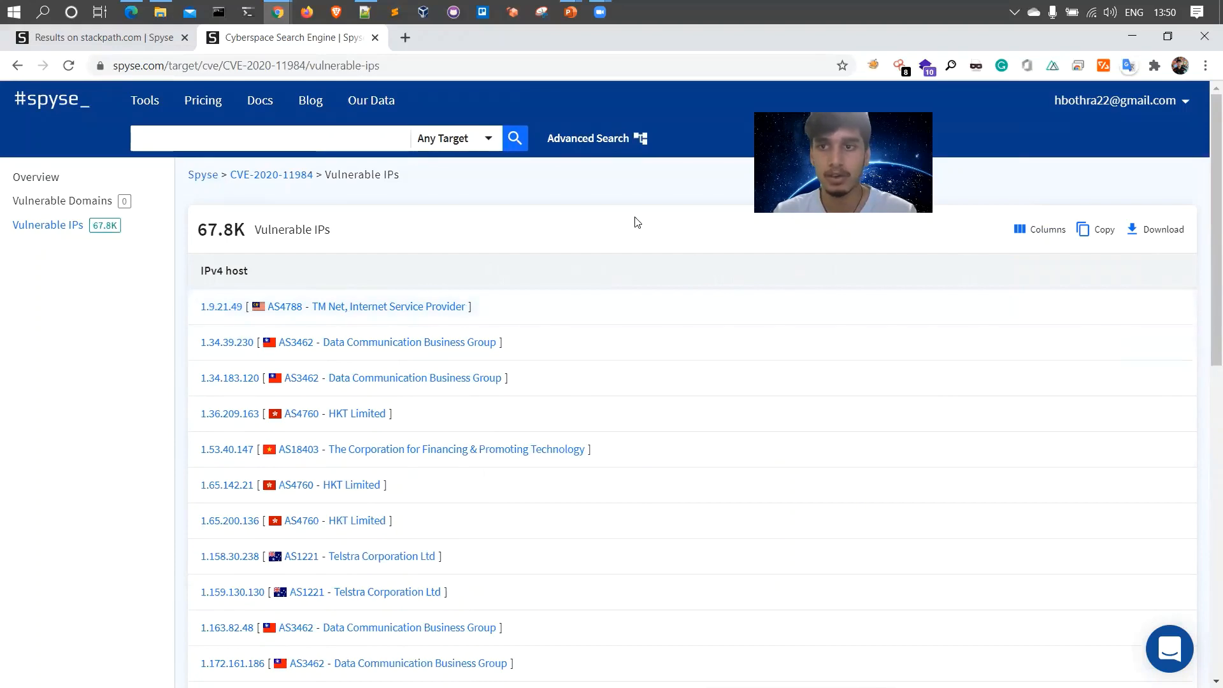
{"action": "left_click", "coordinate": [1101, 229]}
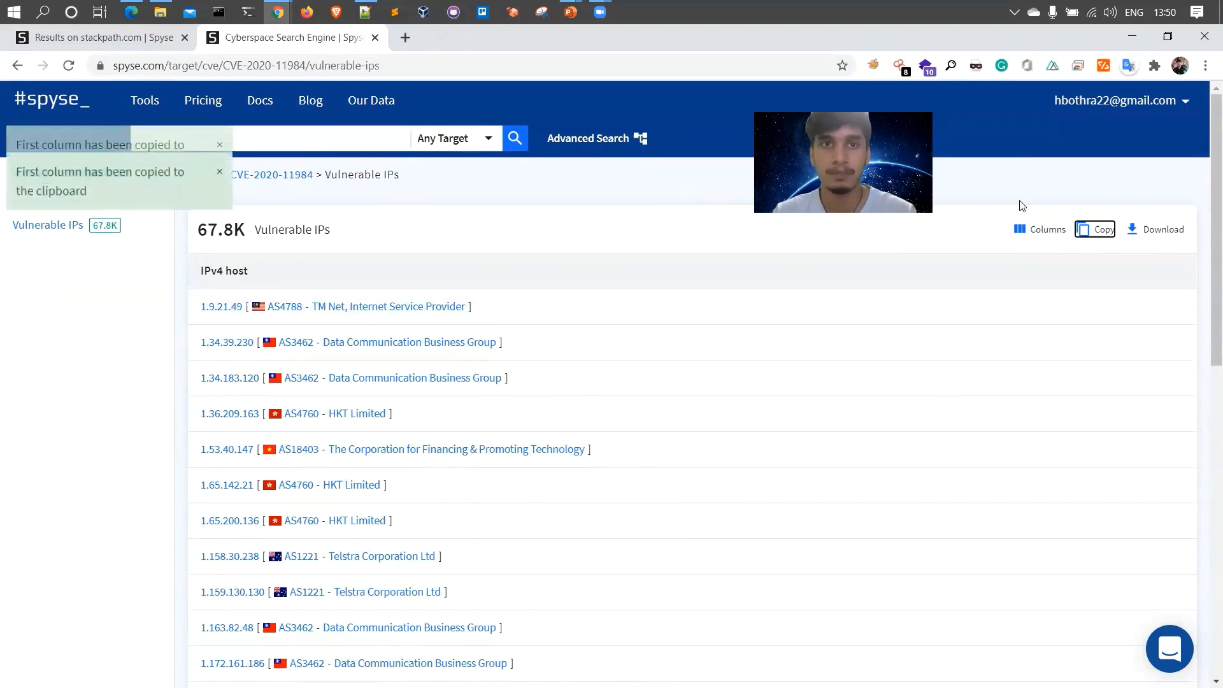
{"action": "left_click", "coordinate": [364, 11]}
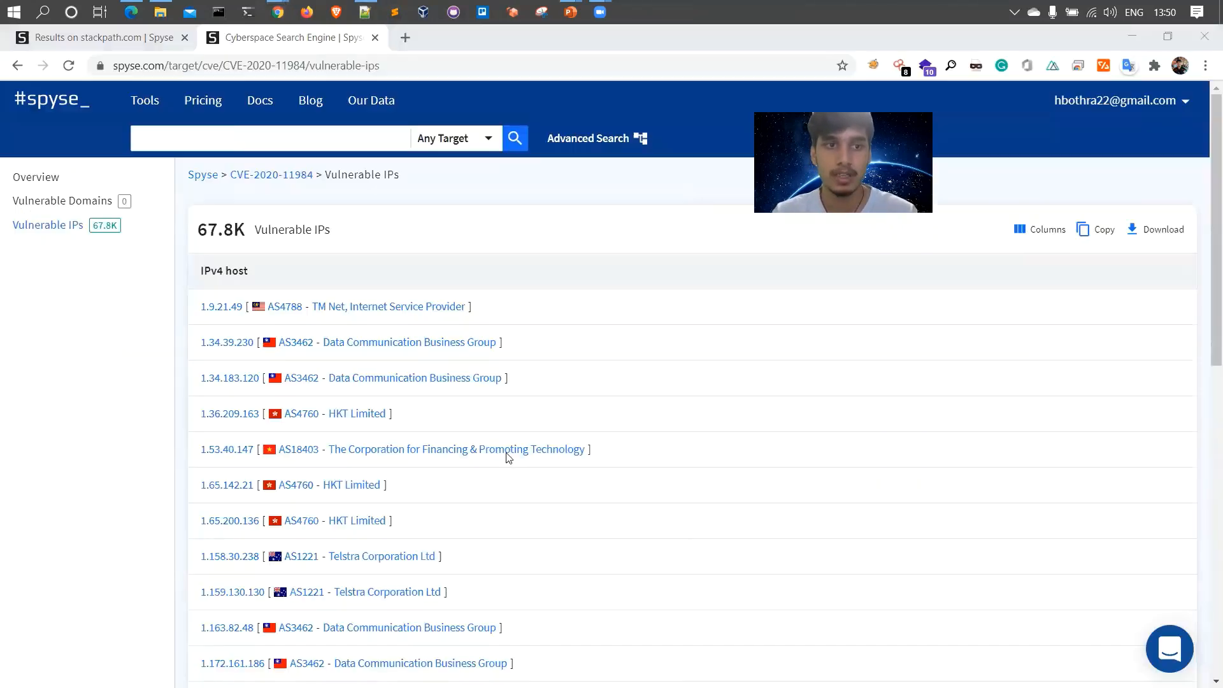
{"action": "left_click", "coordinate": [1017, 327]}
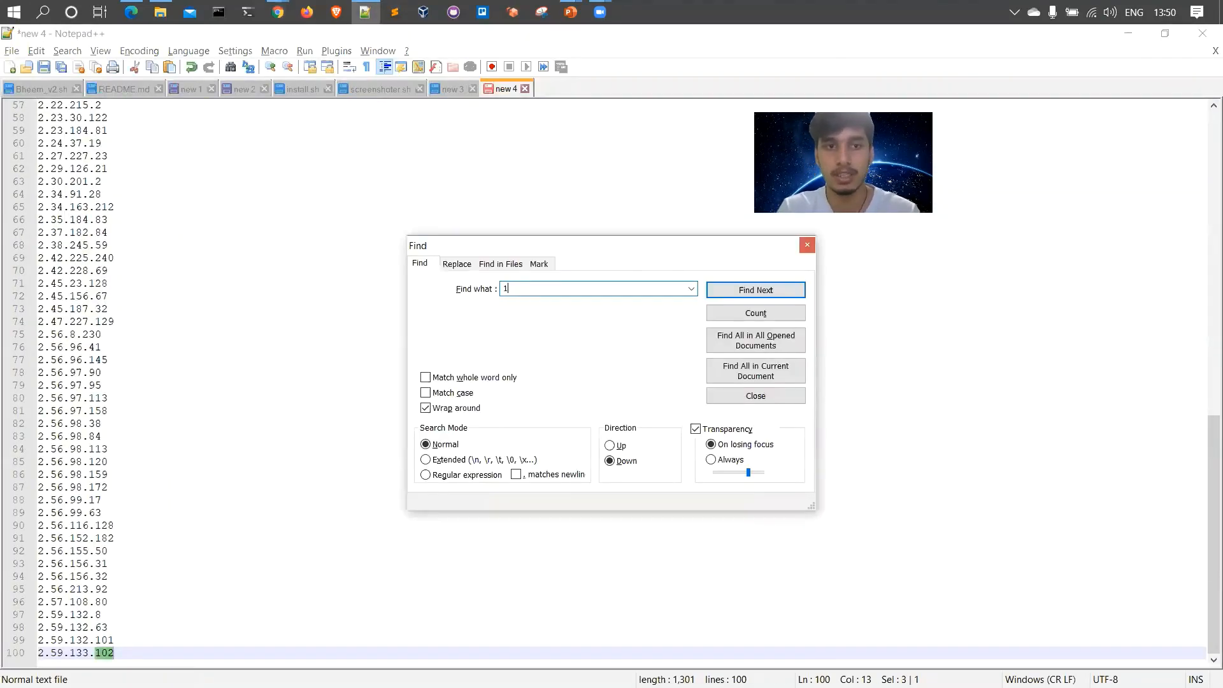
Search the pasted list for 2.47.227, then locate 1.65.200.136 on line 7.
{"action": "type", "text": "2..47."}
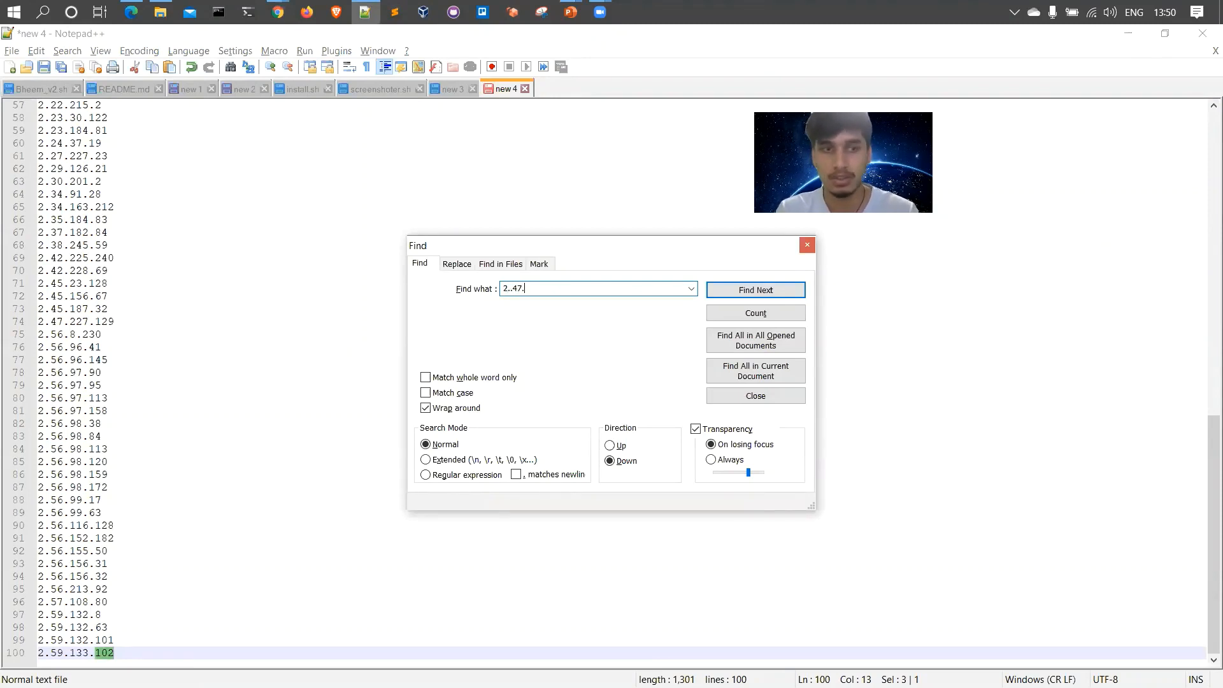
{"action": "left_click", "coordinate": [754, 289]}
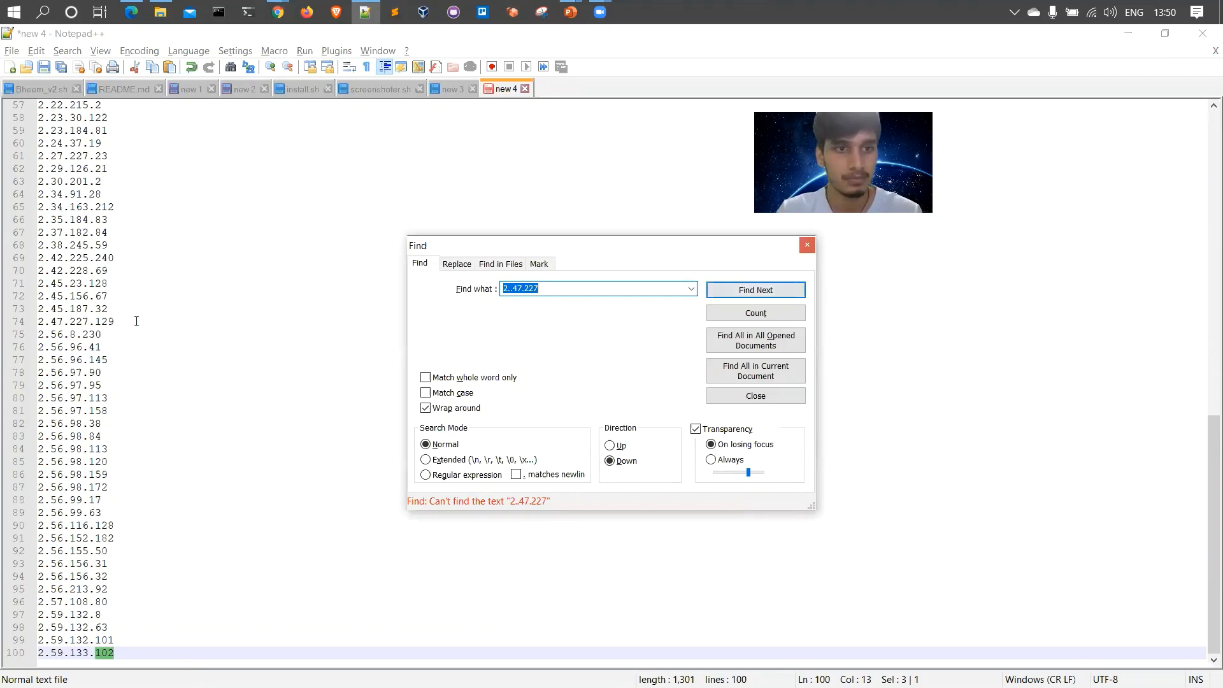
{"action": "left_click", "coordinate": [754, 289]}
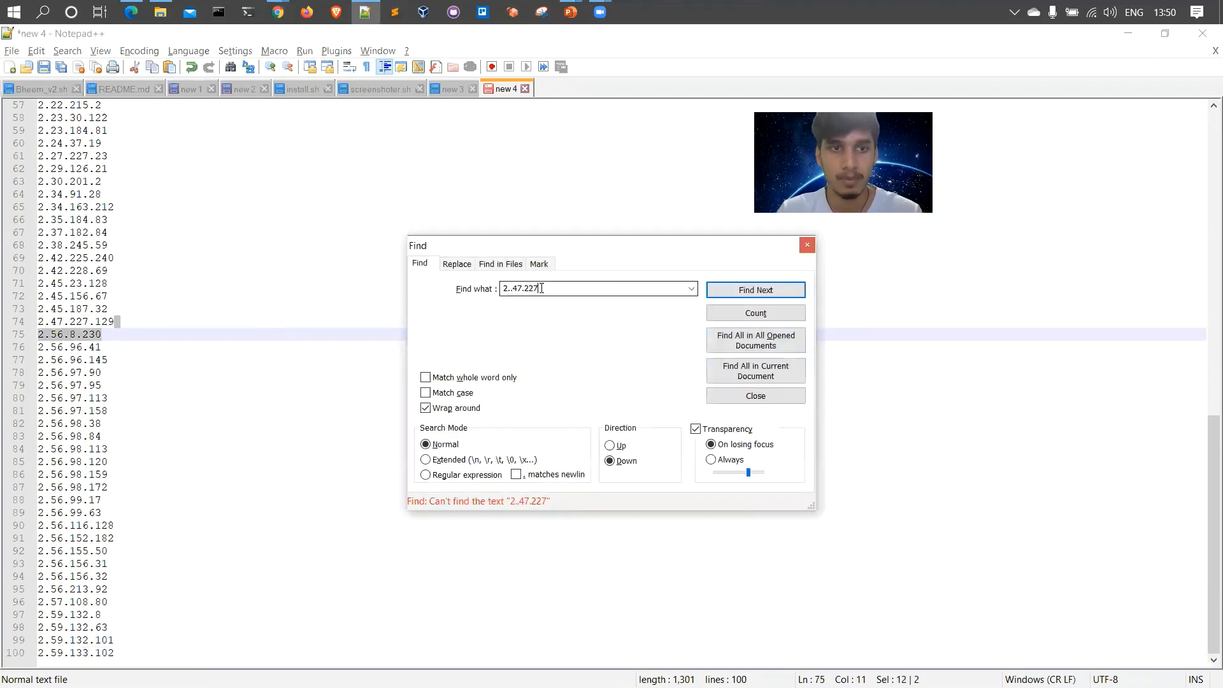
{"action": "left_click", "coordinate": [752, 395]}
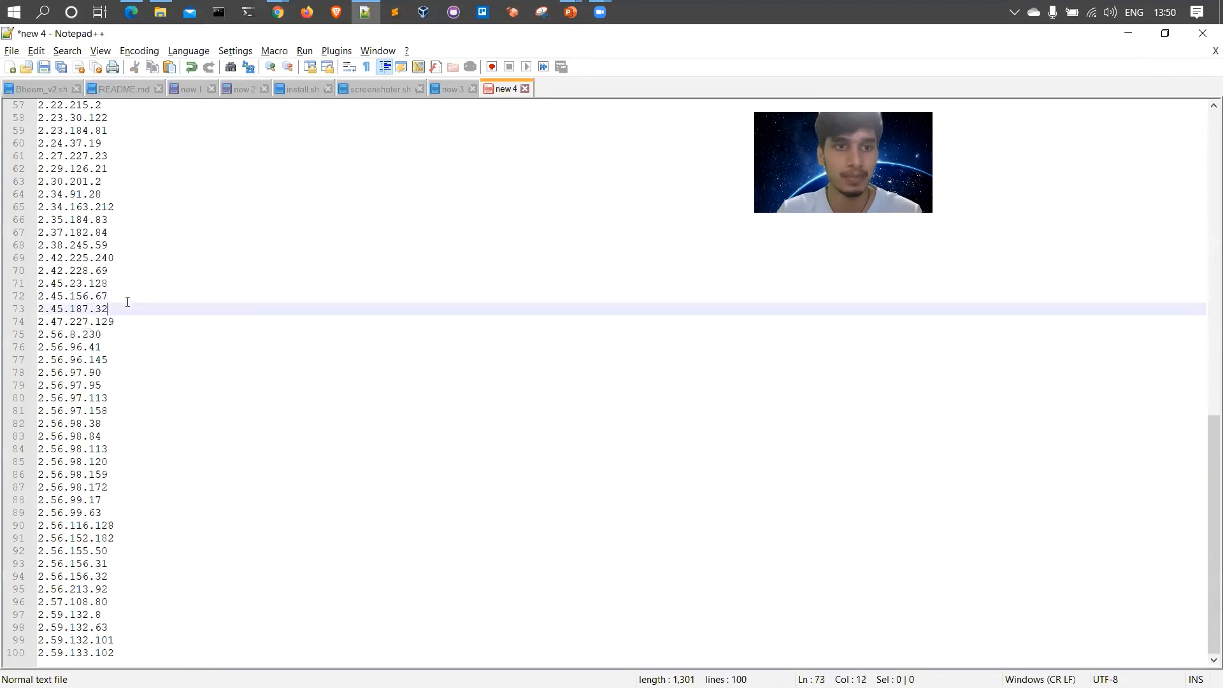
{"action": "scroll", "scroll_direction": "up", "scroll_amount": 3}
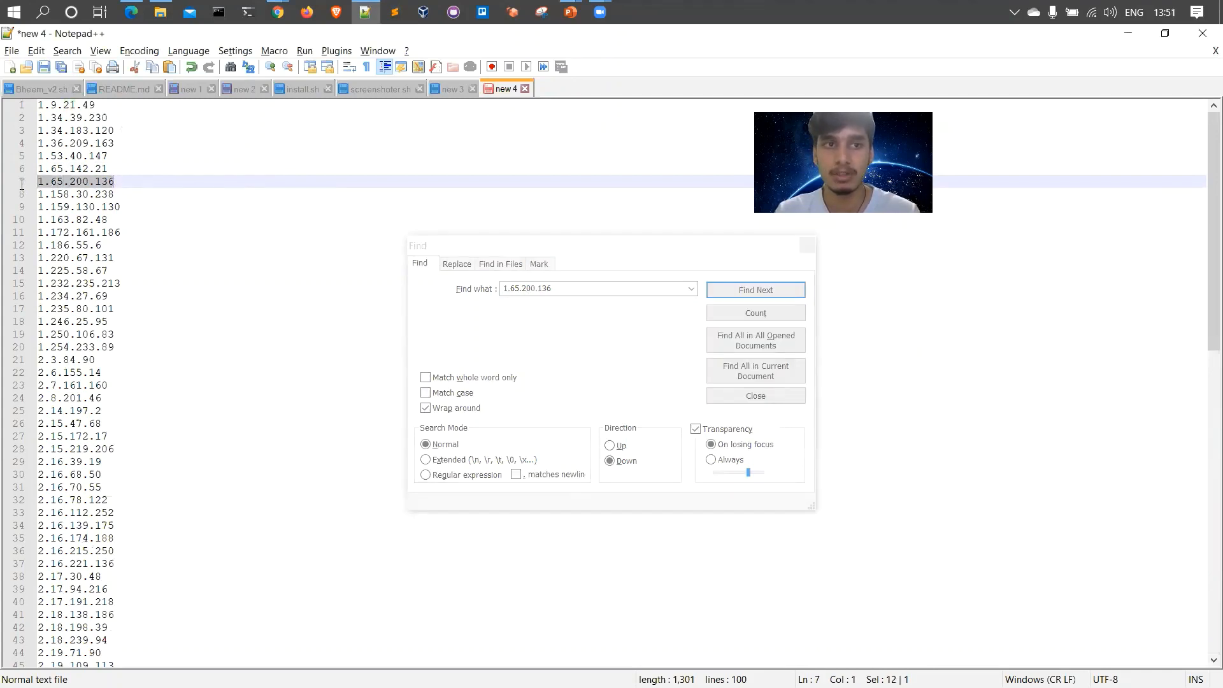
{"action": "left_click", "coordinate": [754, 395]}
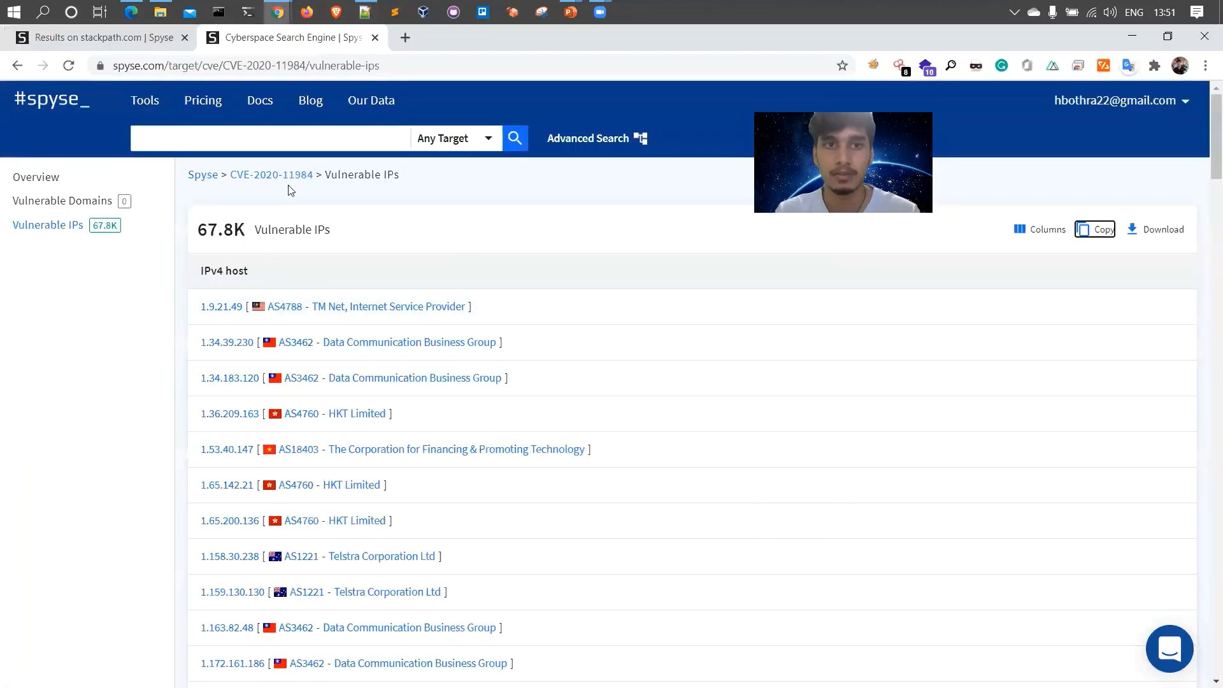
{"action": "mouse_move", "coordinate": [698, 162]}
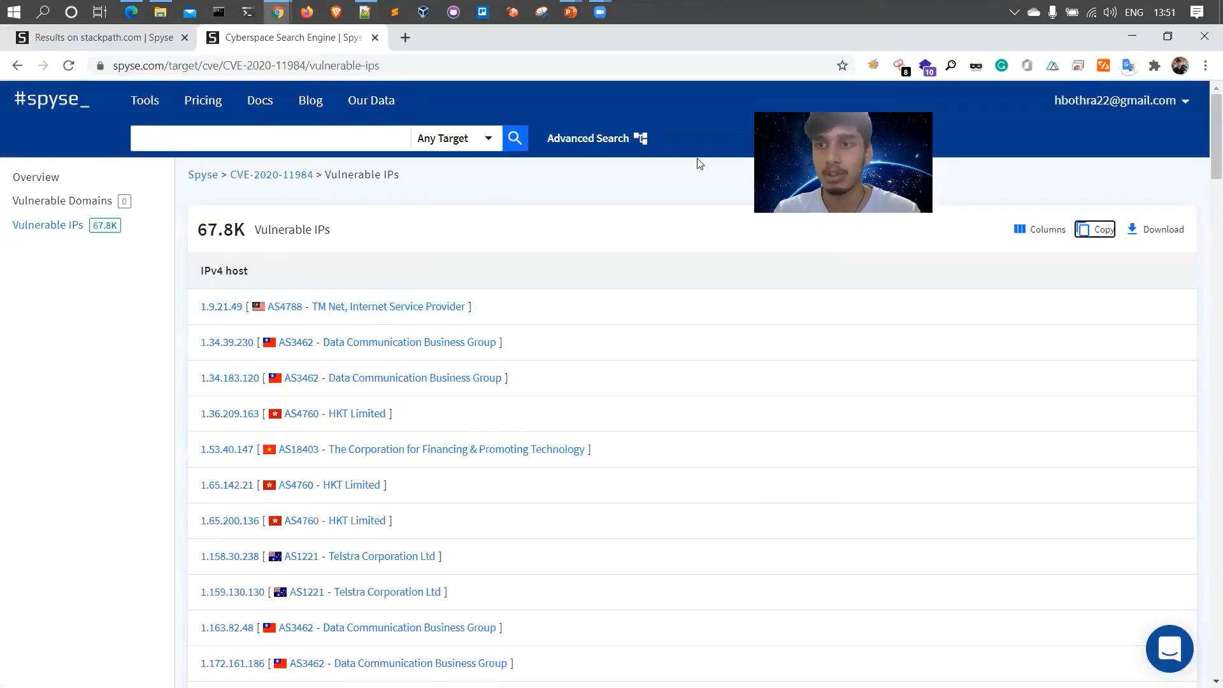
Hide the ISP column so the vulnerable IPs table shows only IPv4 host and Open Ports.
{"action": "left_click", "coordinate": [1046, 228]}
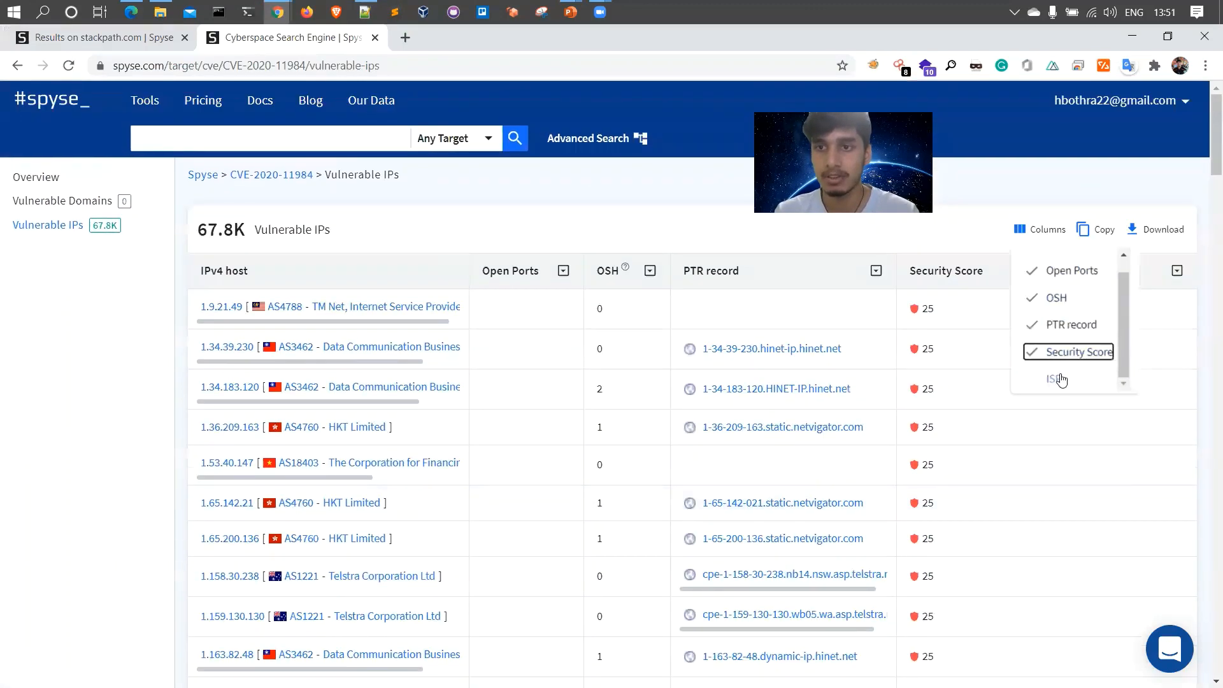
{"action": "left_click", "coordinate": [1079, 352]}
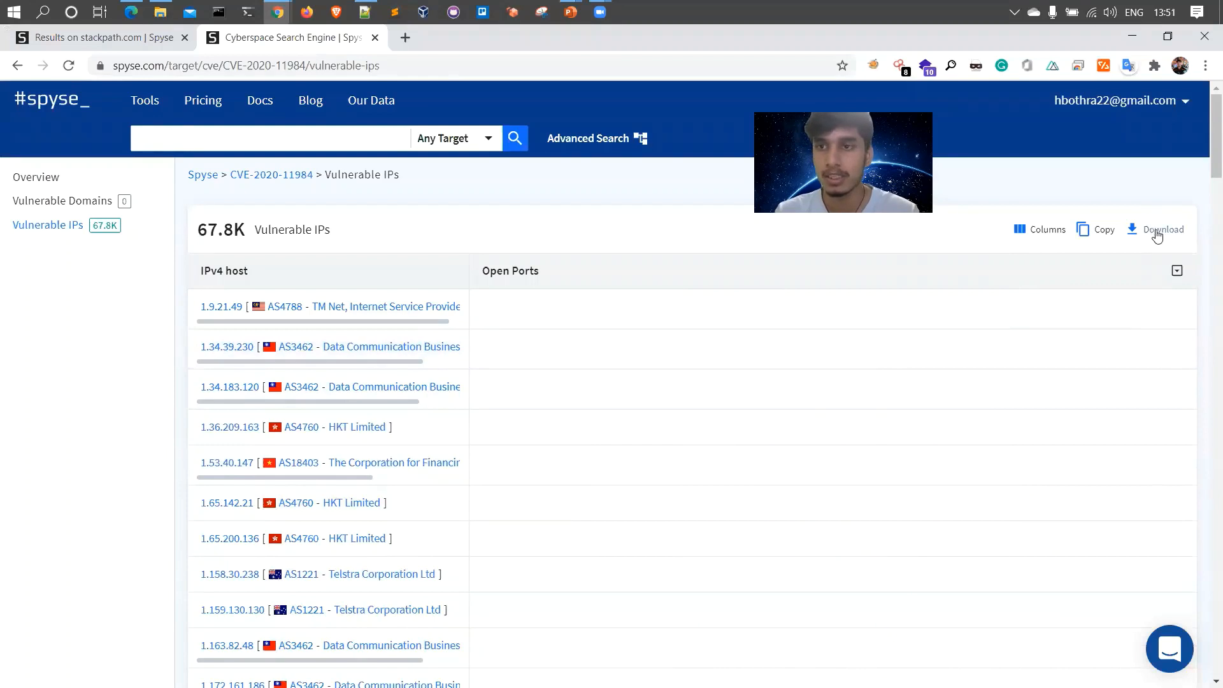
{"action": "left_click", "coordinate": [1173, 228]}
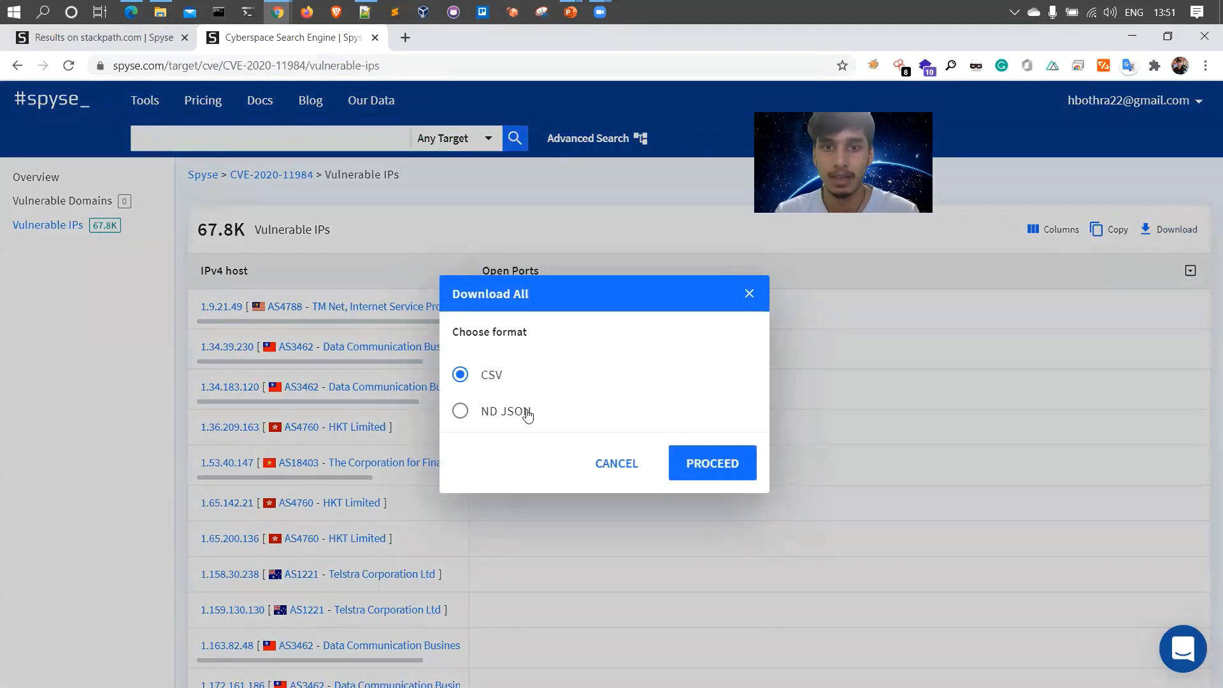
{"action": "mouse_move", "coordinate": [498, 387]}
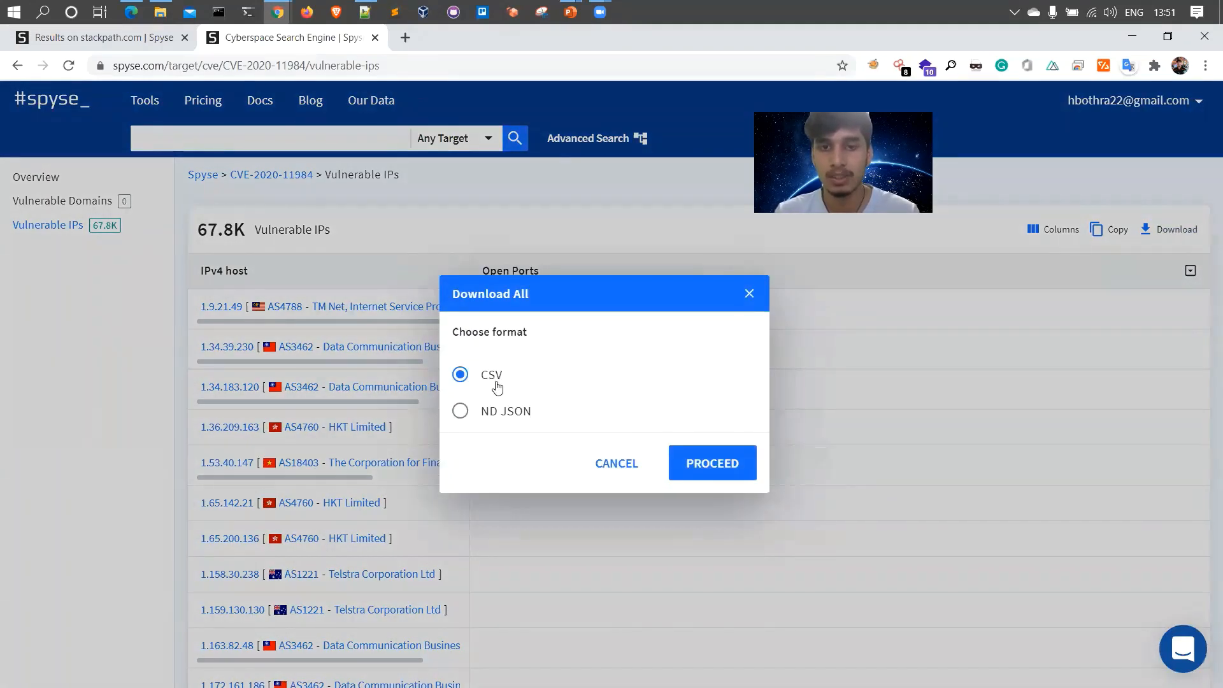
{"action": "left_click", "coordinate": [460, 412]}
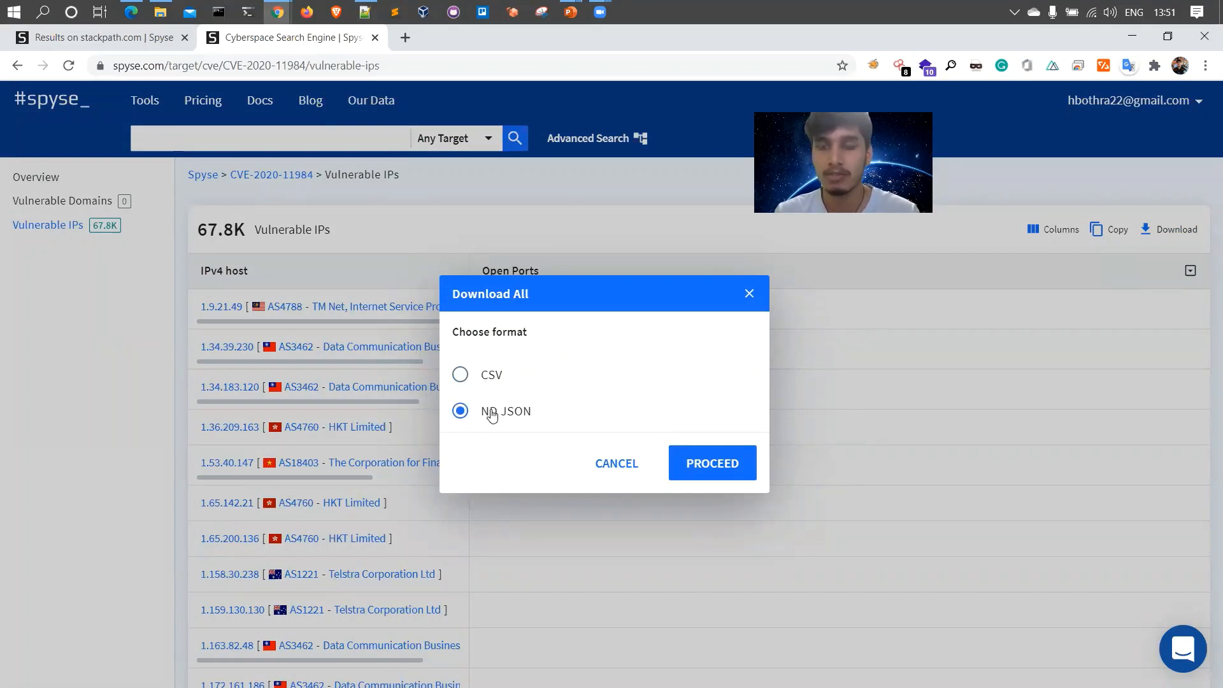
{"action": "left_click", "coordinate": [460, 374]}
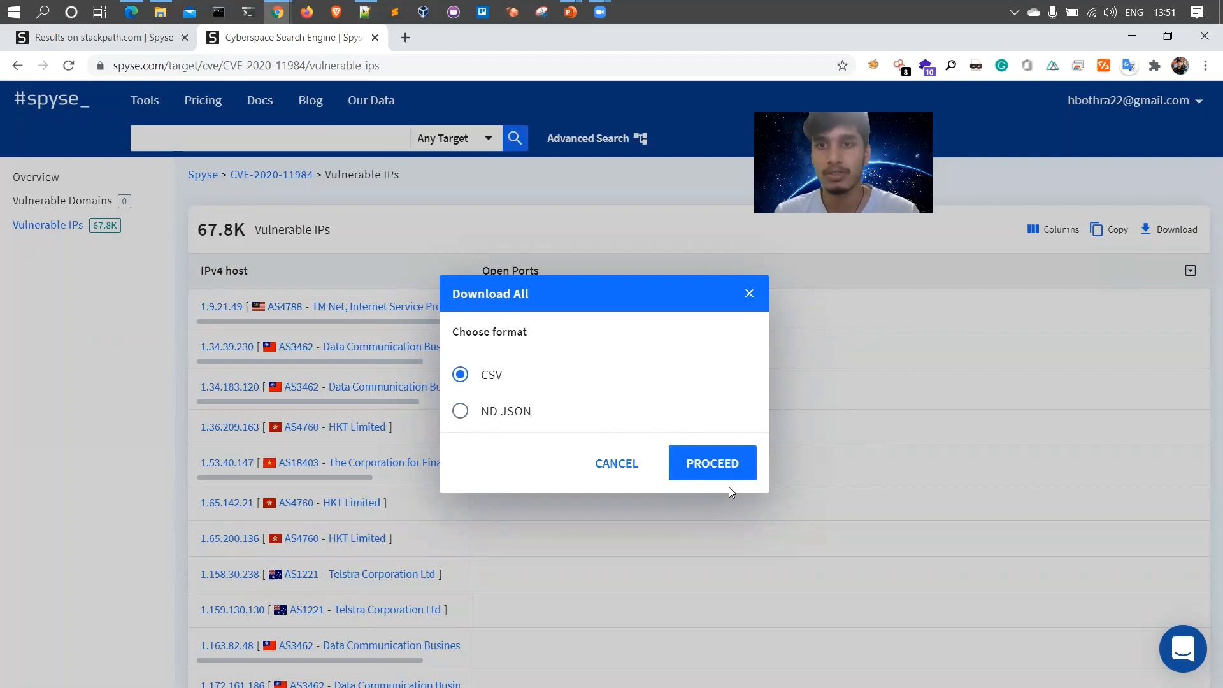
{"action": "mouse_move", "coordinate": [504, 383]}
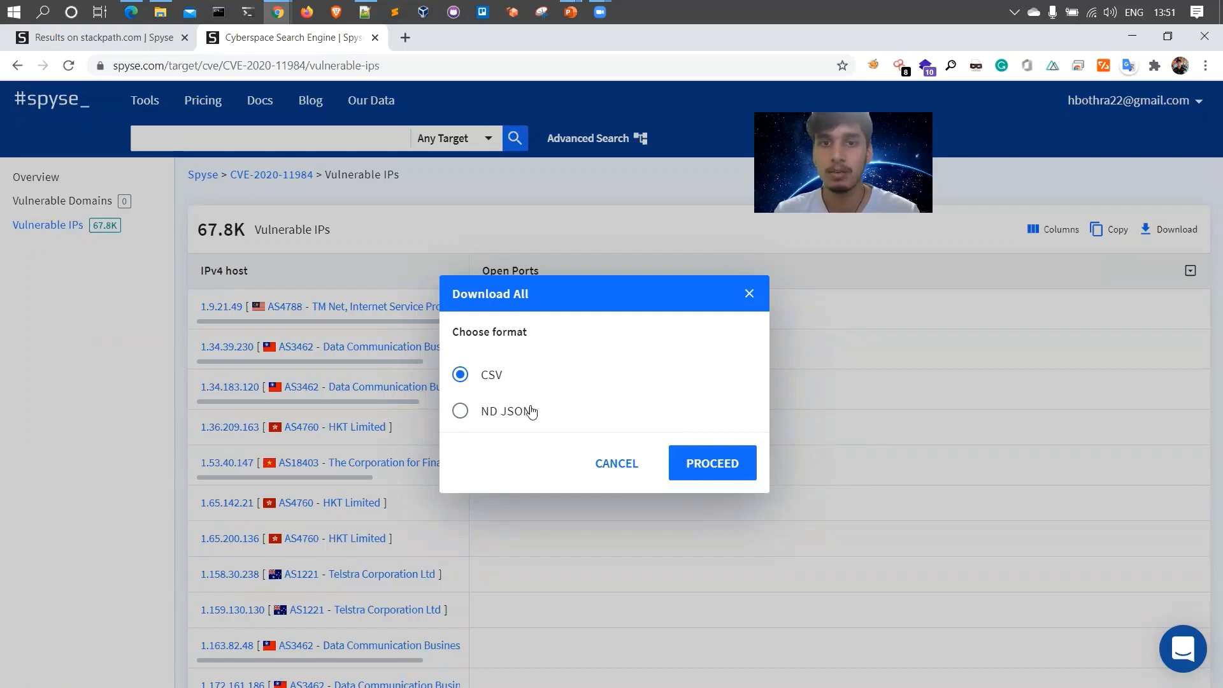
{"action": "left_click", "coordinate": [747, 293]}
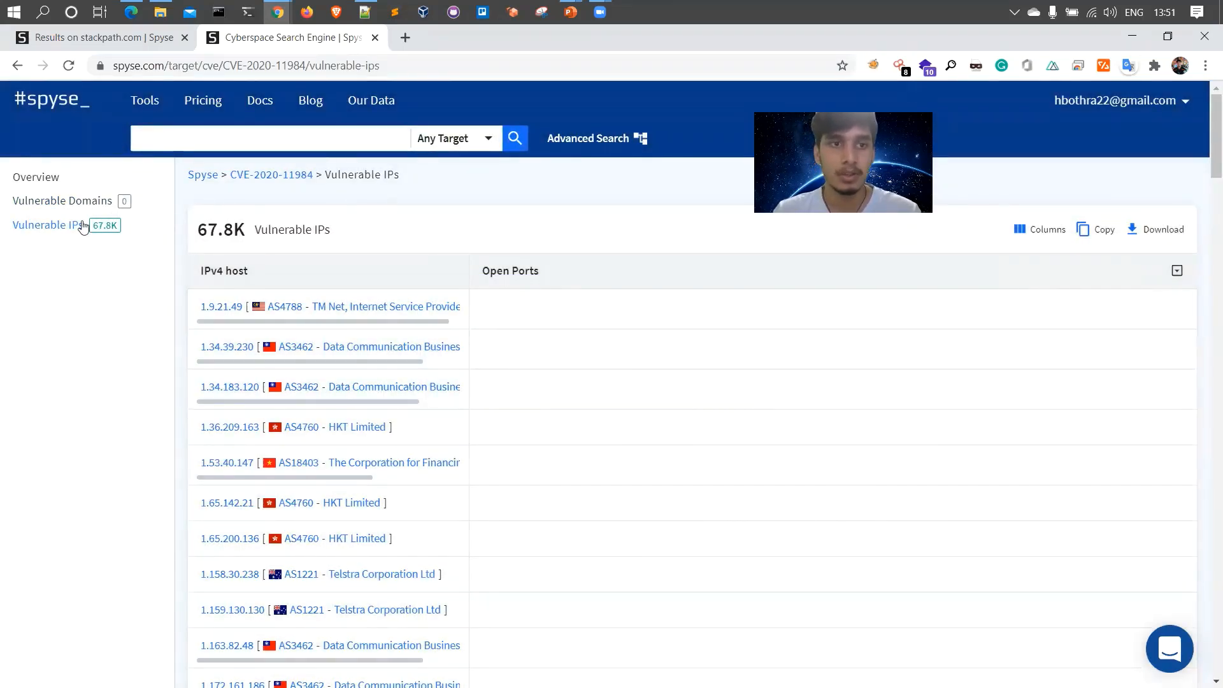
{"action": "left_click", "coordinate": [62, 200]}
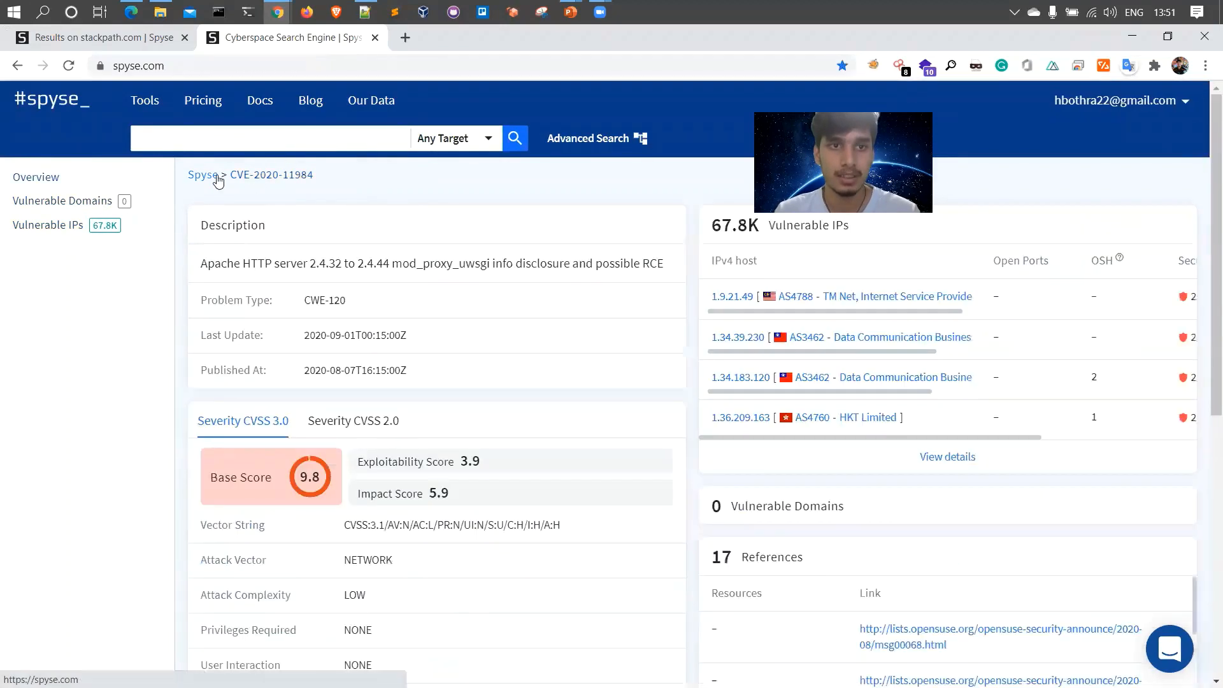
From the Spyse home page, reach CVE-1999-1199 and list its 703 vulnerable domains.
{"action": "left_click", "coordinate": [201, 175]}
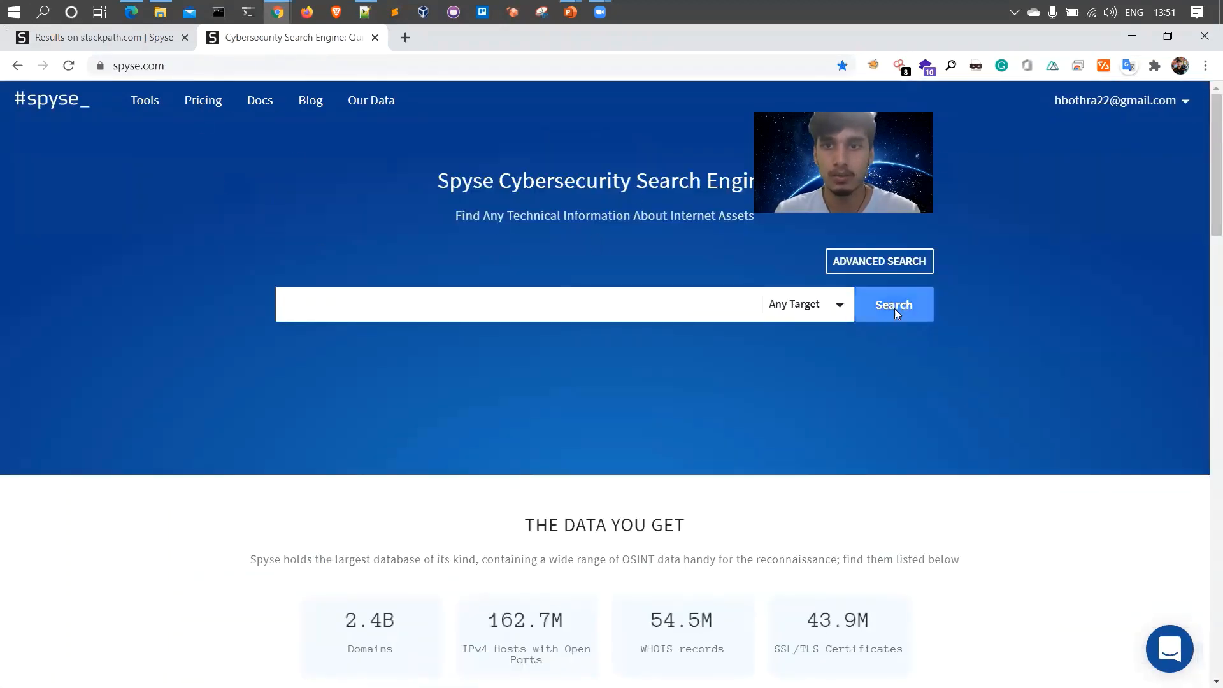
{"action": "left_click", "coordinate": [877, 260]}
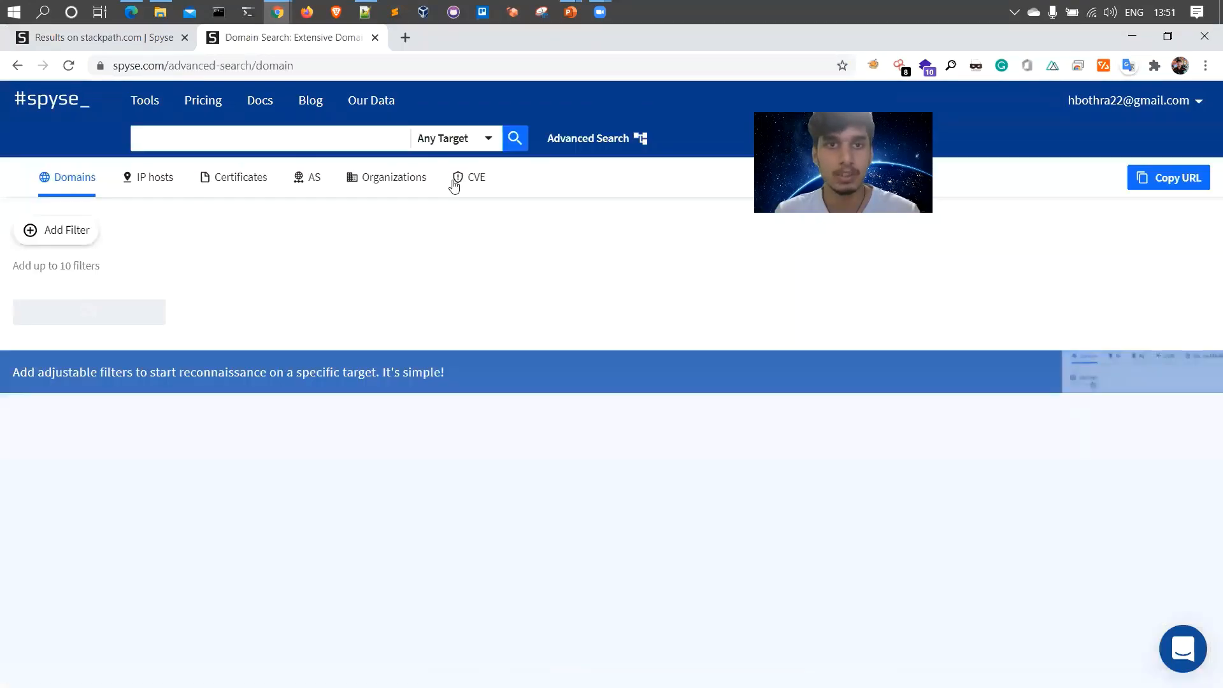
{"action": "left_click", "coordinate": [475, 177]}
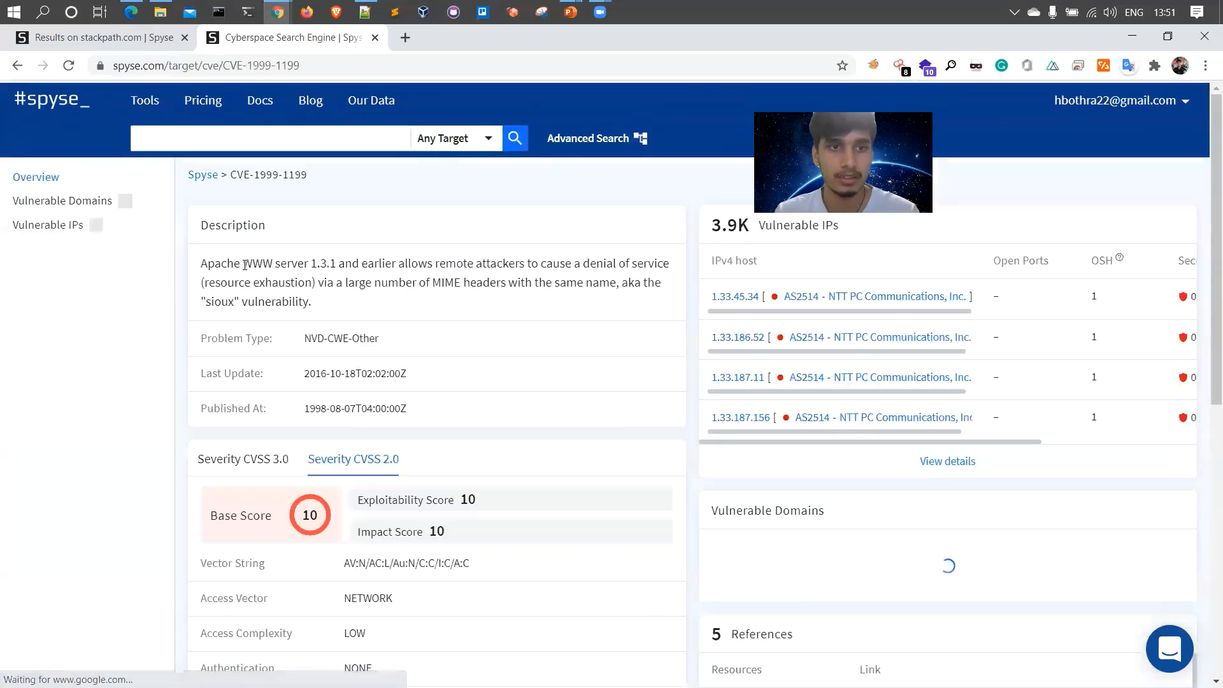
{"action": "left_click", "coordinate": [63, 200]}
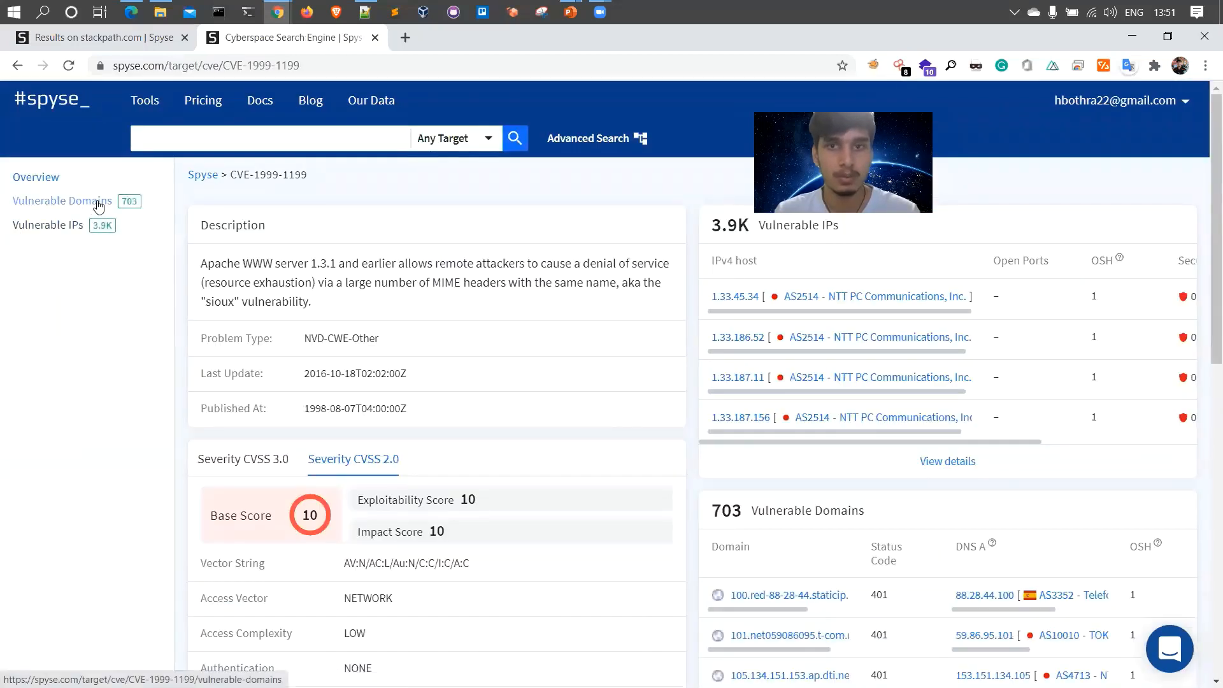
{"action": "left_click", "coordinate": [63, 200]}
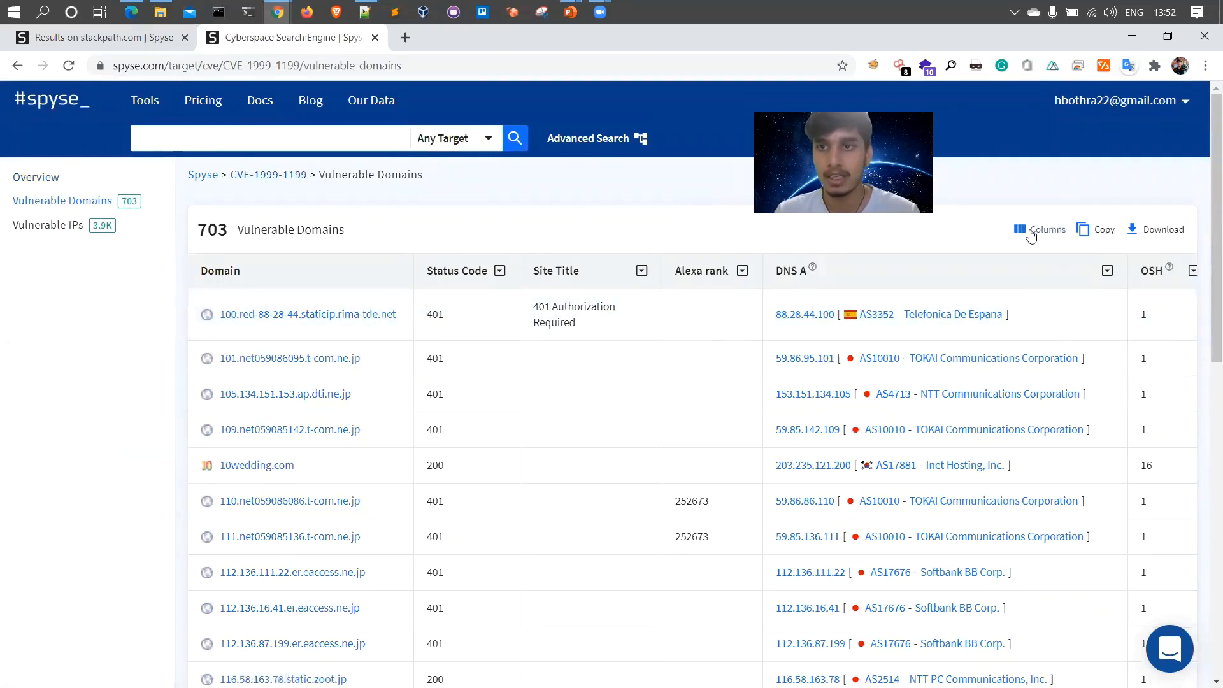
Trim the vulnerable domains table down to just the Domain column.
{"action": "left_click", "coordinate": [1047, 229]}
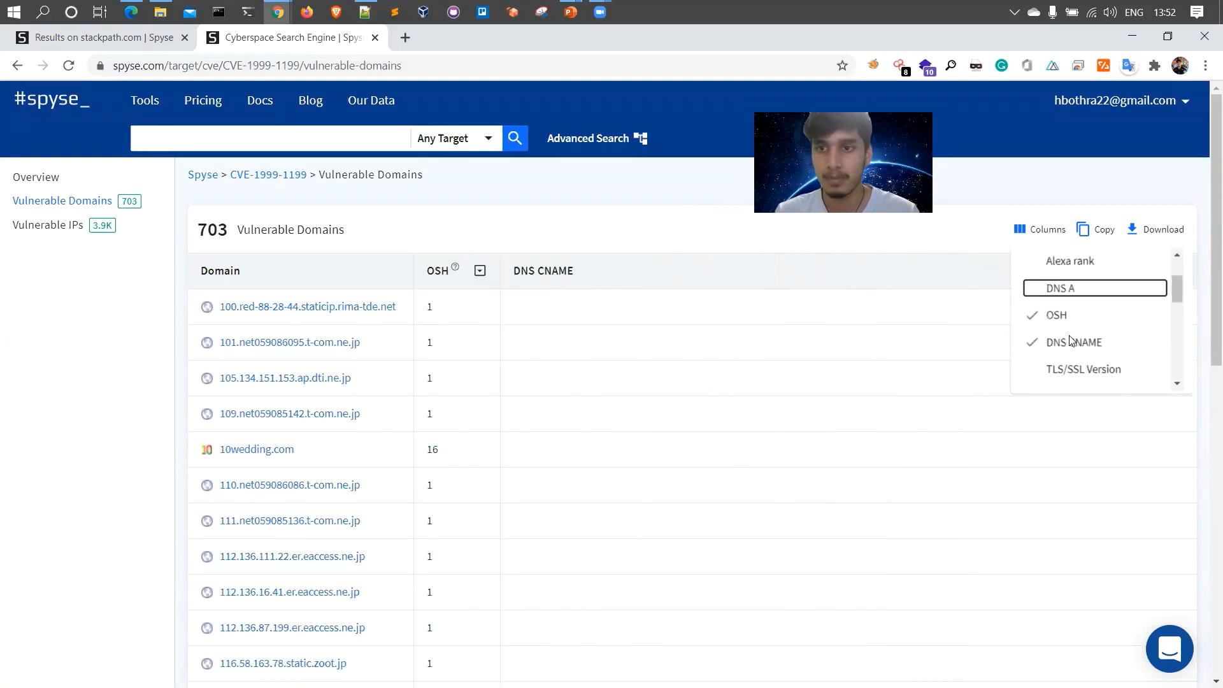
{"action": "scroll", "scroll_direction": "down", "scroll_amount": 3}
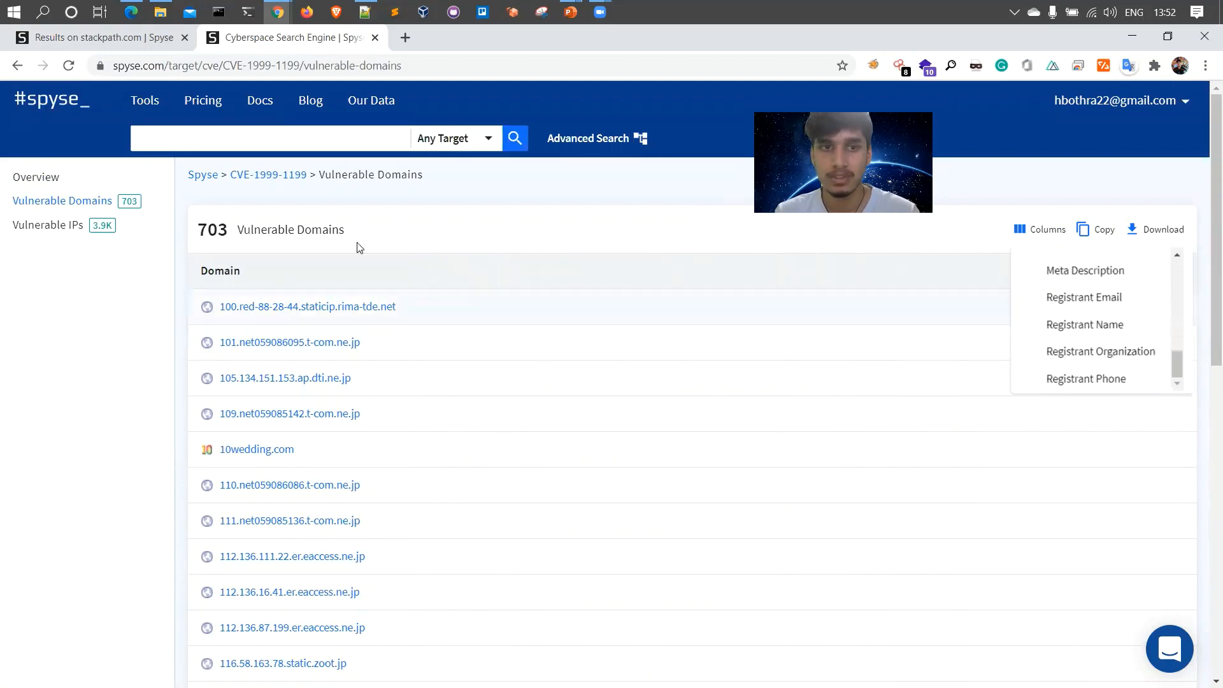
{"action": "scroll", "scroll_direction": "down", "scroll_amount": 3}
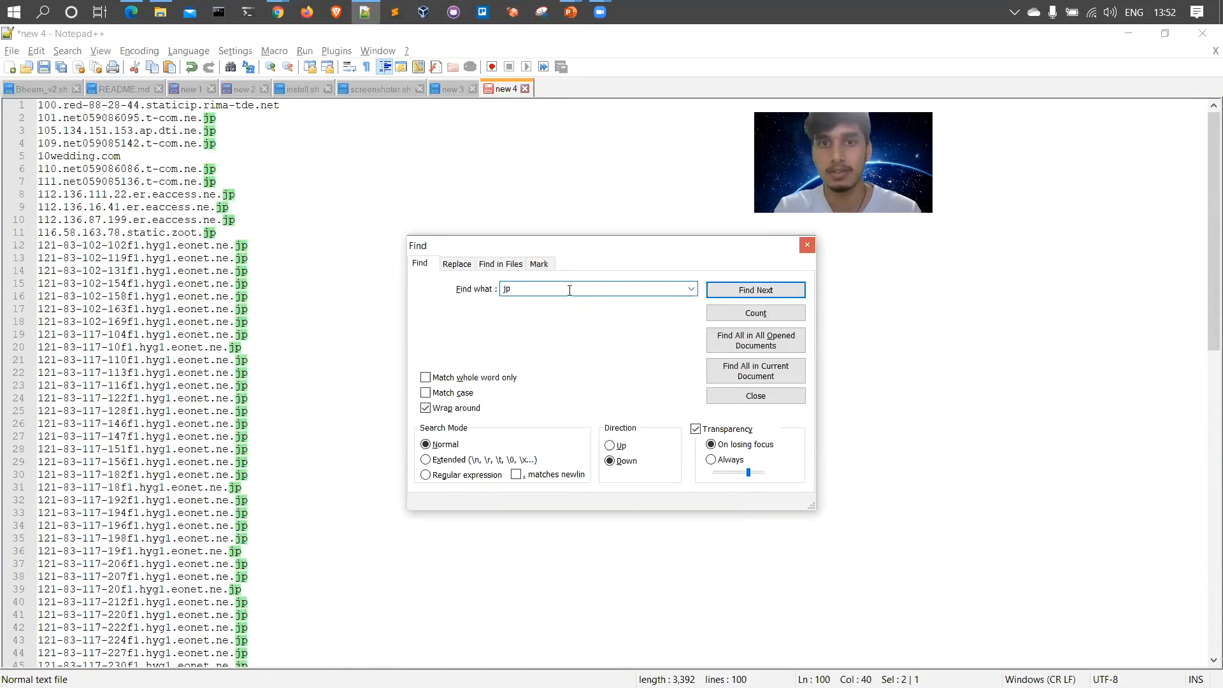
Find the first 'eonet.ne.jp' domain in the pasted list, then return to the browser.
{"action": "type", "text": "."}
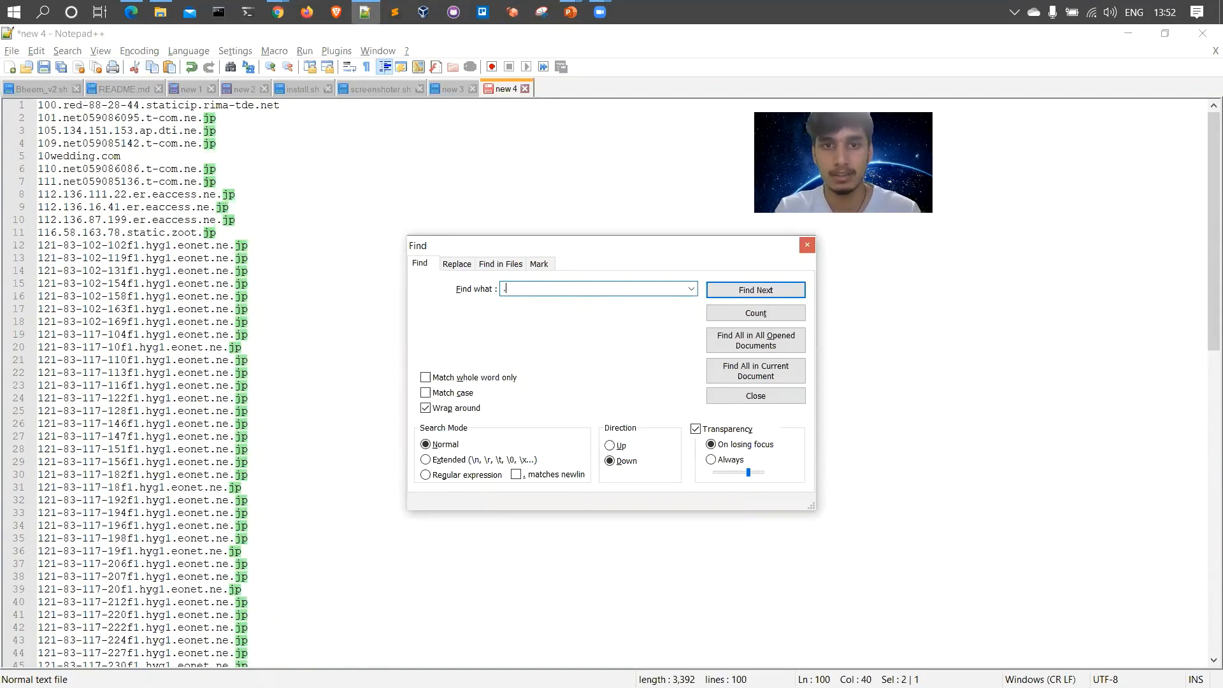
{"action": "type", "text": "eonet"}
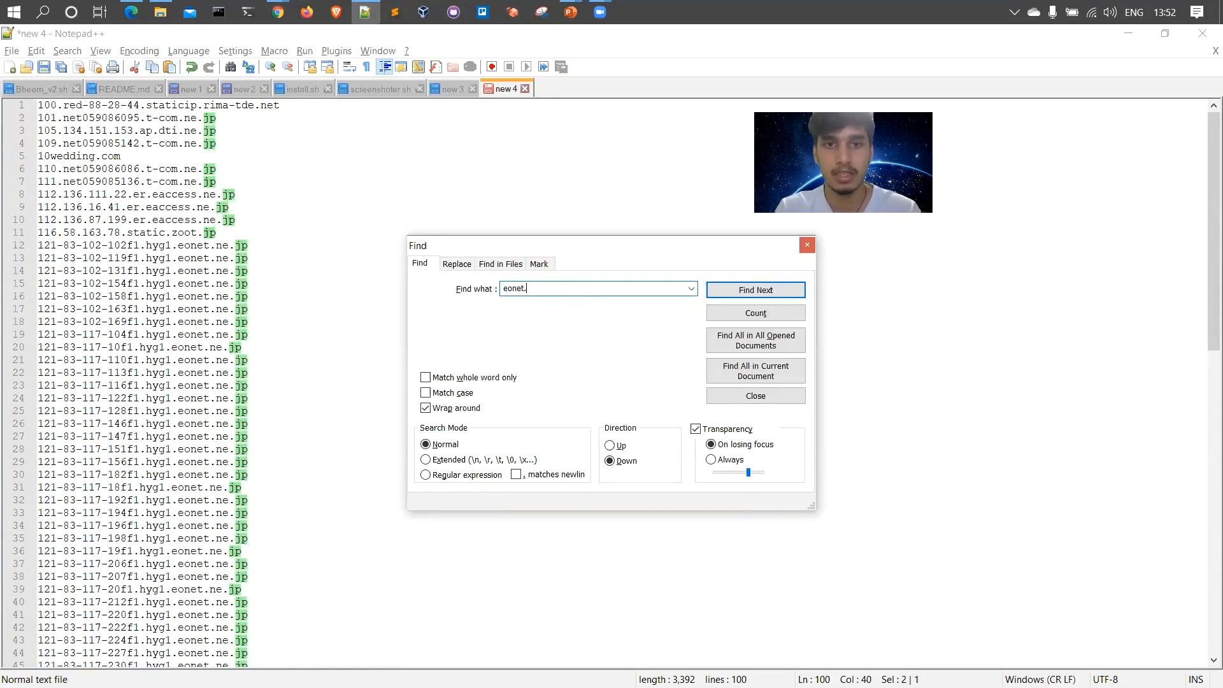
{"action": "left_click", "coordinate": [753, 289]}
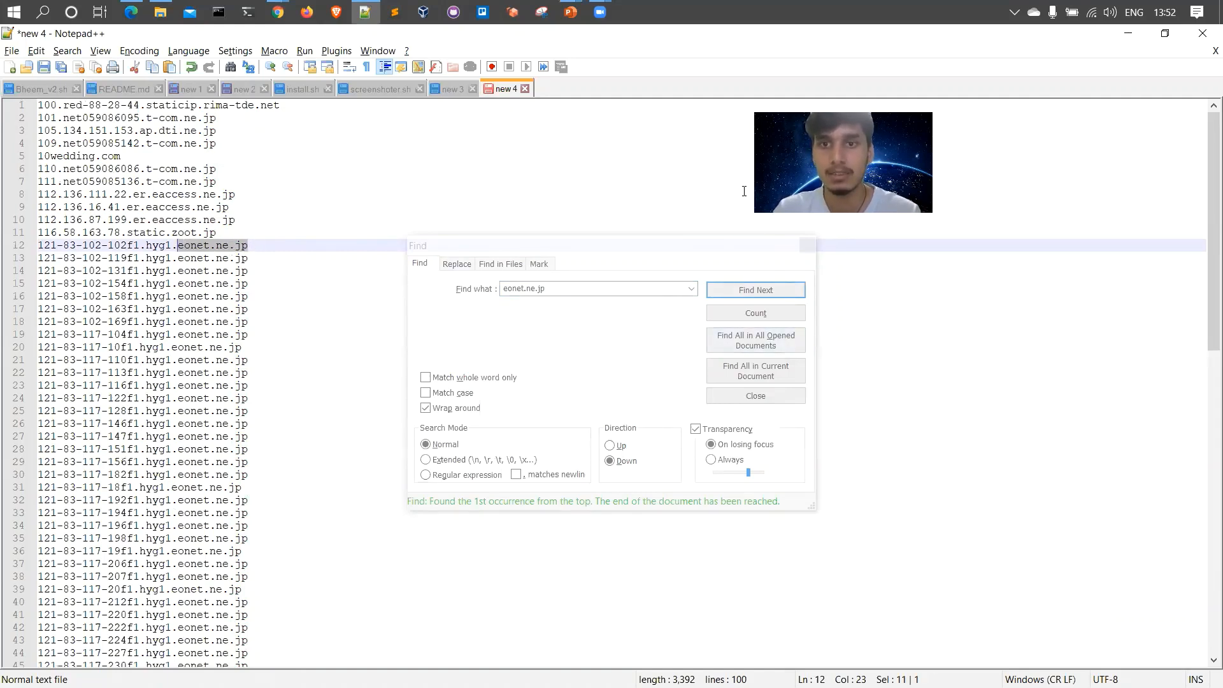
{"action": "left_click", "coordinate": [754, 395]}
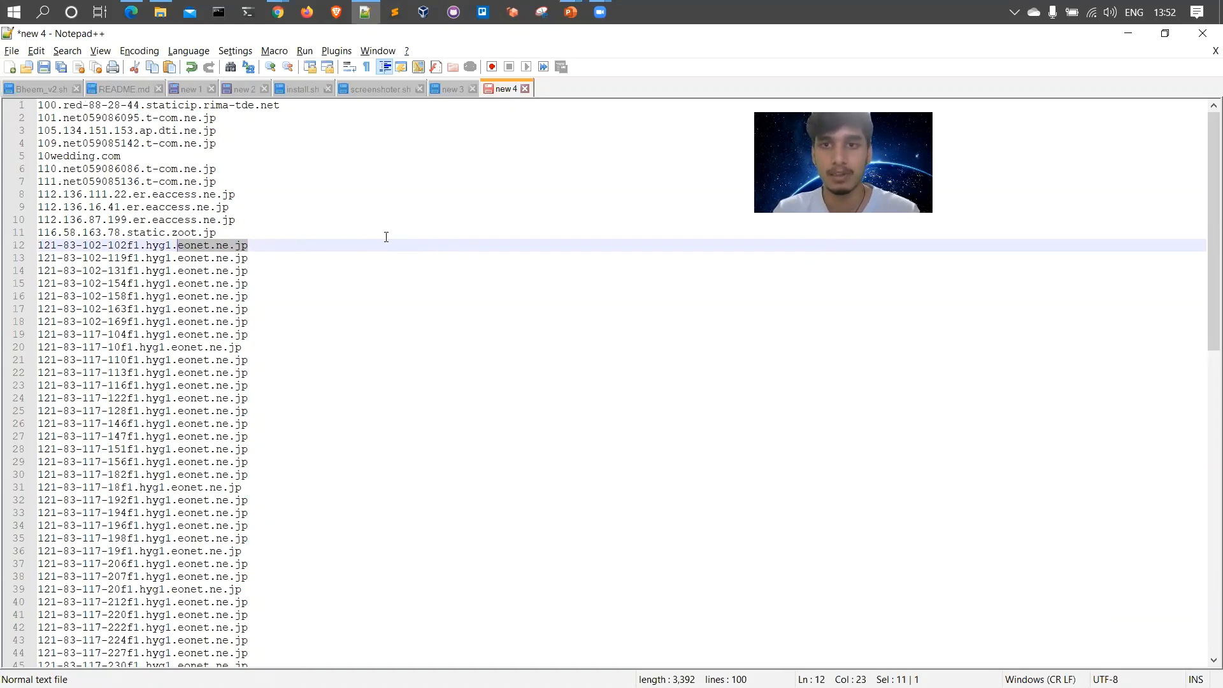
{"action": "key", "text": "alt+tab"}
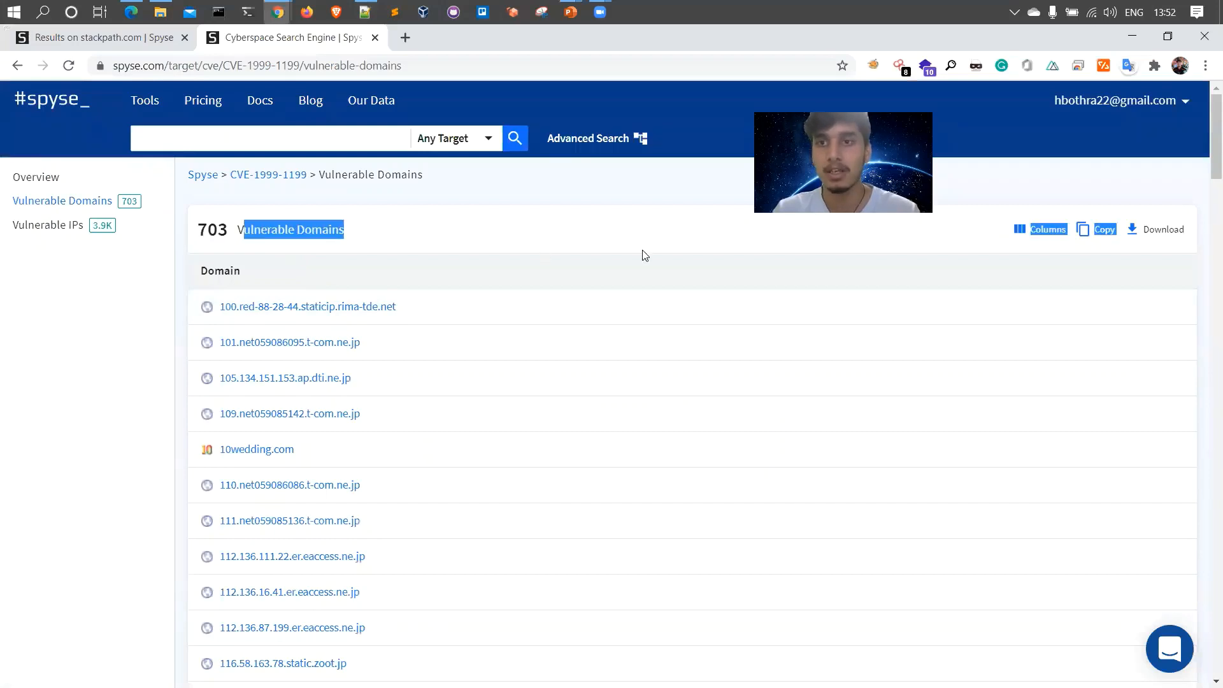
Request an ND JSON export of all vulnerable domains and show it queued on the downloads page.
{"action": "left_click", "coordinate": [492, 230]}
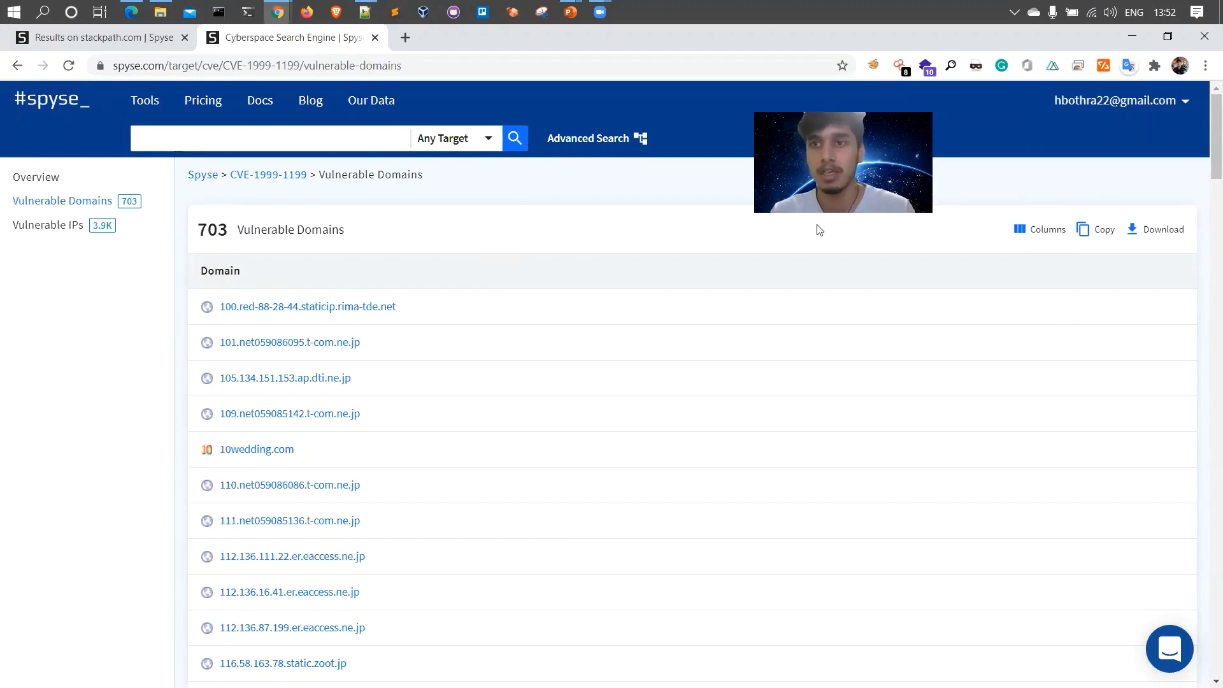
{"action": "left_click", "coordinate": [1162, 228]}
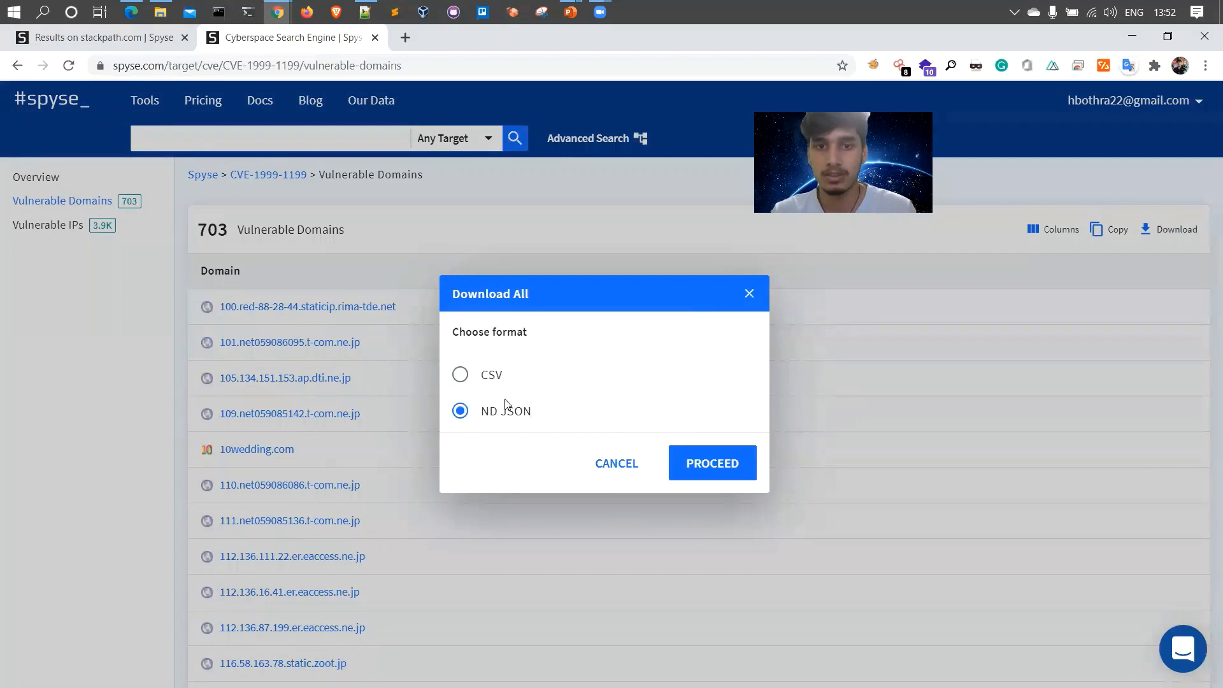
{"action": "left_click", "coordinate": [711, 462]}
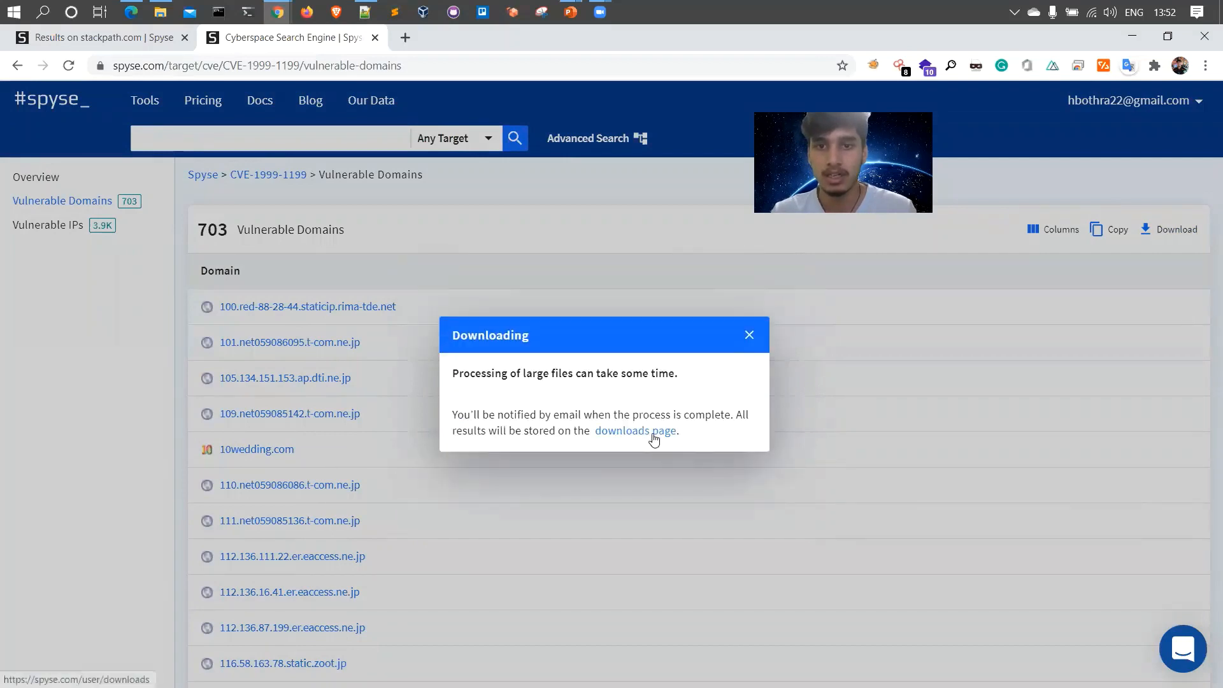
{"action": "left_click", "coordinate": [634, 431]}
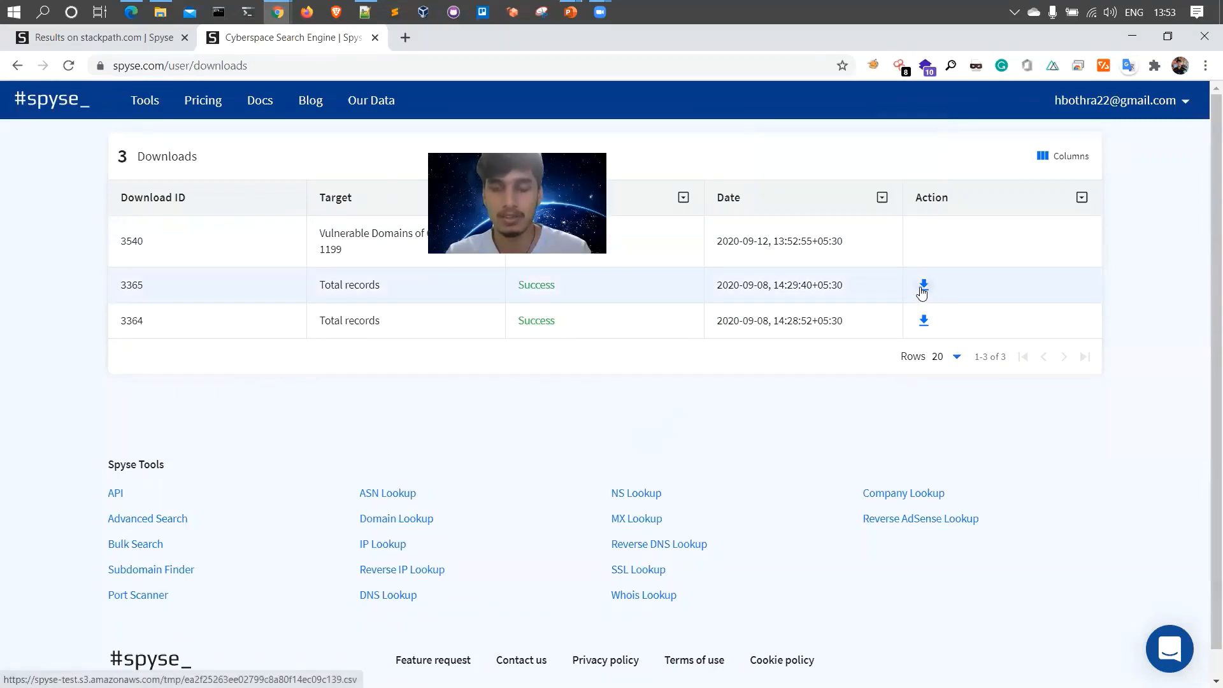
{"action": "mouse_move", "coordinate": [739, 201]}
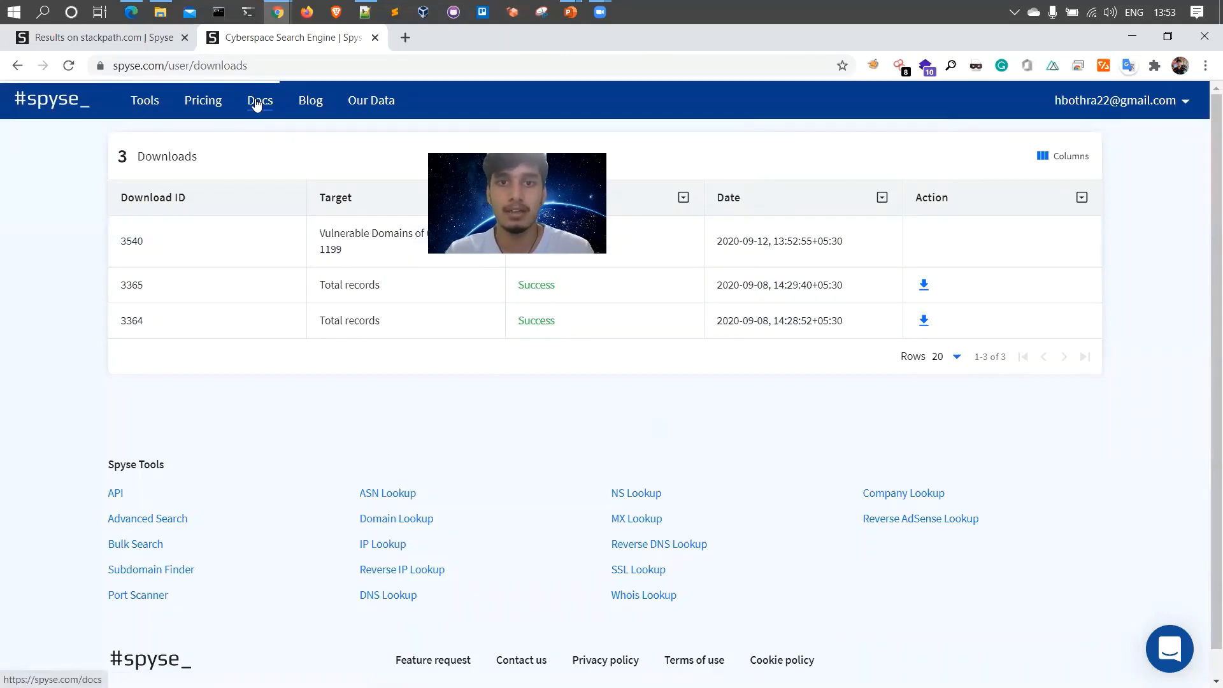
Browse the docs' API, Table Customization and Search Description sections, ending on the Tools overview.
{"action": "left_click", "coordinate": [258, 100]}
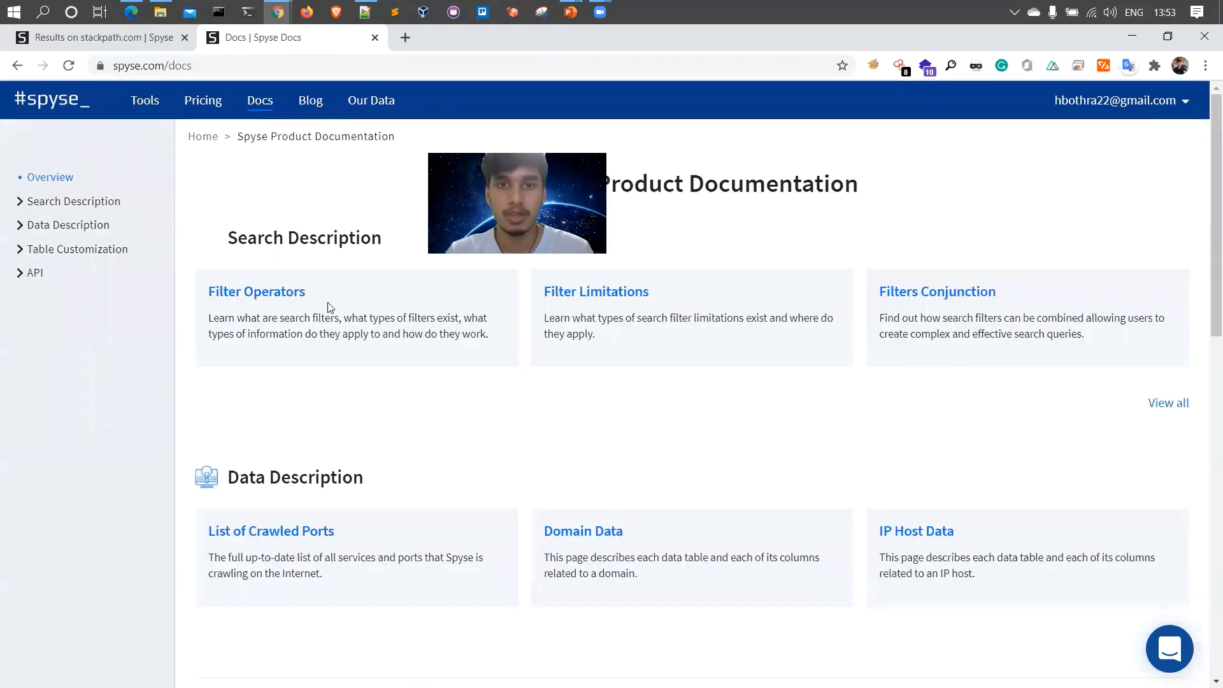
{"action": "scroll", "scroll_direction": "down", "scroll_amount": 3}
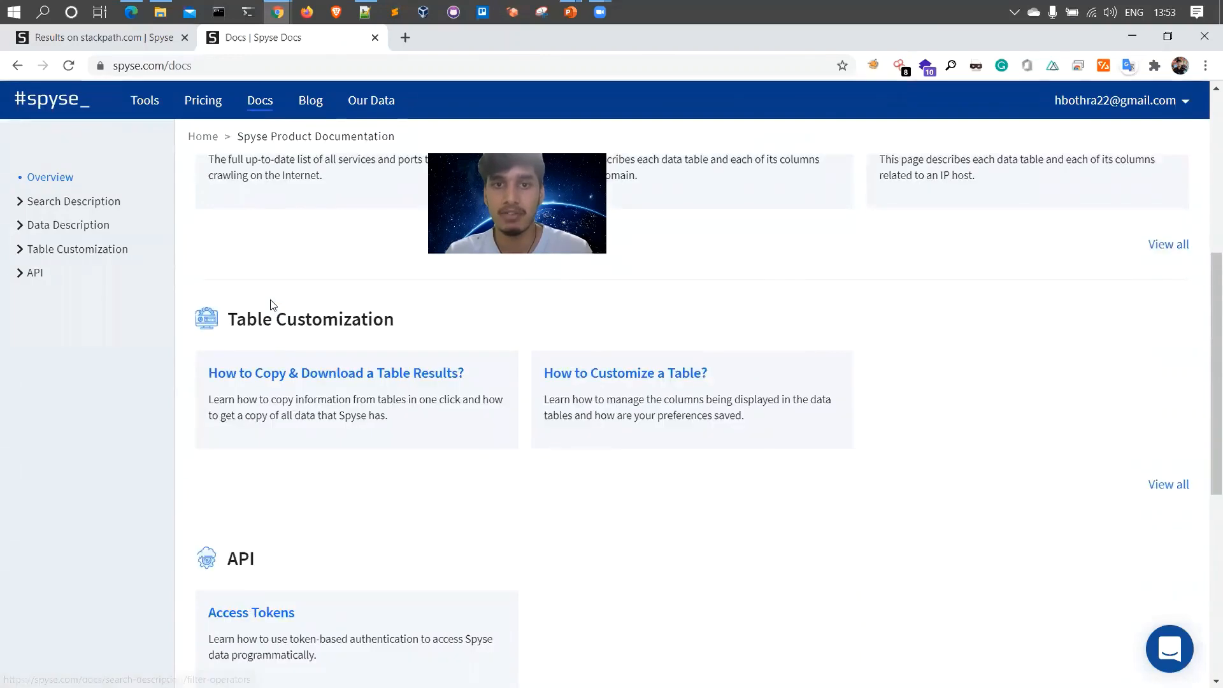
{"action": "scroll", "scroll_direction": "down", "scroll_amount": 3}
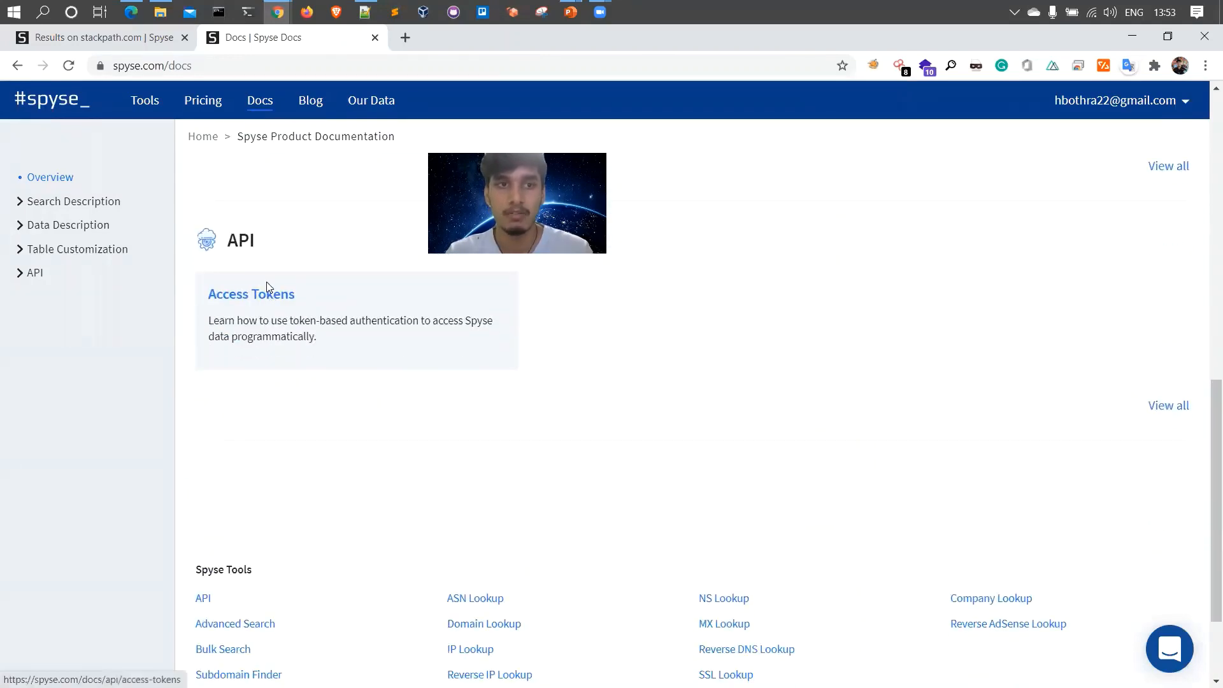
{"action": "left_click", "coordinate": [35, 273]}
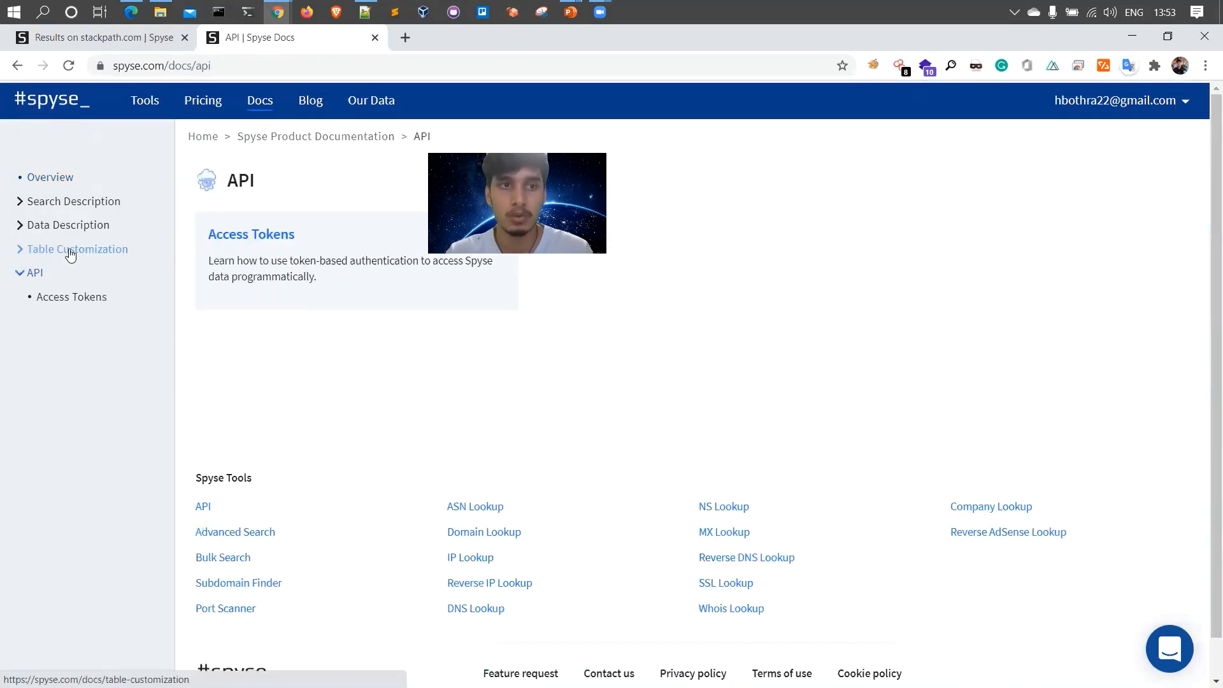
{"action": "left_click", "coordinate": [78, 248]}
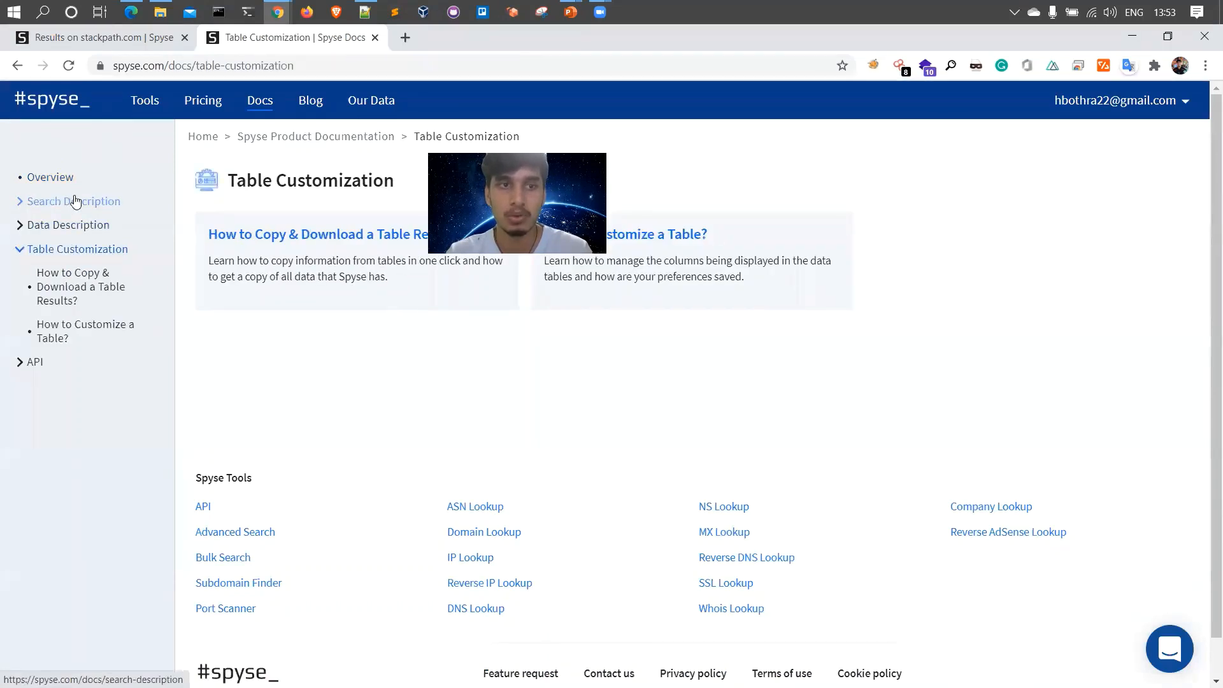
{"action": "left_click", "coordinate": [74, 200]}
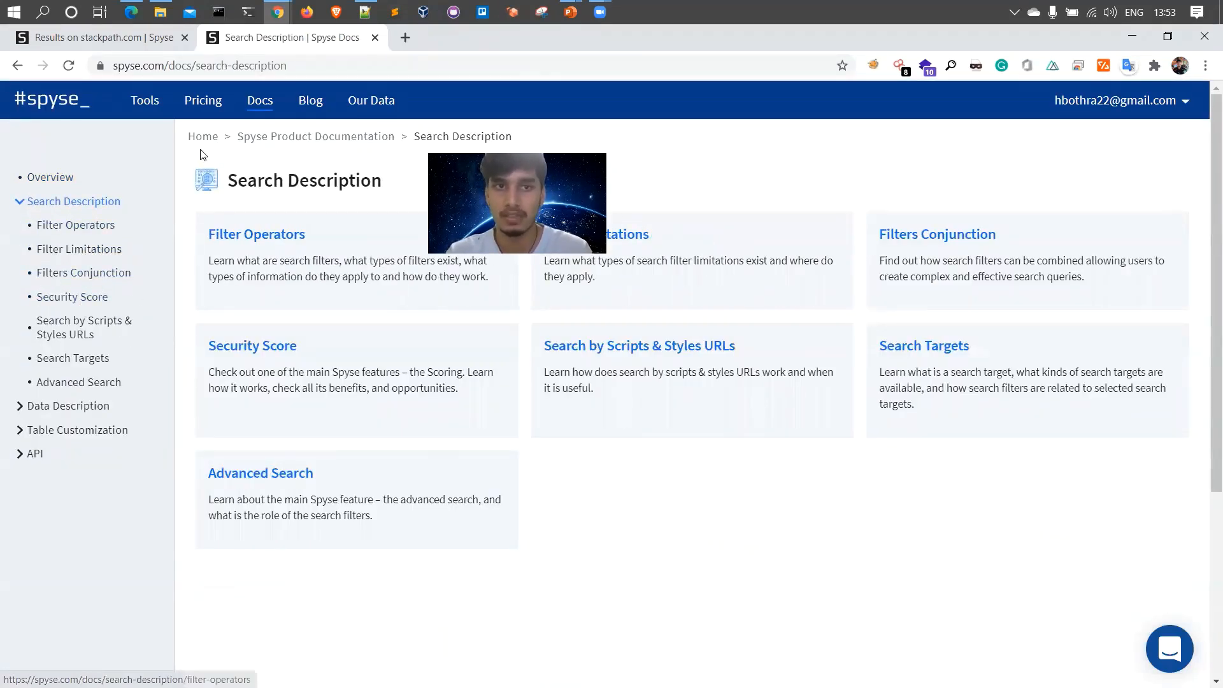
{"action": "left_click", "coordinate": [144, 99]}
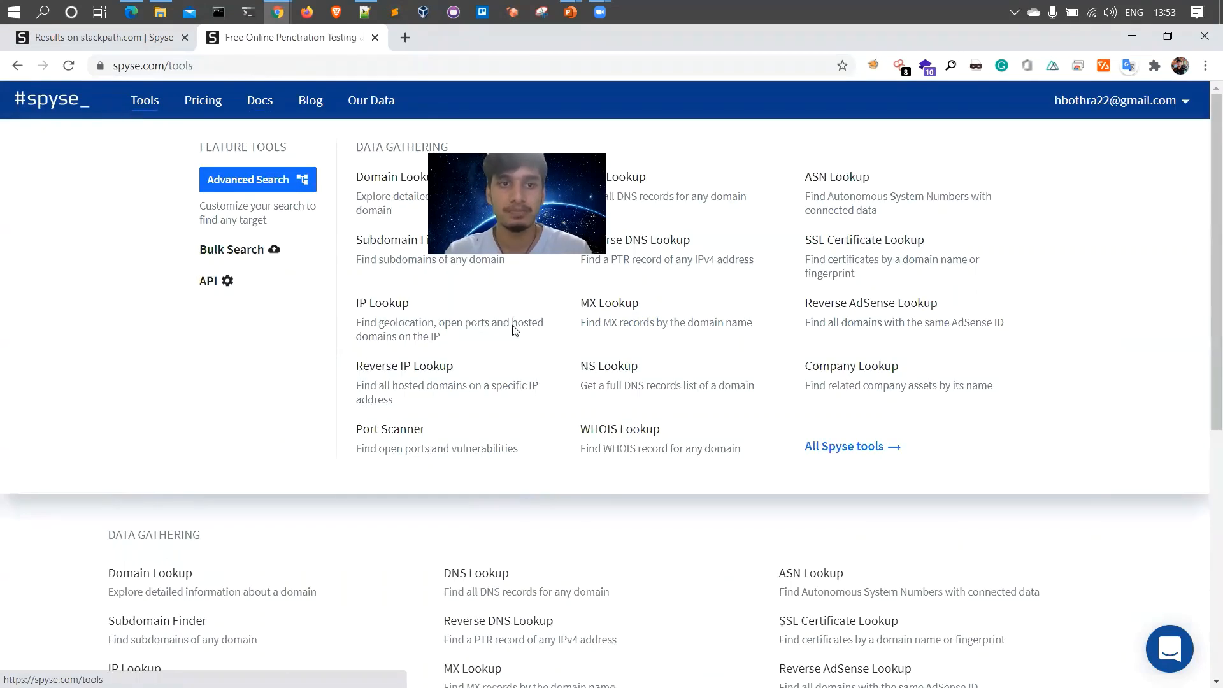